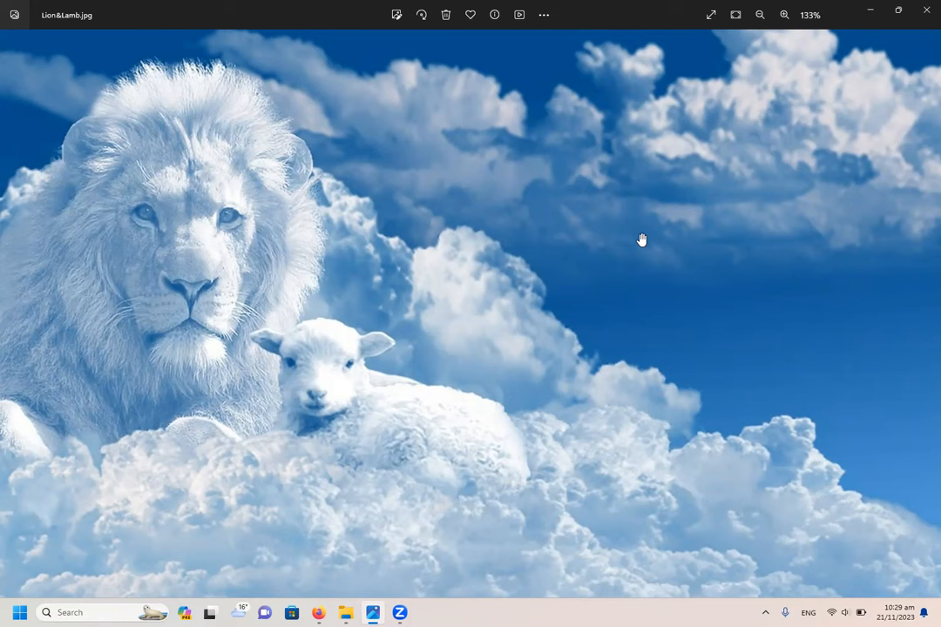
{"action": "mouse_move", "coordinate": [498, 331]}
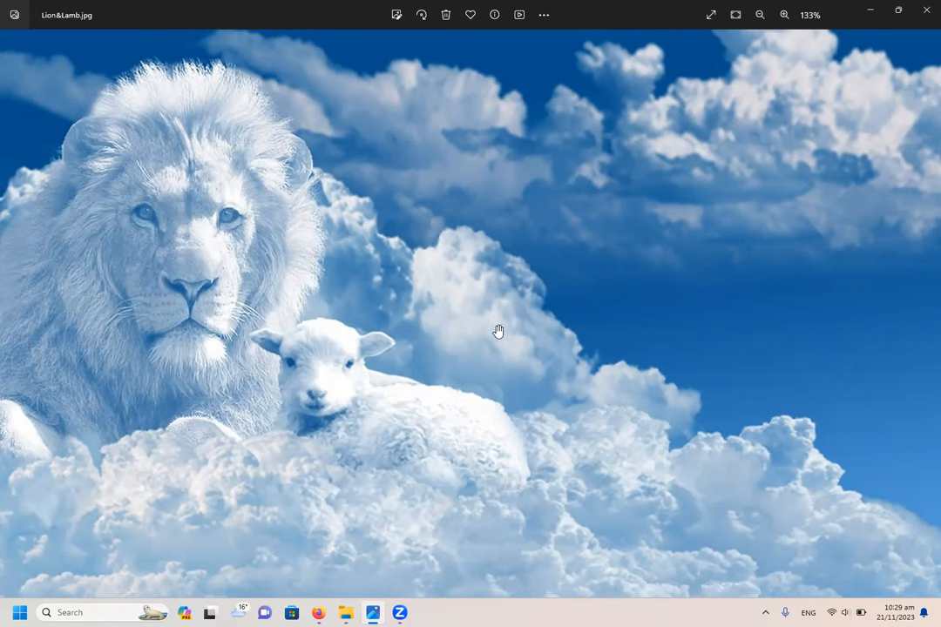
{"action": "mouse_move", "coordinate": [590, 384]}
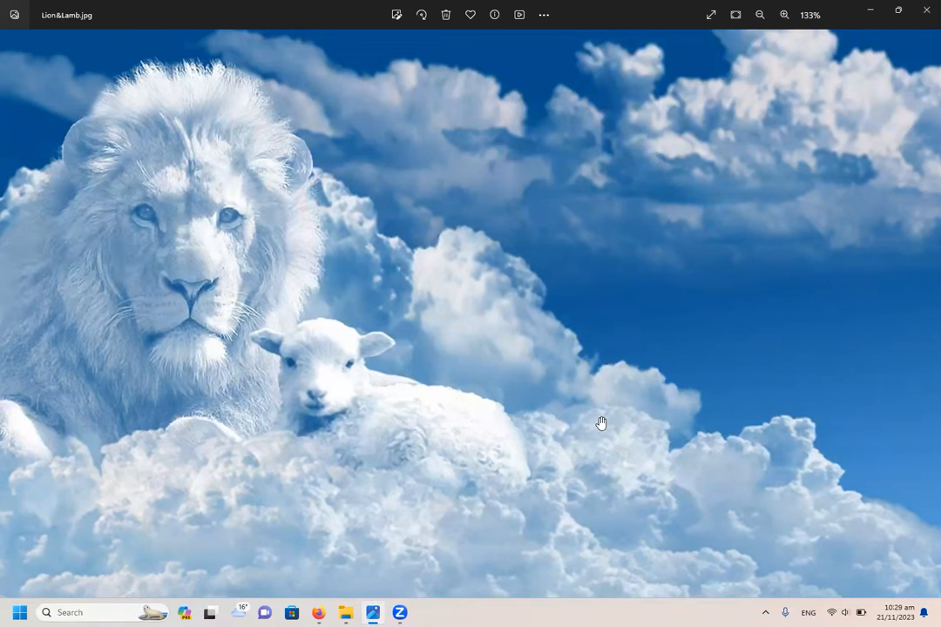
{"action": "mouse_move", "coordinate": [319, 612]}
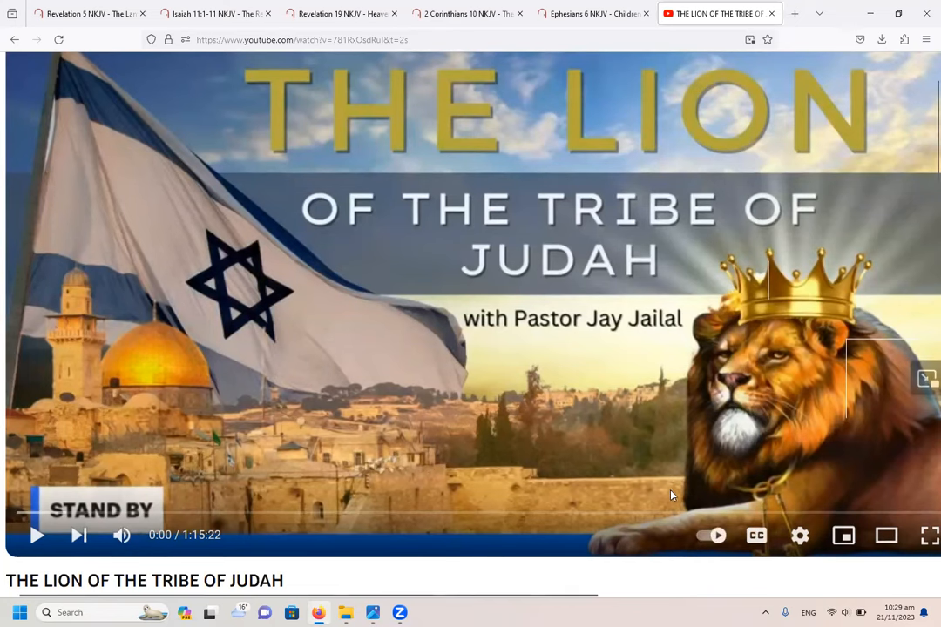
{"action": "mouse_move", "coordinate": [351, 340]}
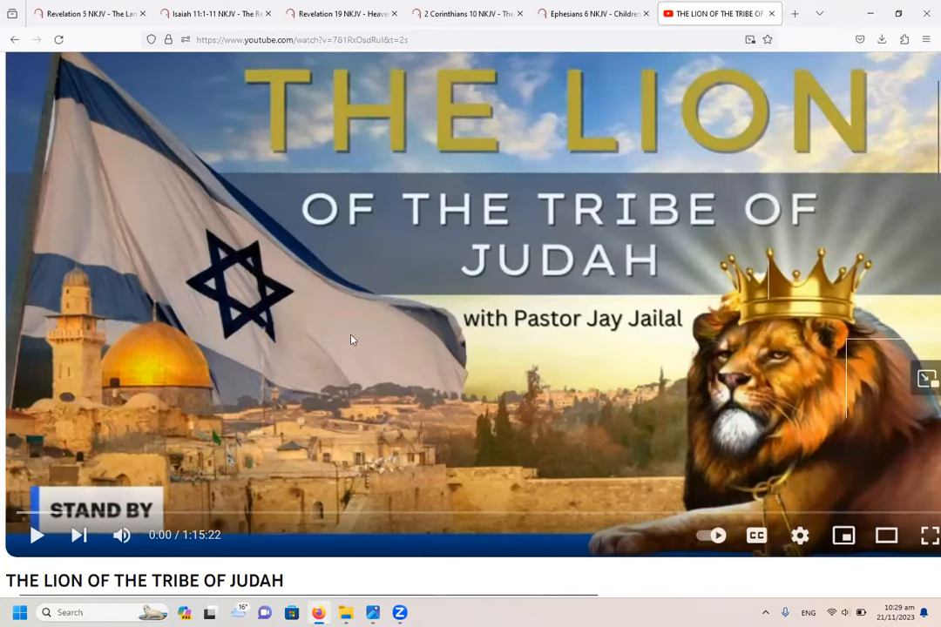
{"action": "mouse_move", "coordinate": [58, 344]}
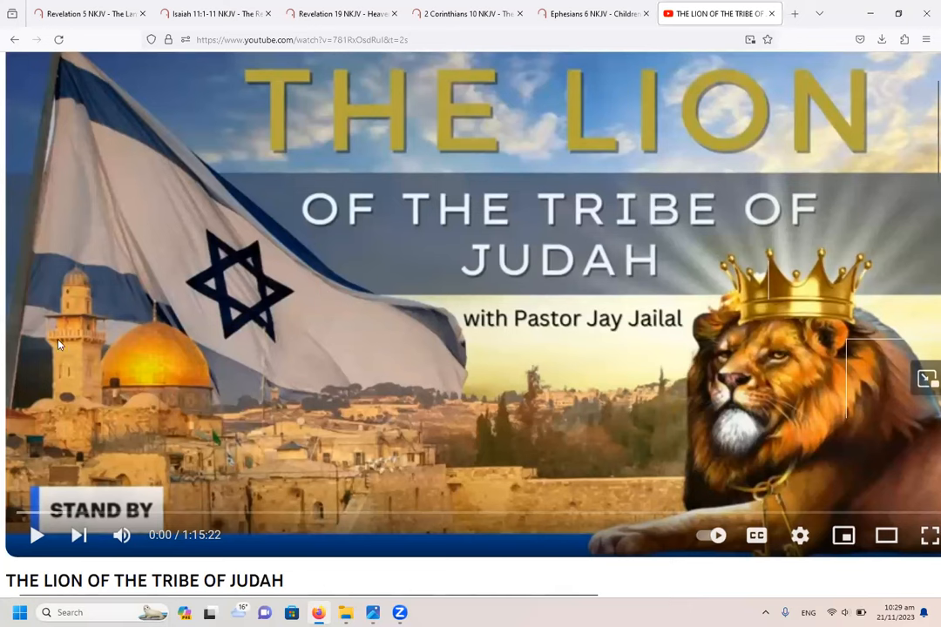
{"action": "mouse_move", "coordinate": [330, 325]}
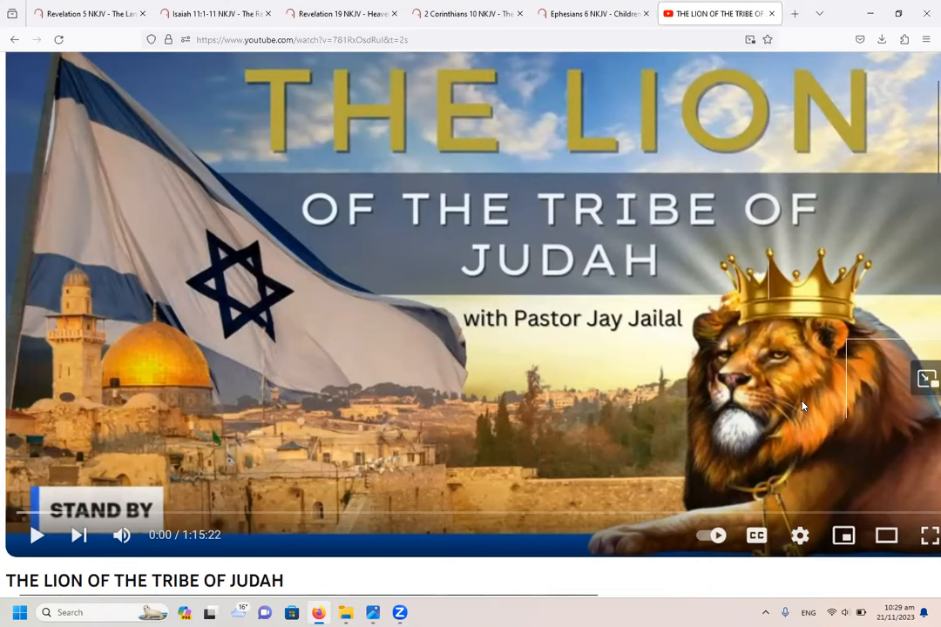
{"action": "mouse_move", "coordinate": [813, 371]}
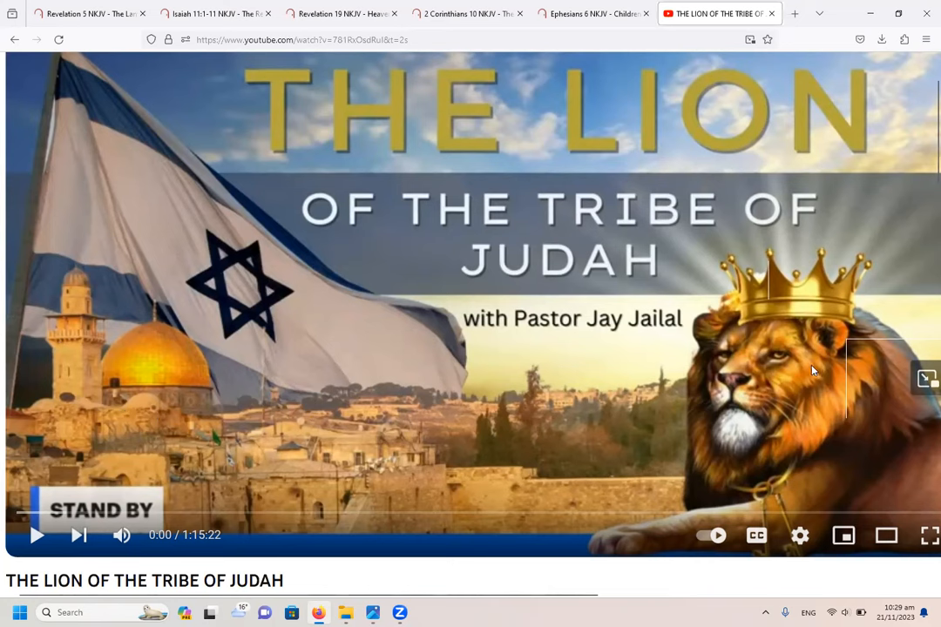
{"action": "mouse_move", "coordinate": [788, 399]}
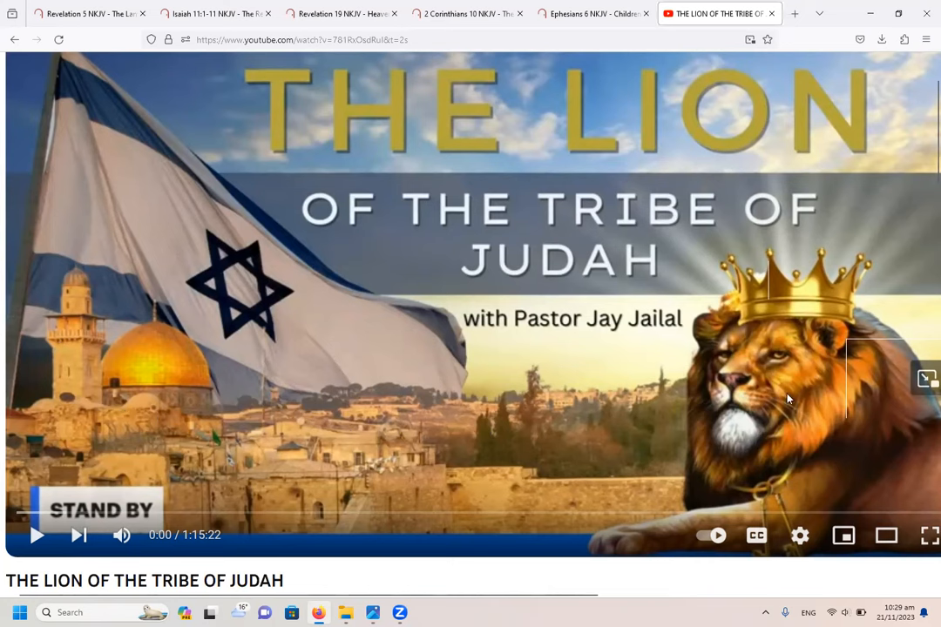
{"action": "mouse_move", "coordinate": [748, 418]}
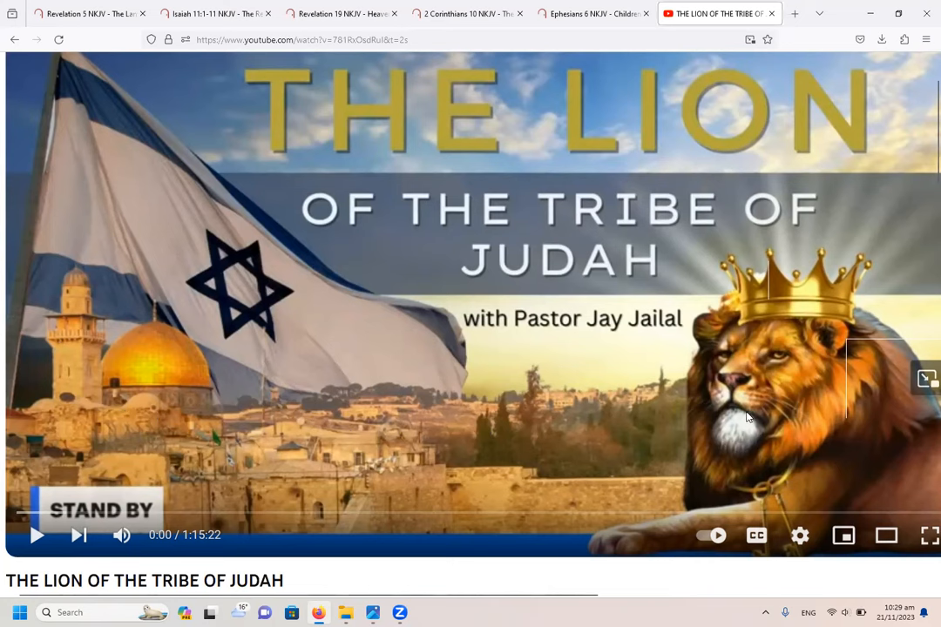
{"action": "mouse_move", "coordinate": [346, 327]}
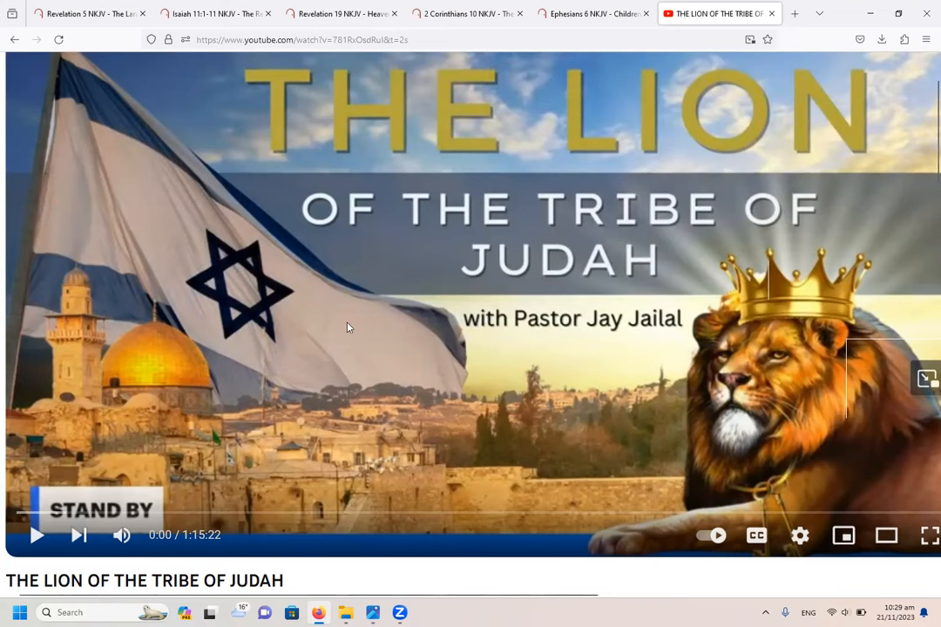
{"action": "mouse_move", "coordinate": [266, 371]}
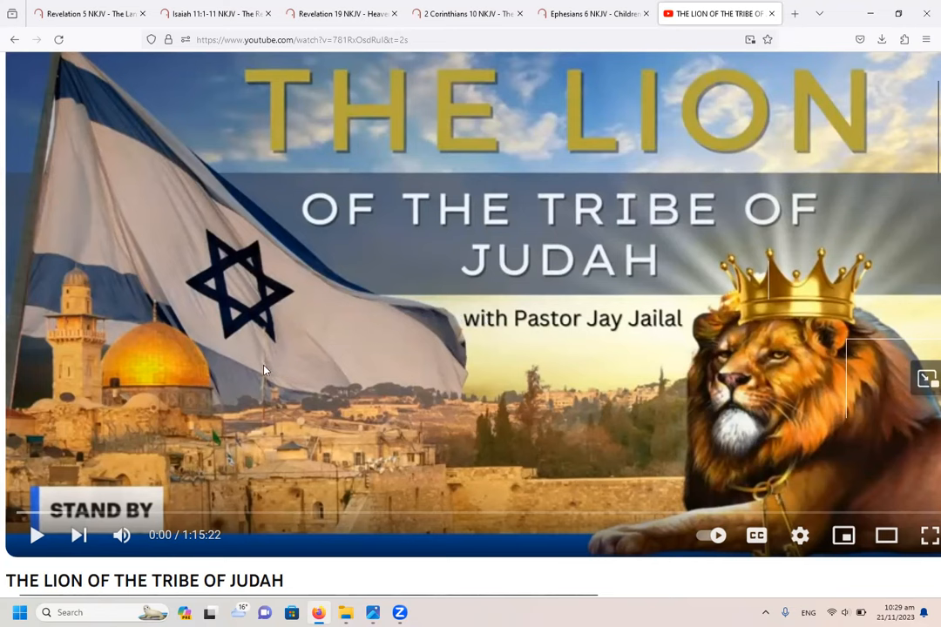
{"action": "mouse_move", "coordinate": [447, 388]}
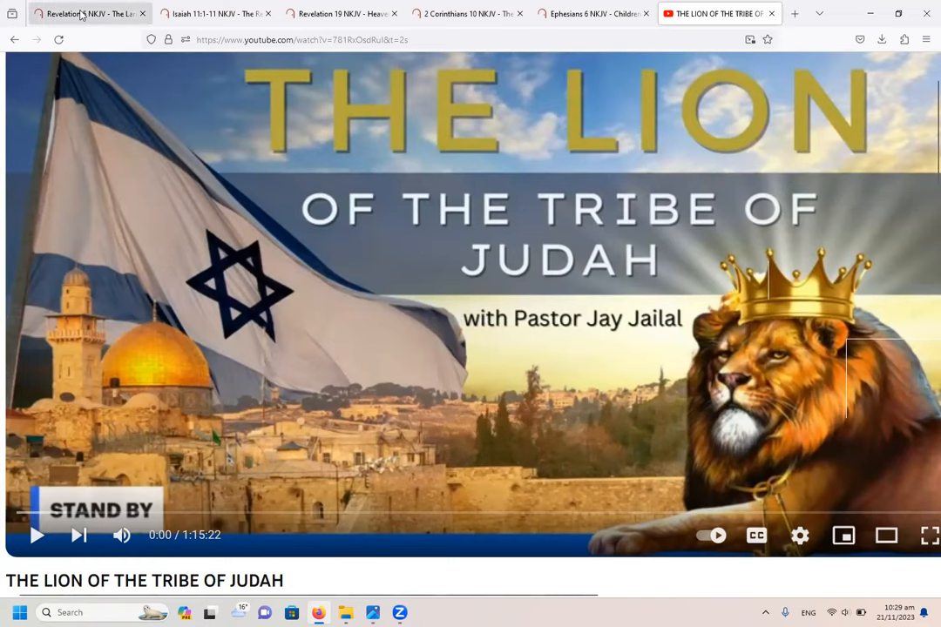
Step: Switch to the Revelation 5 NKJV tab showing the highlighted Lion of Judah and slain Lamb verses
{"action": "left_click", "coordinate": [87, 13]}
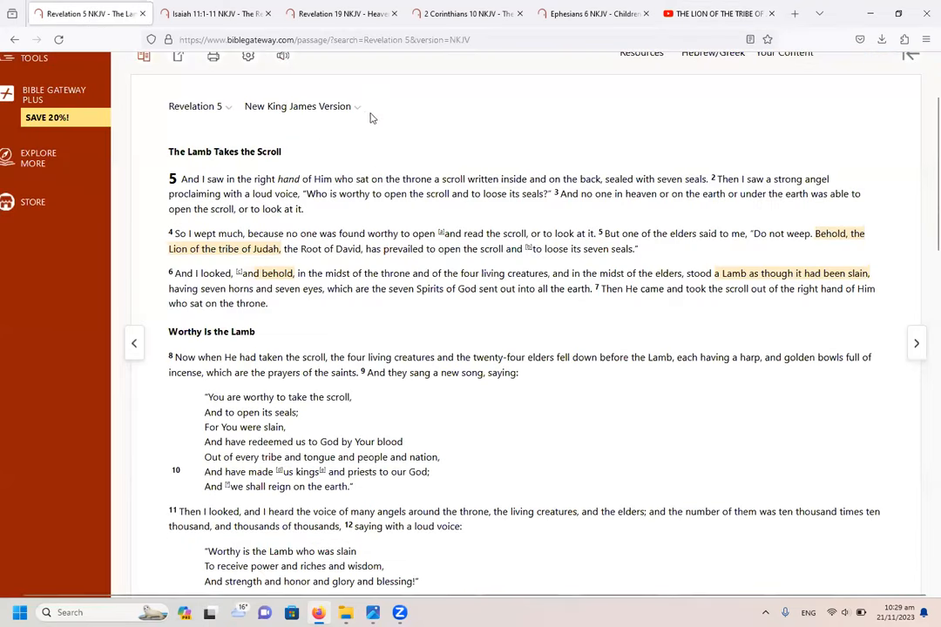
{"action": "mouse_move", "coordinate": [393, 131]}
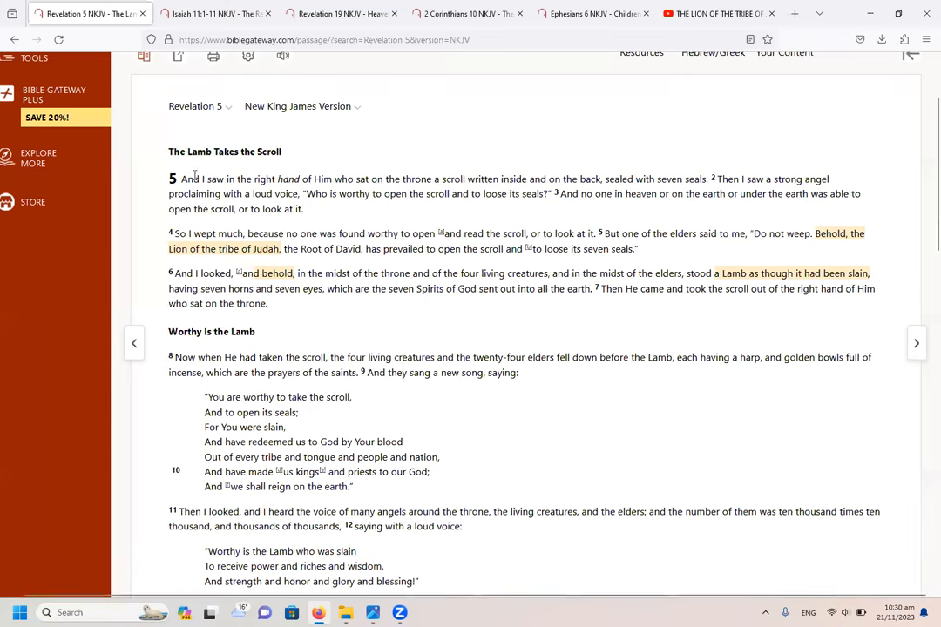
{"action": "mouse_move", "coordinate": [279, 304]}
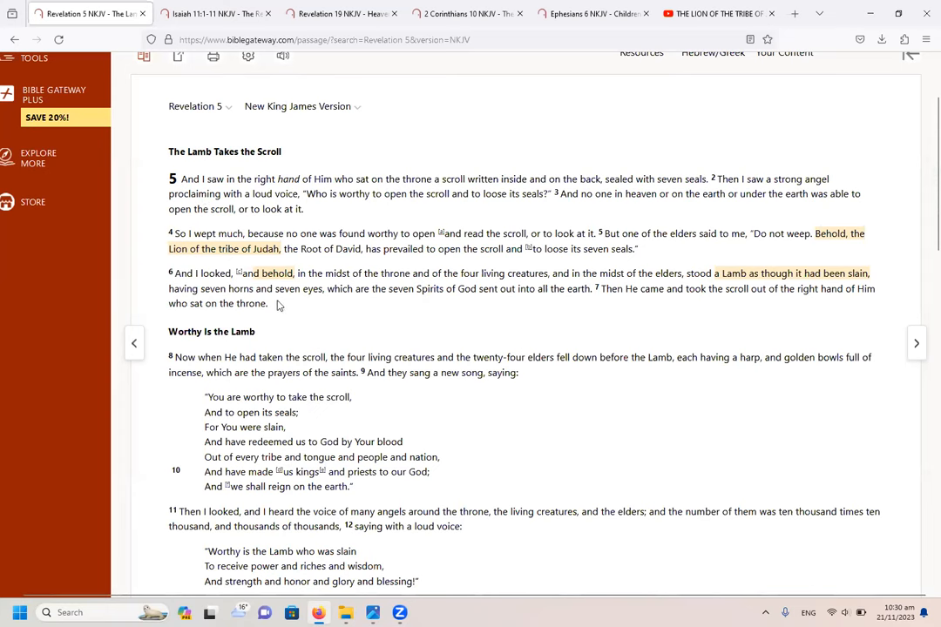
{"action": "mouse_move", "coordinate": [305, 326]}
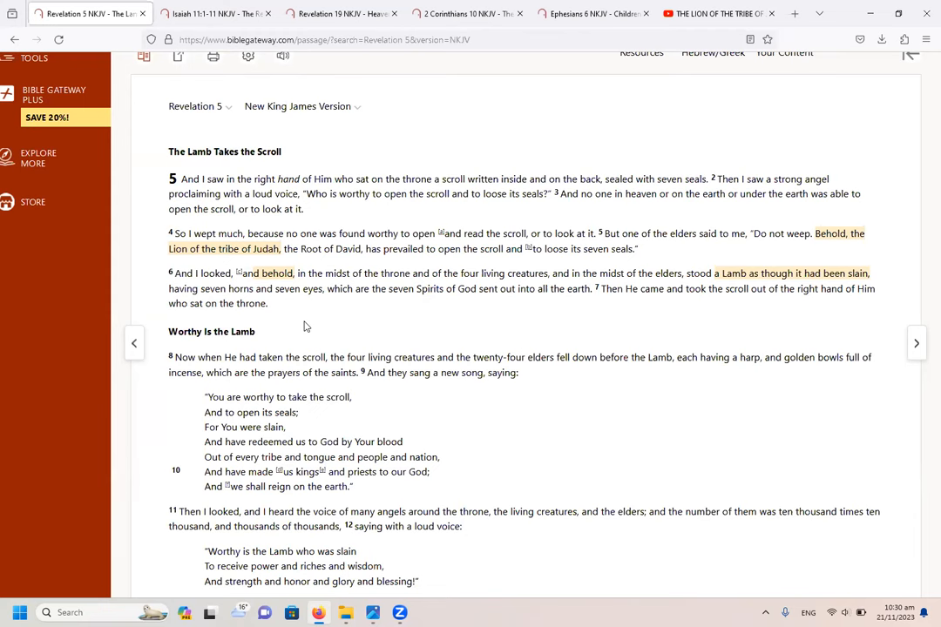
{"action": "mouse_move", "coordinate": [549, 332]}
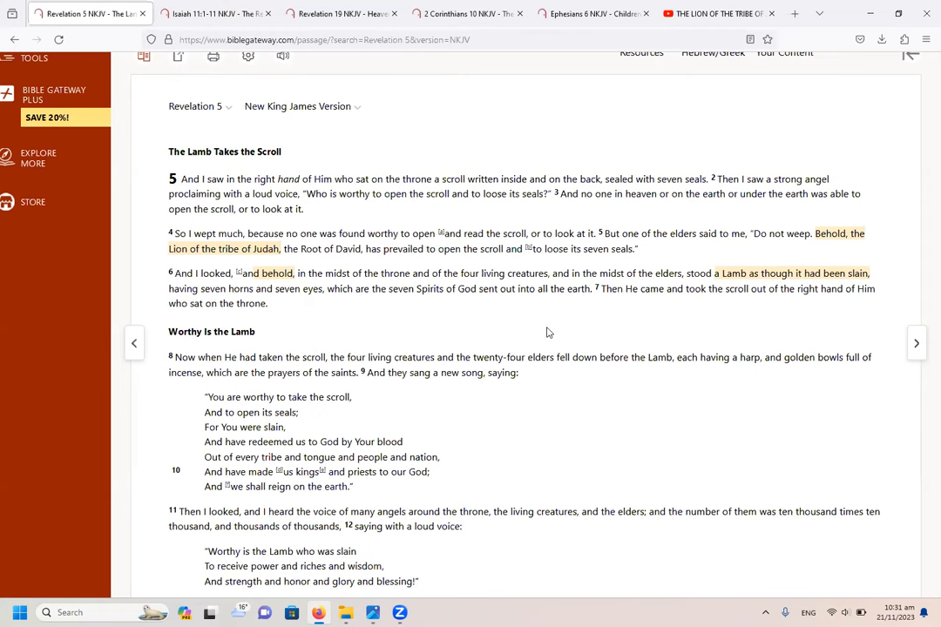
{"action": "mouse_move", "coordinate": [485, 324]}
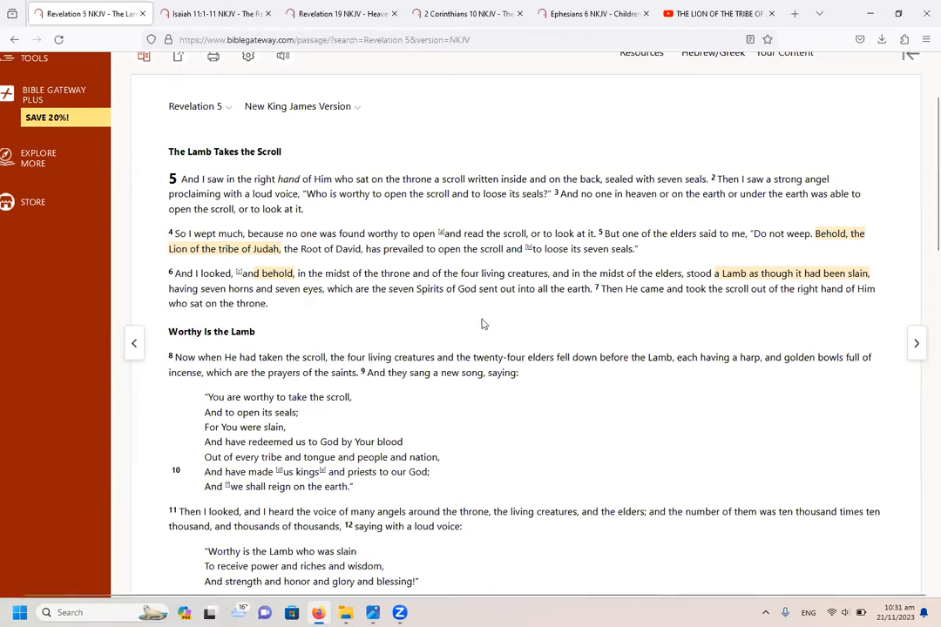
{"action": "mouse_move", "coordinate": [659, 293]}
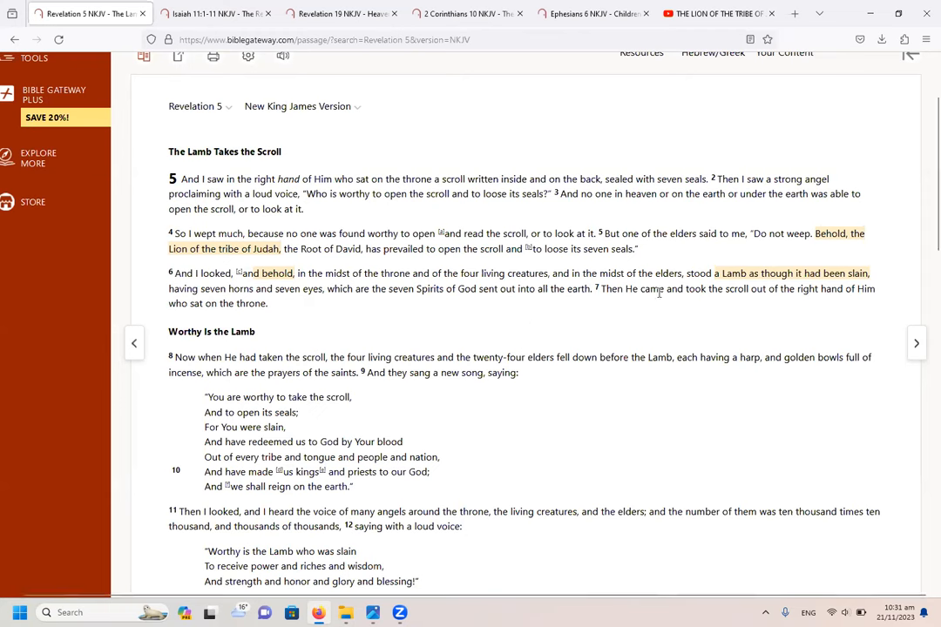
{"action": "mouse_move", "coordinate": [704, 320]}
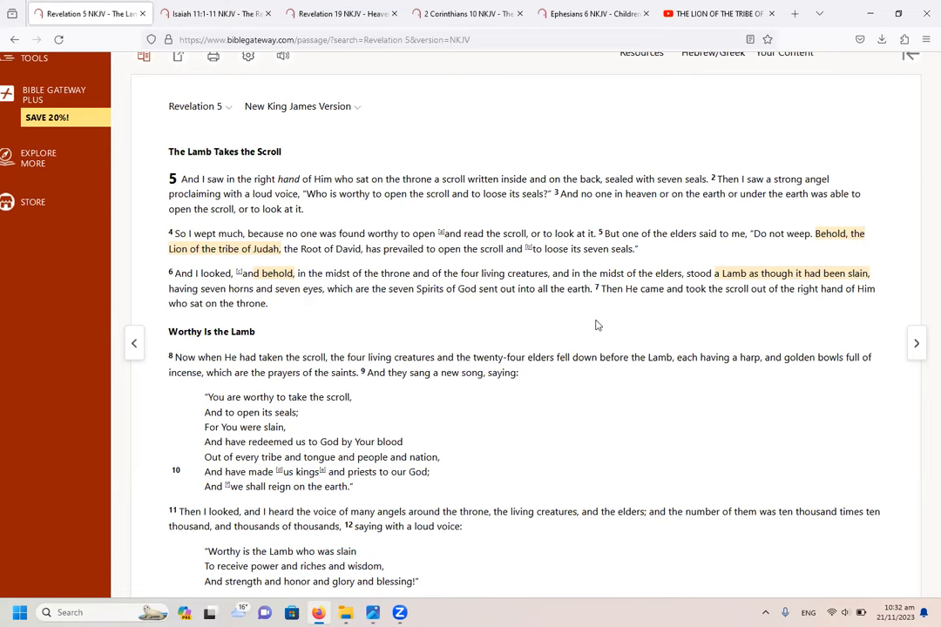
{"action": "mouse_move", "coordinate": [787, 246]}
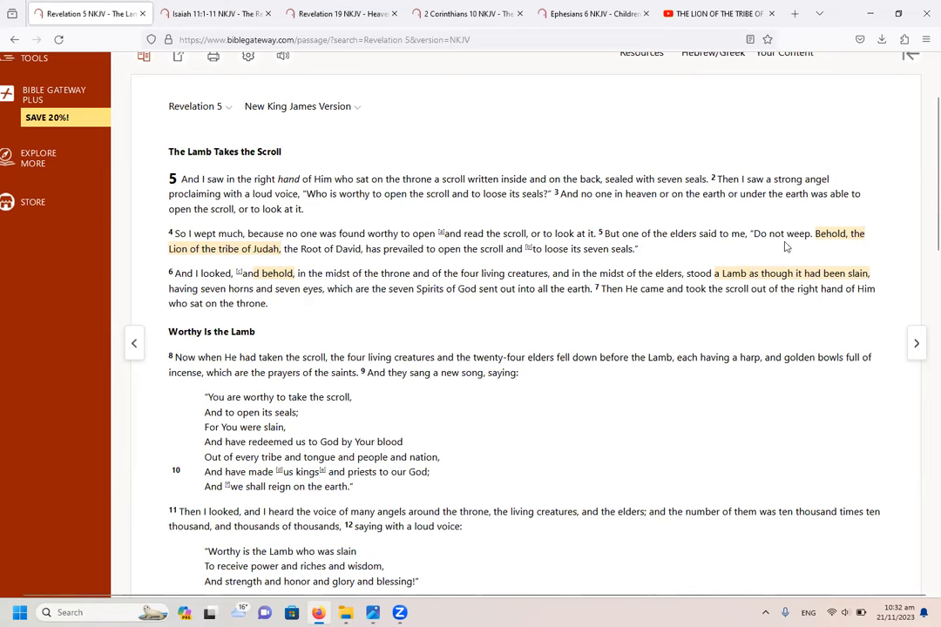
{"action": "mouse_move", "coordinate": [605, 343]}
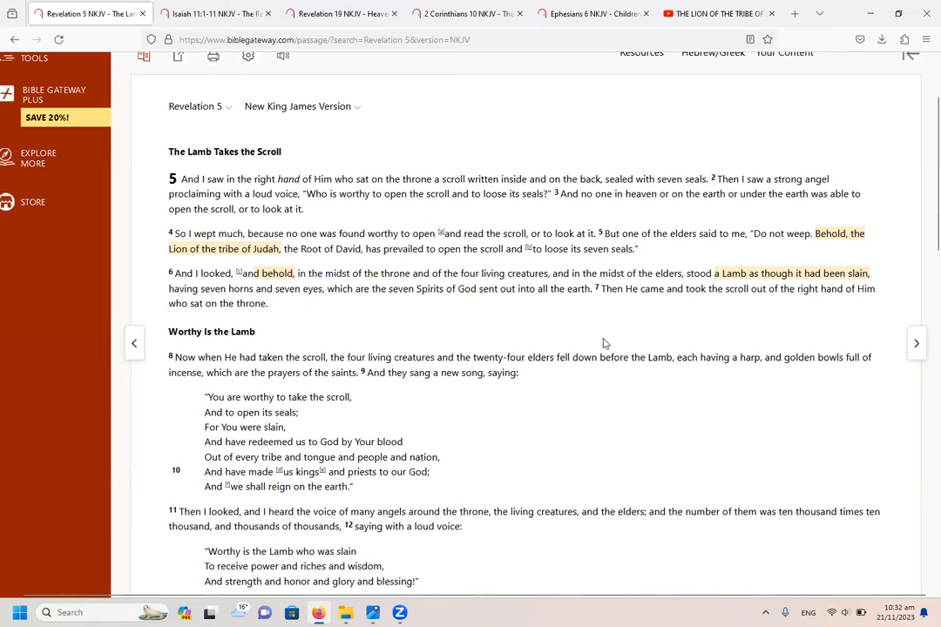
{"action": "mouse_move", "coordinate": [633, 334]}
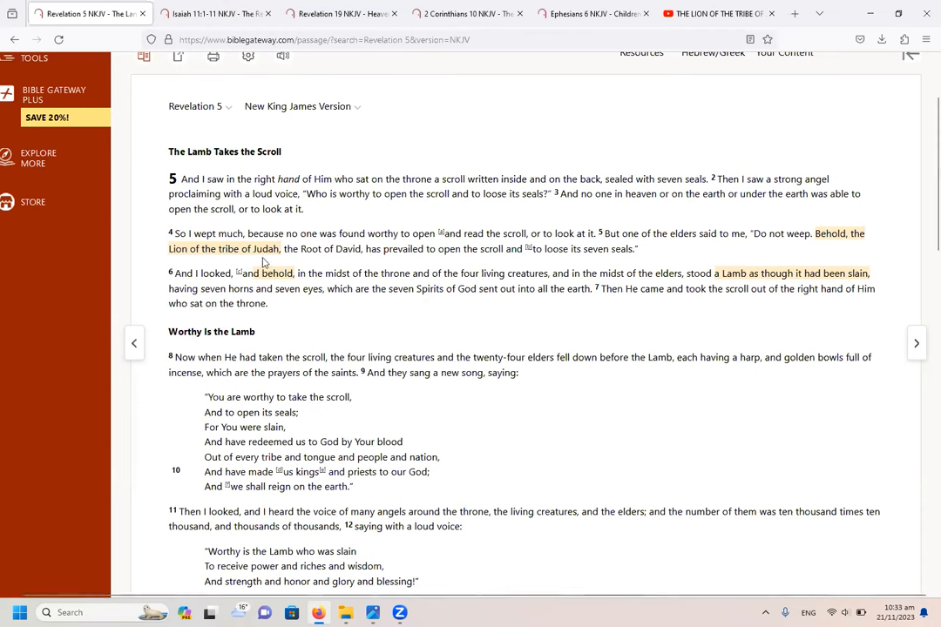
{"action": "mouse_move", "coordinate": [595, 260]}
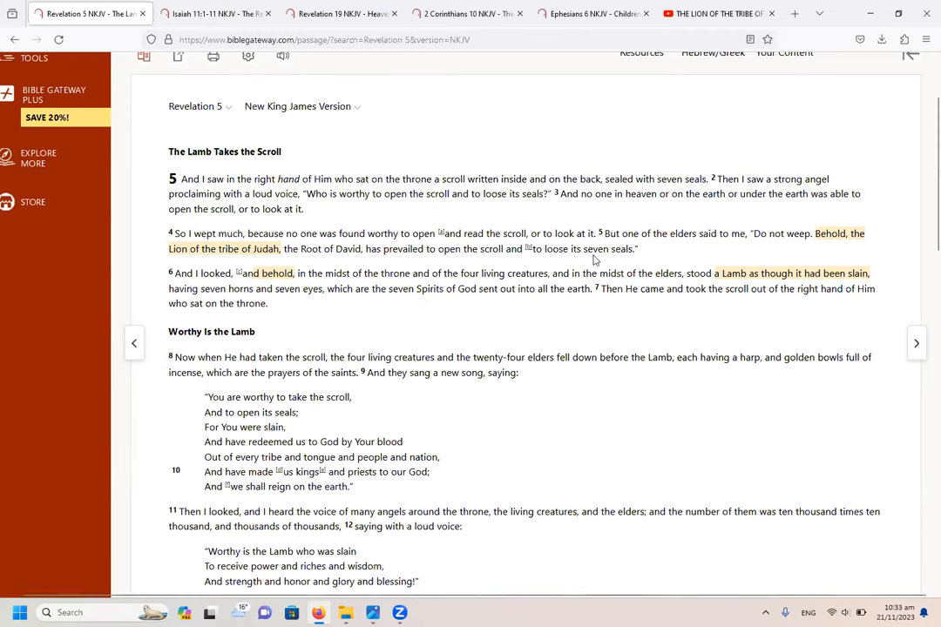
{"action": "mouse_move", "coordinate": [180, 268]}
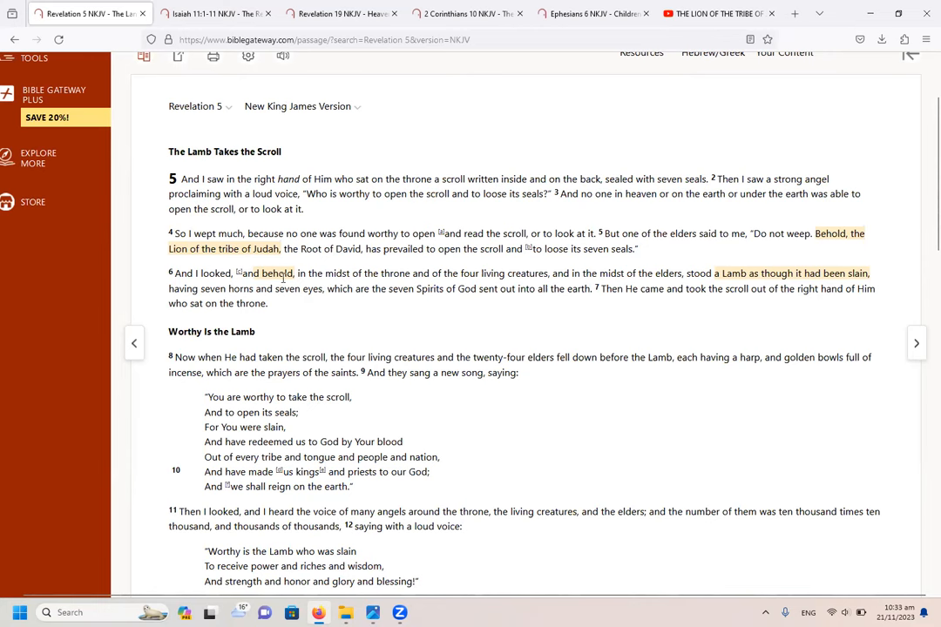
{"action": "mouse_move", "coordinate": [730, 270]}
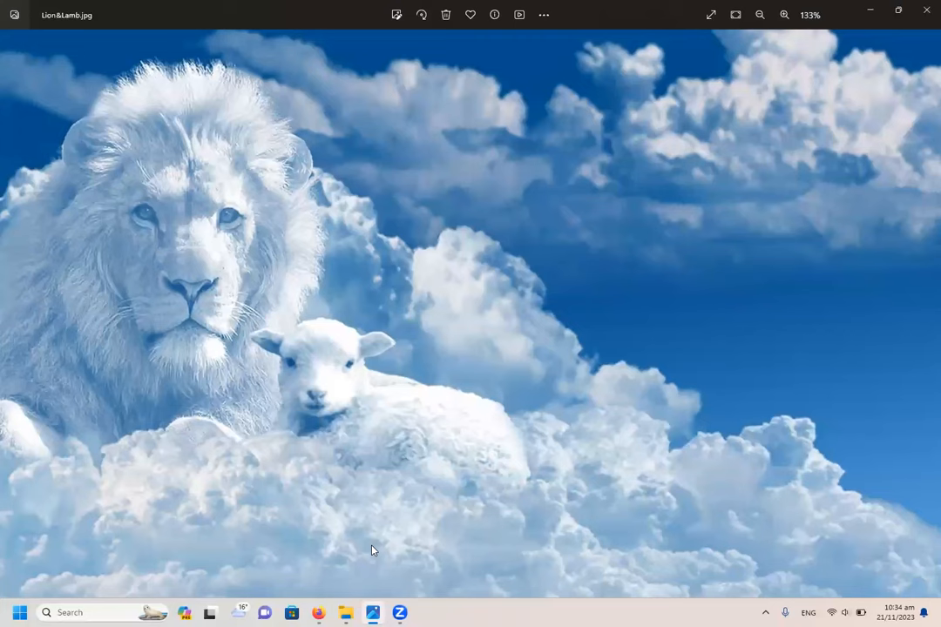
{"action": "mouse_move", "coordinate": [317, 613]}
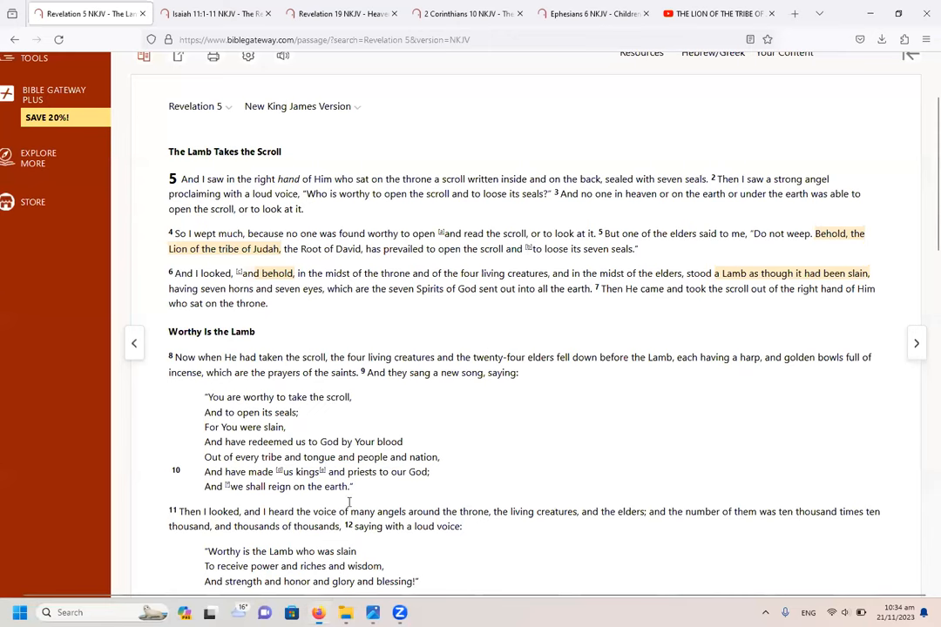
{"action": "mouse_move", "coordinate": [706, 33]}
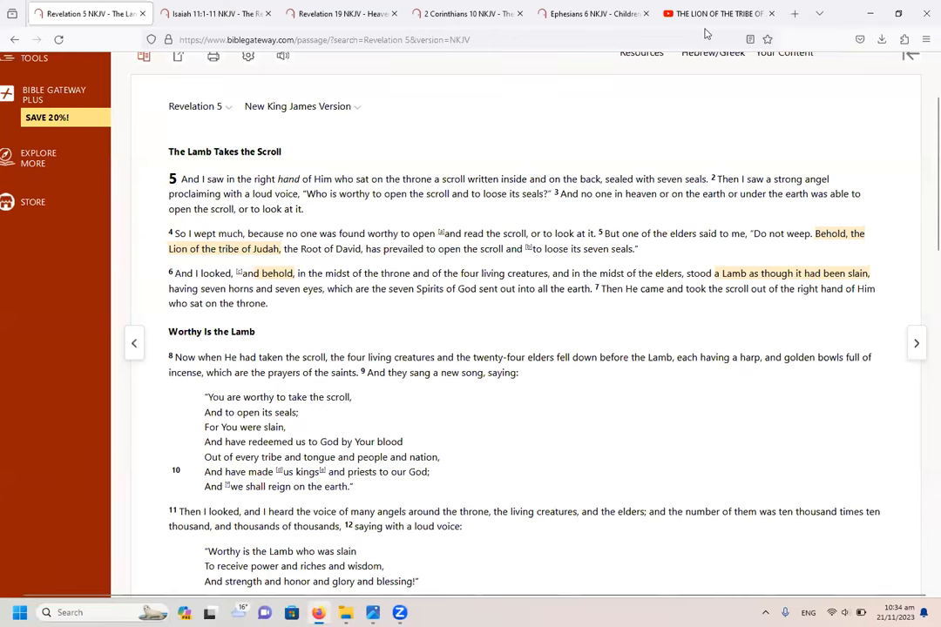
Step: Switch to the paused YouTube video 'The Lion of the Tribe of Judah'
{"action": "left_click", "coordinate": [715, 13]}
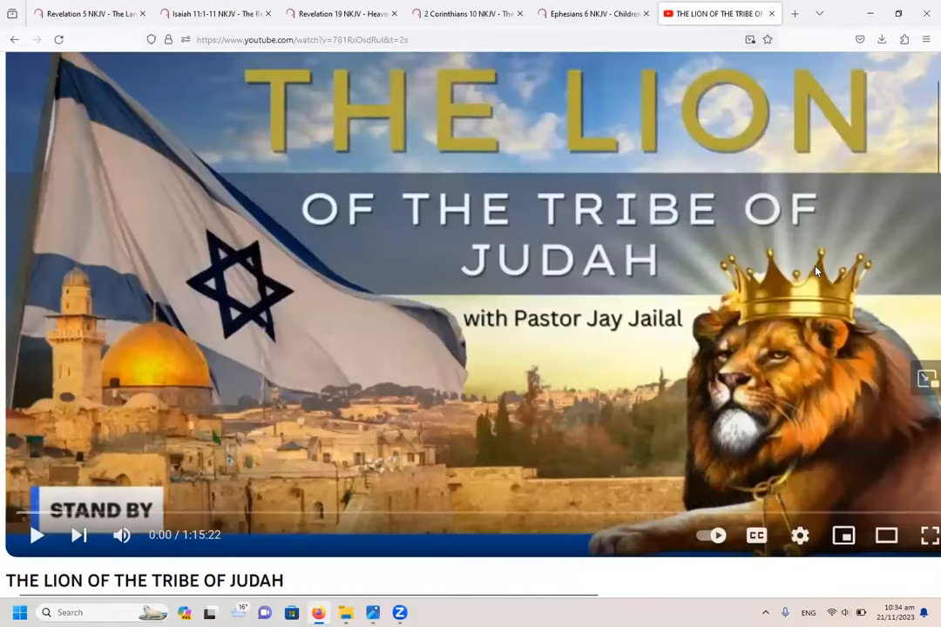
{"action": "mouse_move", "coordinate": [631, 411]}
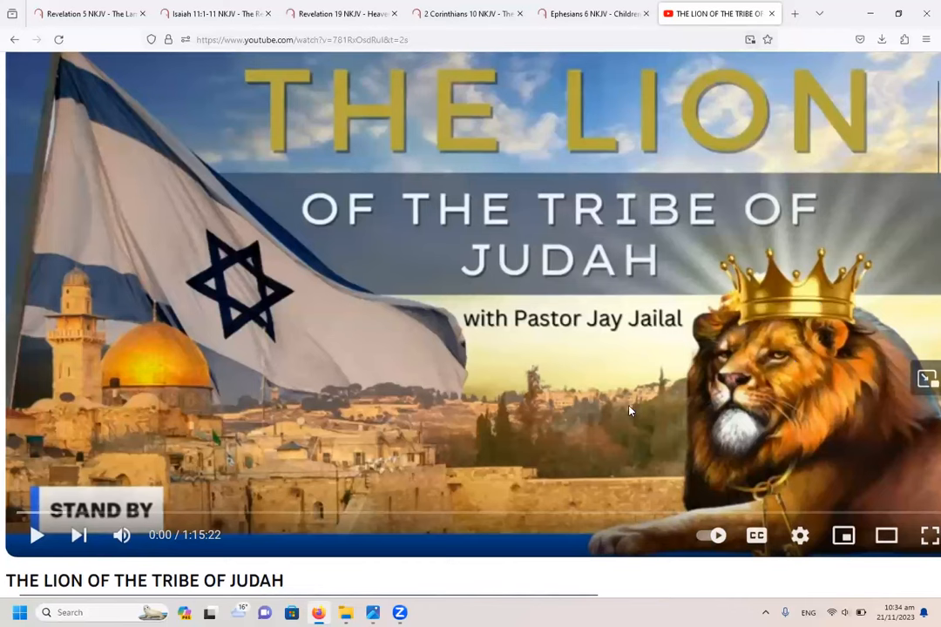
{"action": "mouse_move", "coordinate": [645, 432]}
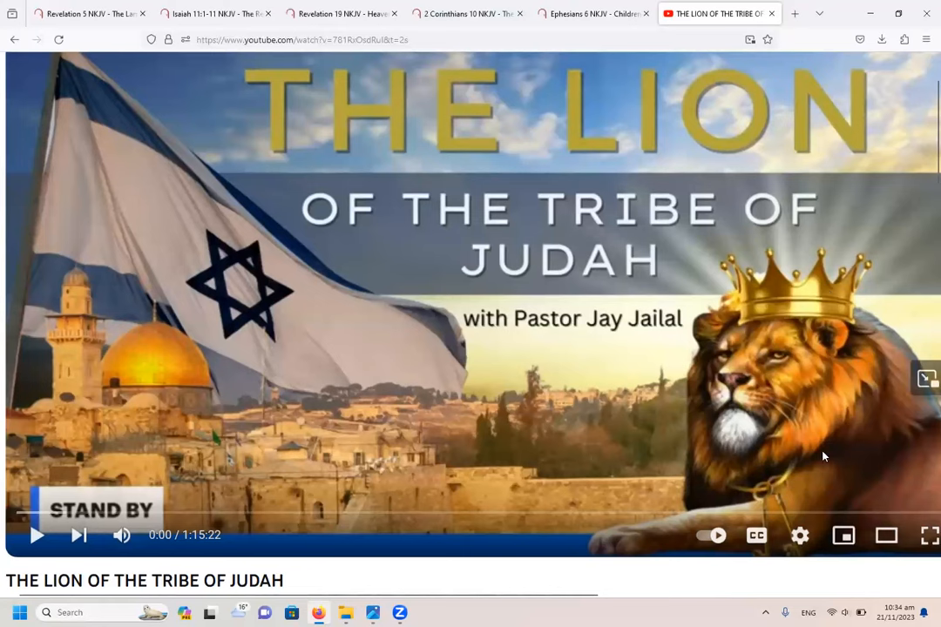
{"action": "mouse_move", "coordinate": [816, 312]}
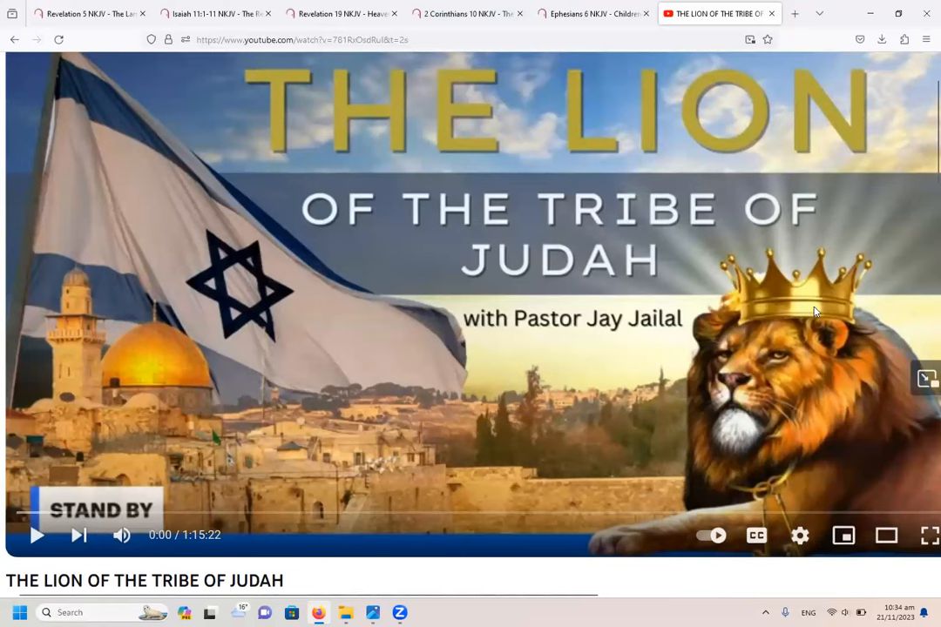
{"action": "mouse_move", "coordinate": [853, 409]}
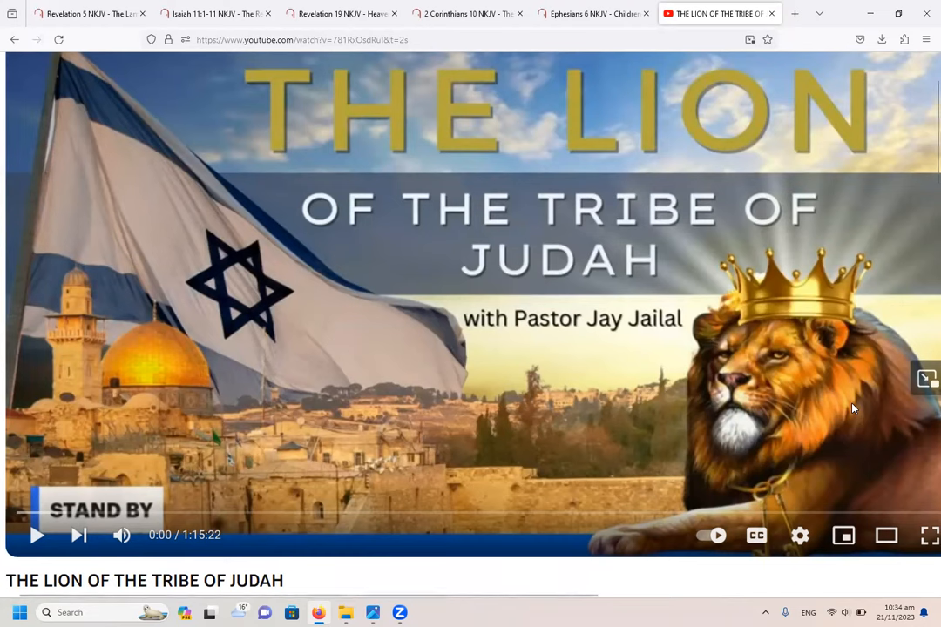
{"action": "mouse_move", "coordinate": [706, 470]}
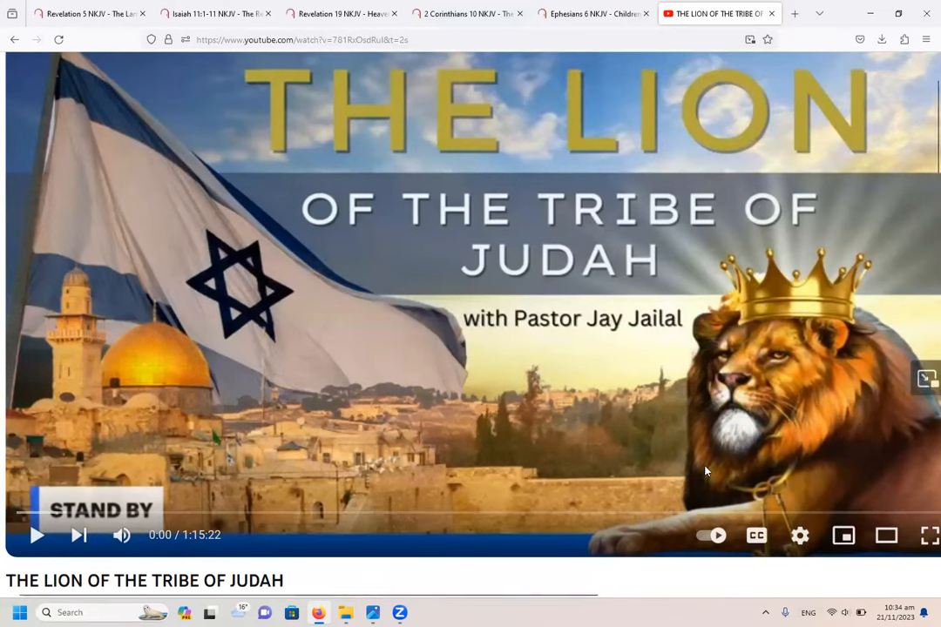
{"action": "mouse_move", "coordinate": [639, 447]}
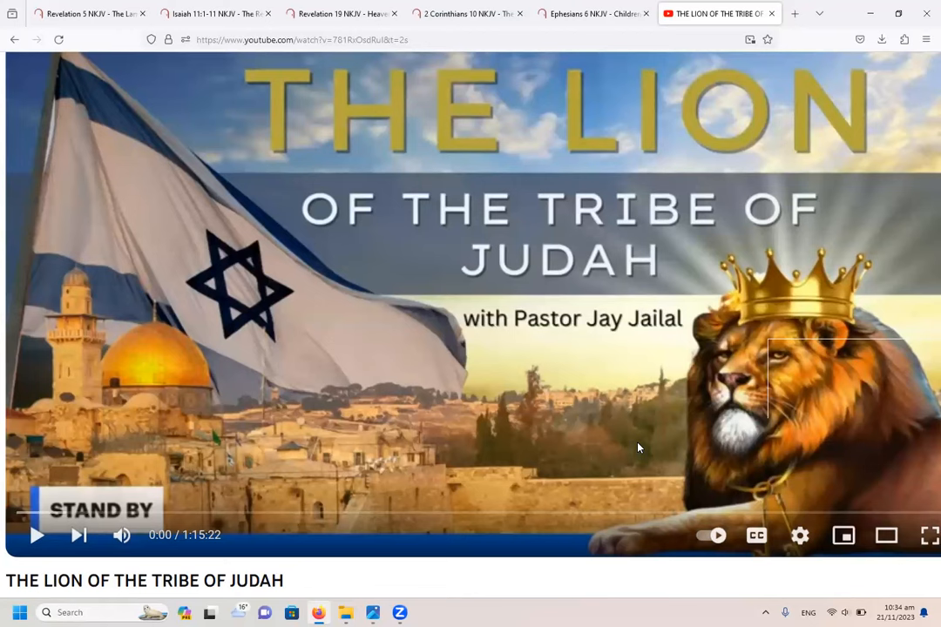
{"action": "mouse_move", "coordinate": [454, 355]}
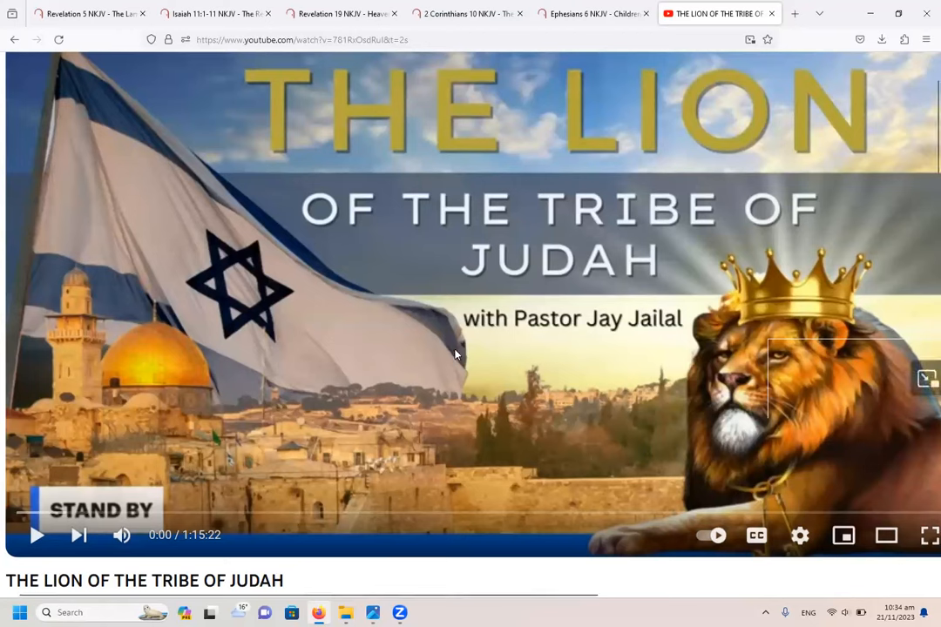
{"action": "mouse_move", "coordinate": [158, 158]}
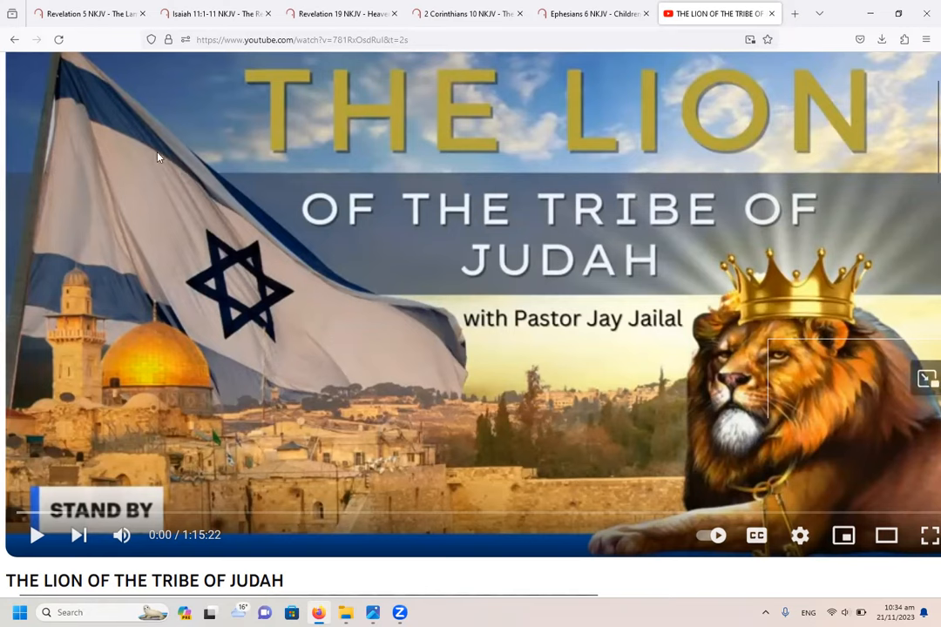
Step: Switch to the Isaiah 11:1-11 NKJV tab with verse 4's last two lines highlighted
{"action": "left_click", "coordinate": [215, 14]}
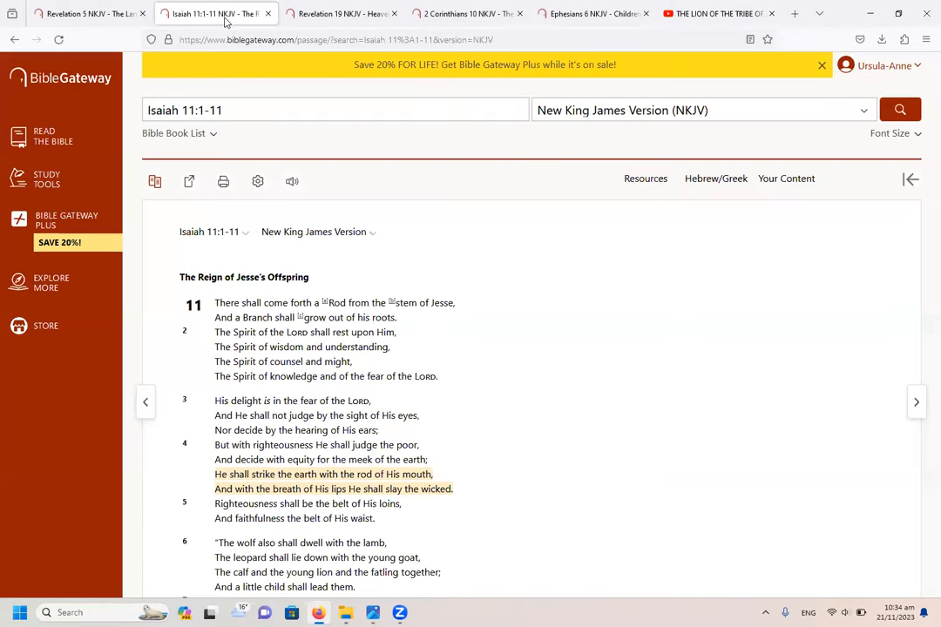
{"action": "mouse_move", "coordinate": [684, 344]}
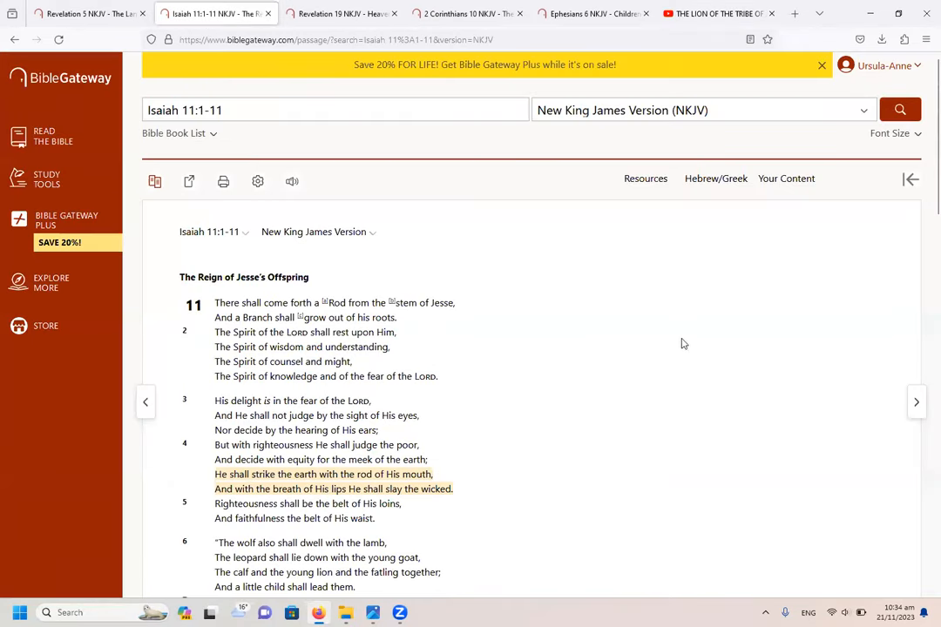
{"action": "mouse_move", "coordinate": [710, 353]}
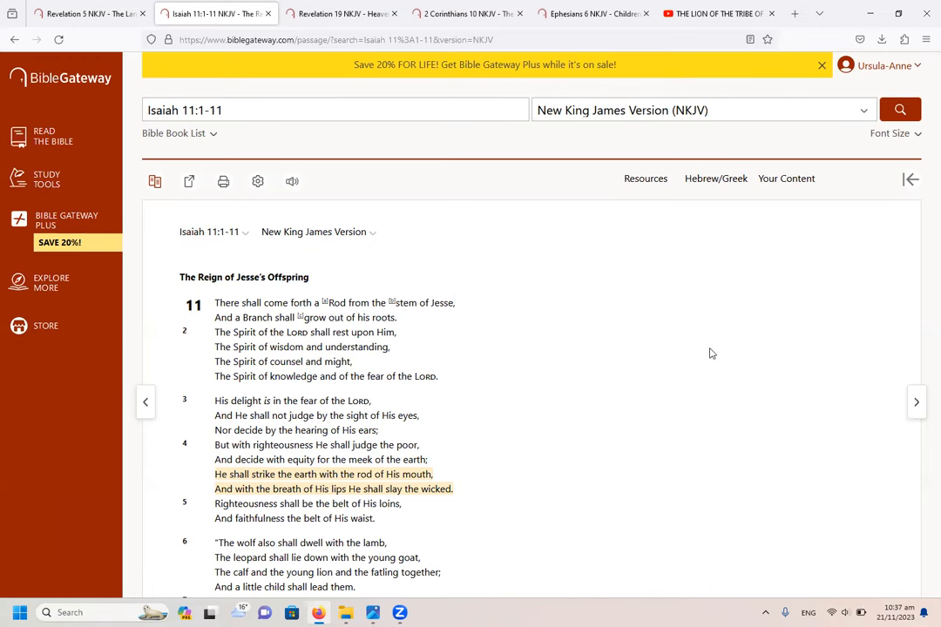
{"action": "mouse_move", "coordinate": [480, 280]}
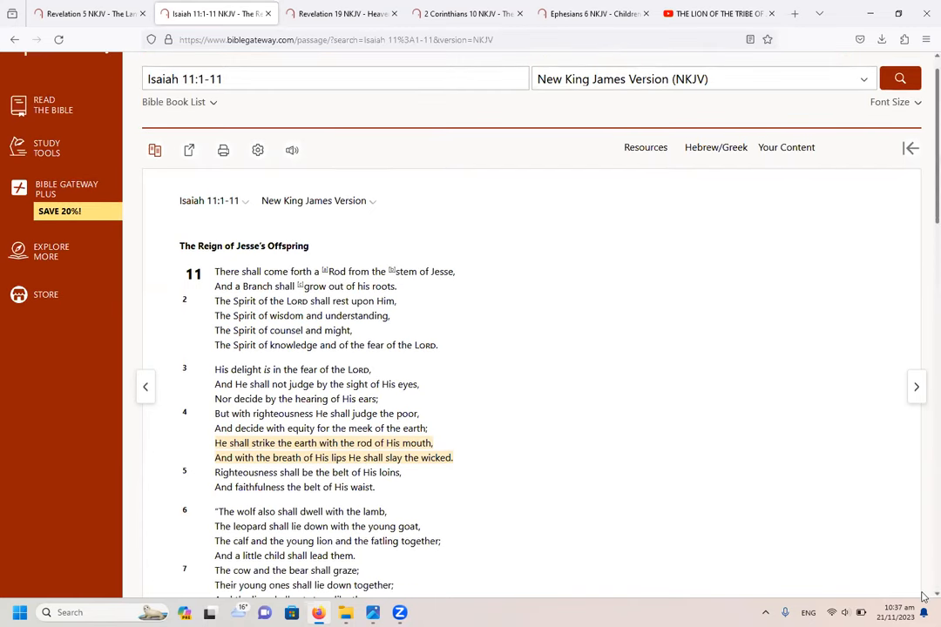
Step: Scroll Isaiah 11 down through verse 11 and the Read full chapter link
{"action": "scroll", "scroll_direction": "down", "scroll_amount": 3}
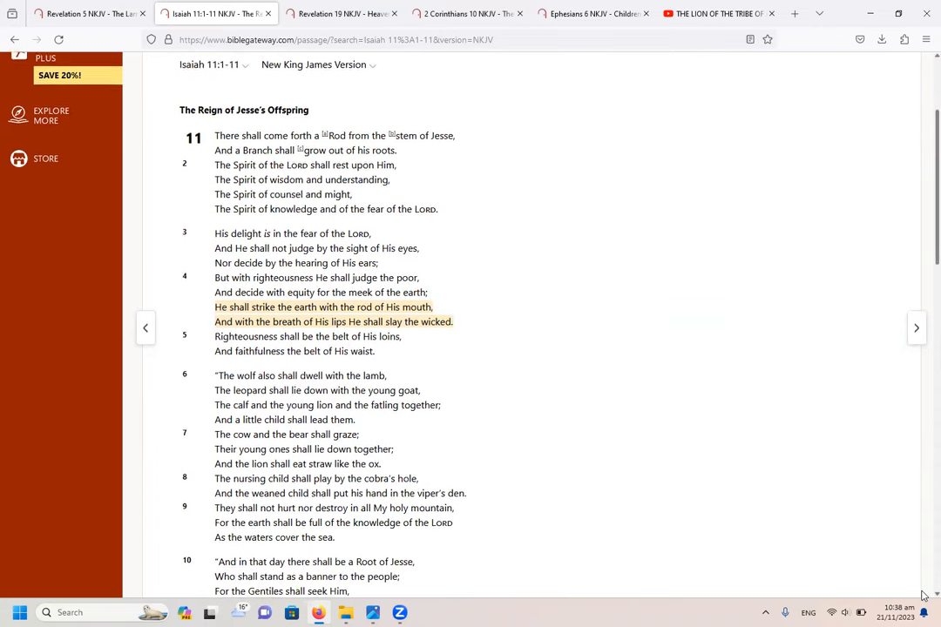
{"action": "scroll", "scroll_direction": "down", "scroll_amount": 3}
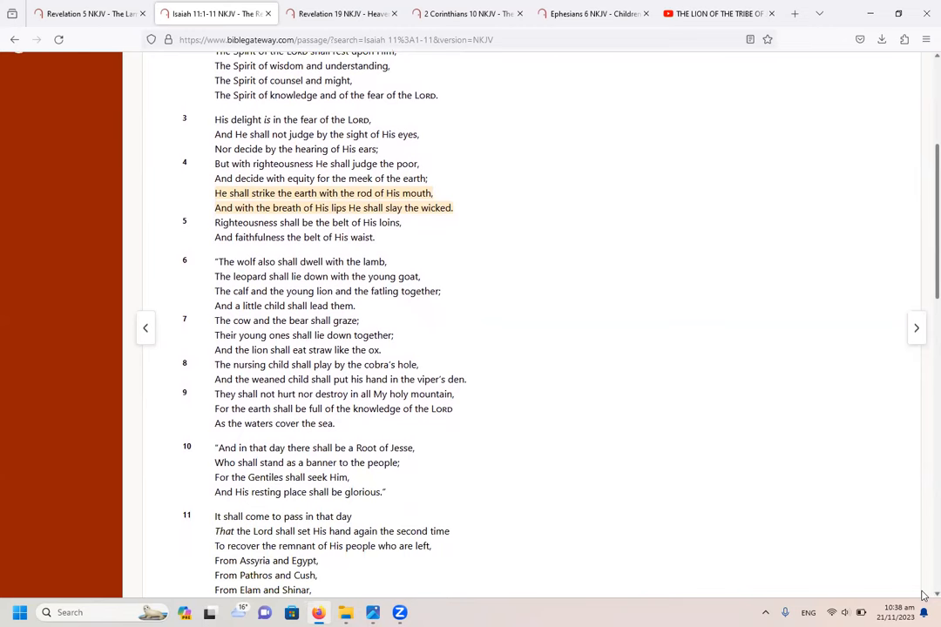
{"action": "scroll", "scroll_direction": "down", "scroll_amount": 3}
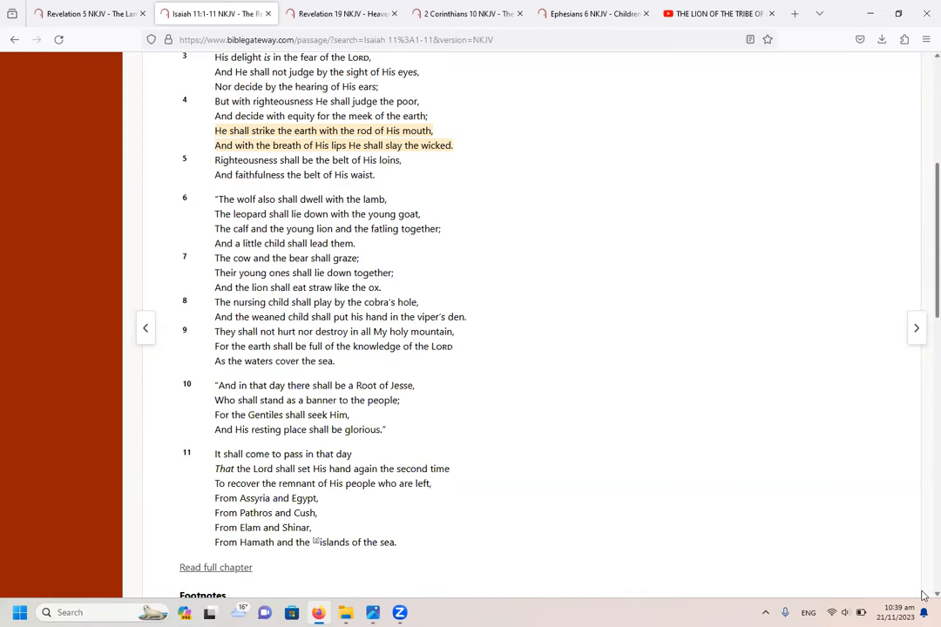
{"action": "mouse_move", "coordinate": [559, 68]}
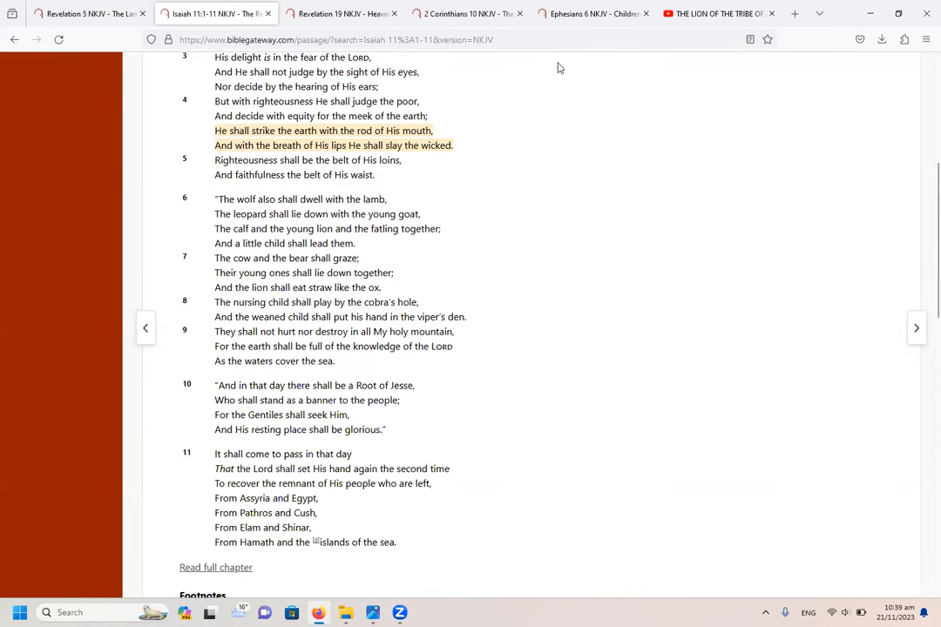
Step: Scroll Isaiah 11 back up to the Reign of Jesse's Offspring heading and verse 1
{"action": "scroll", "scroll_direction": "up", "scroll_amount": 3}
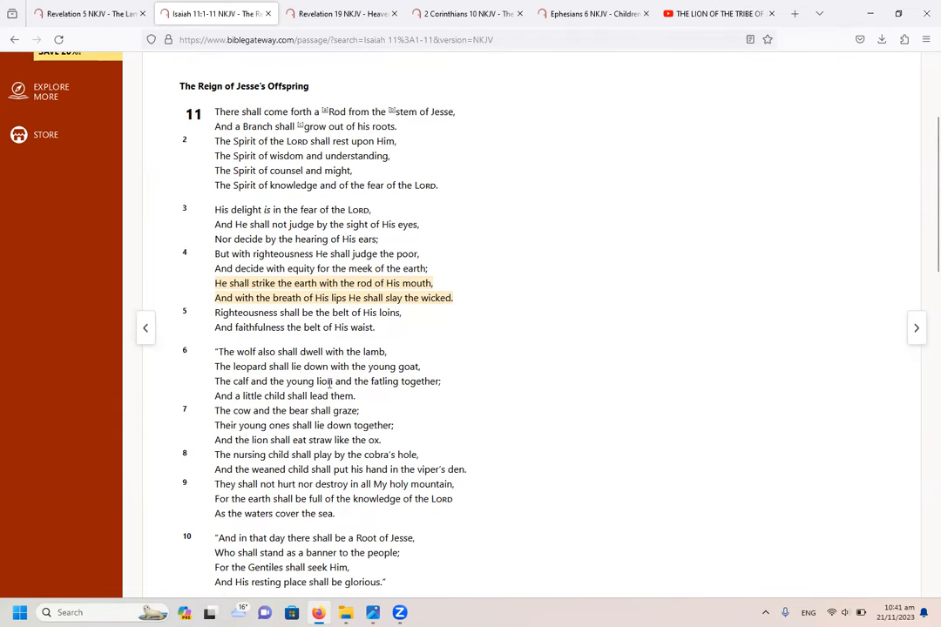
{"action": "mouse_move", "coordinate": [170, 413]}
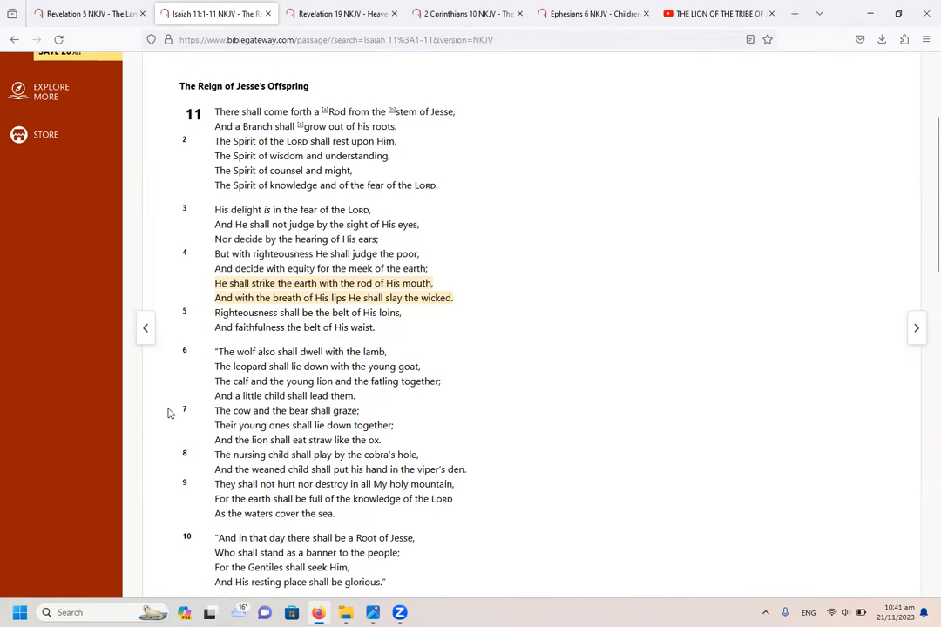
{"action": "mouse_move", "coordinate": [469, 498]}
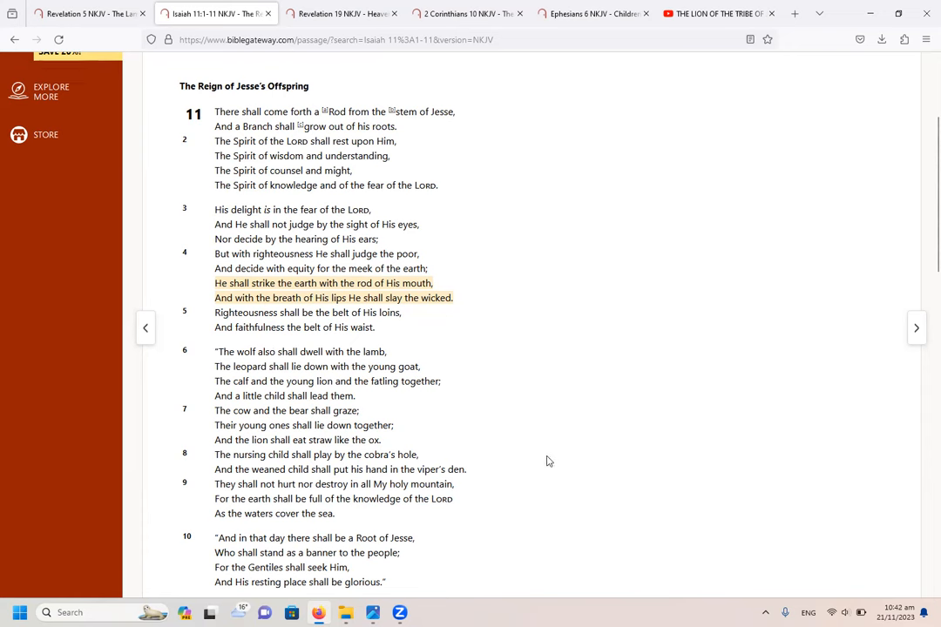
{"action": "mouse_move", "coordinate": [434, 475]}
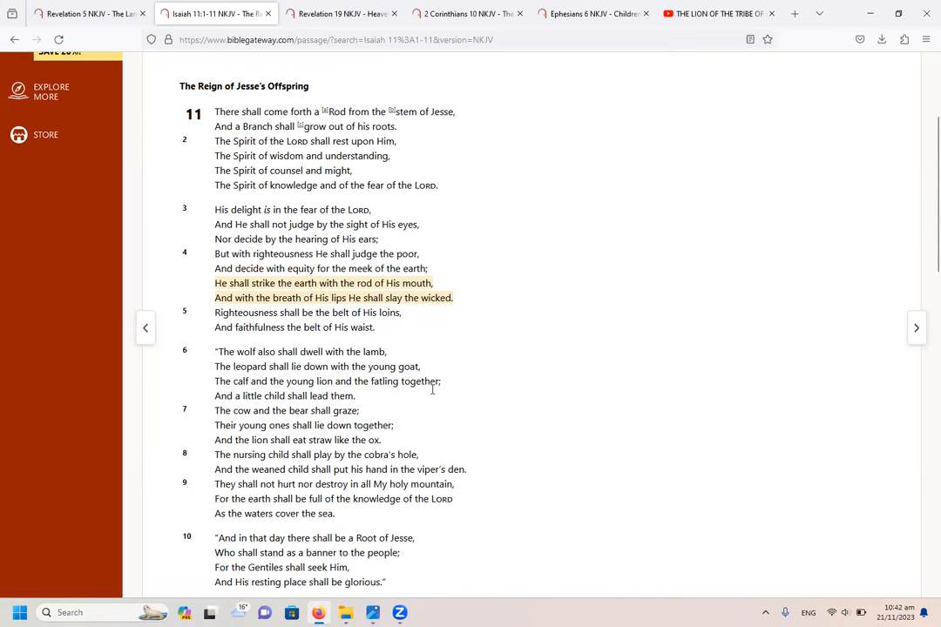
{"action": "mouse_move", "coordinate": [512, 412]}
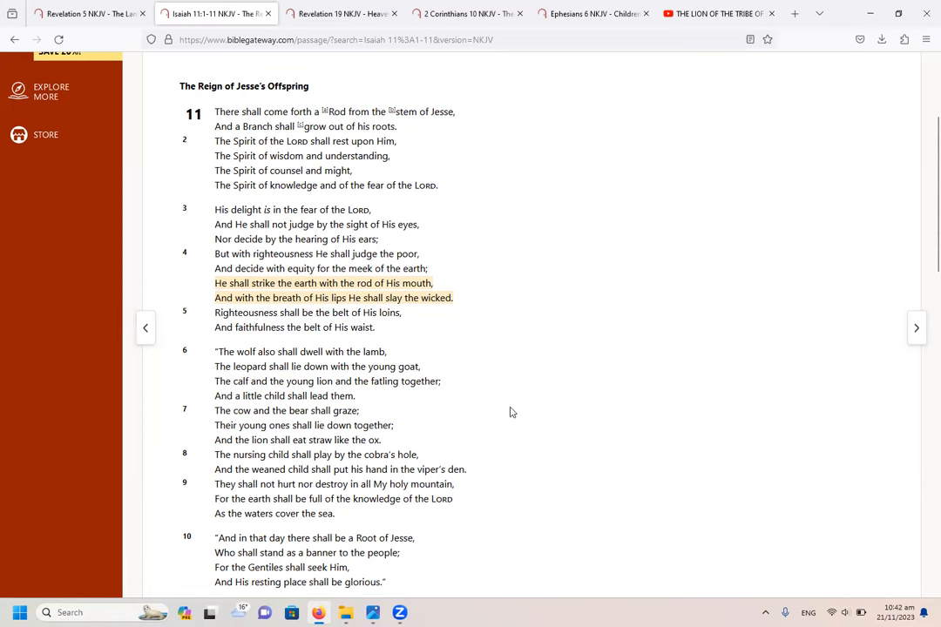
{"action": "mouse_move", "coordinate": [403, 365]}
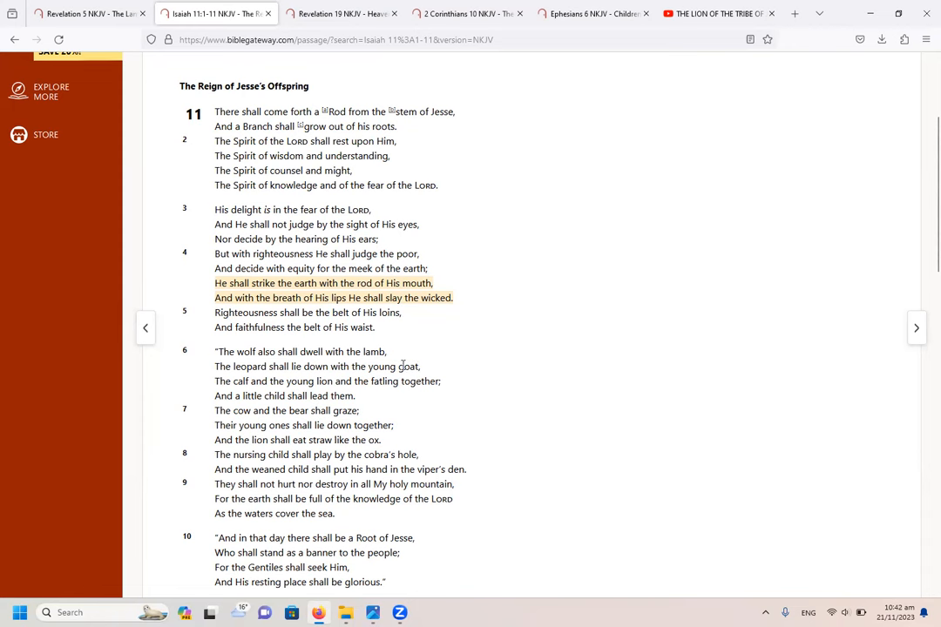
{"action": "mouse_move", "coordinate": [923, 587]}
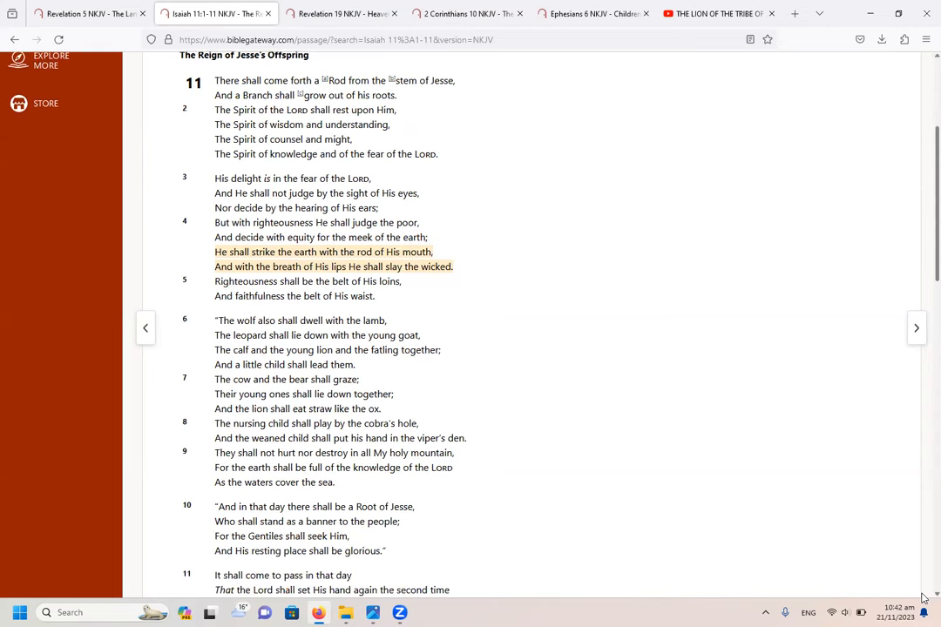
{"action": "scroll", "scroll_direction": "down", "scroll_amount": 3}
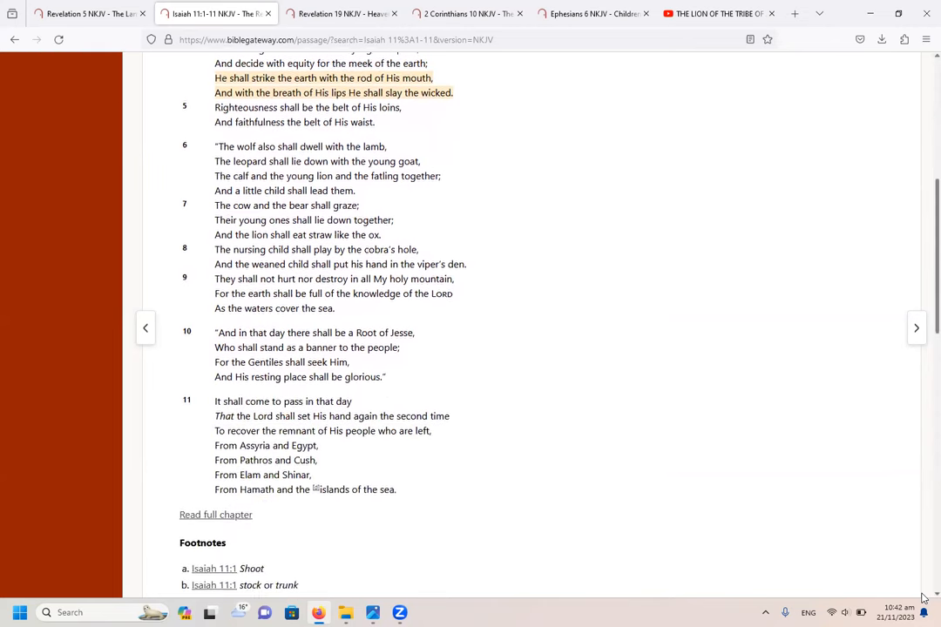
{"action": "scroll", "scroll_direction": "down", "scroll_amount": 3}
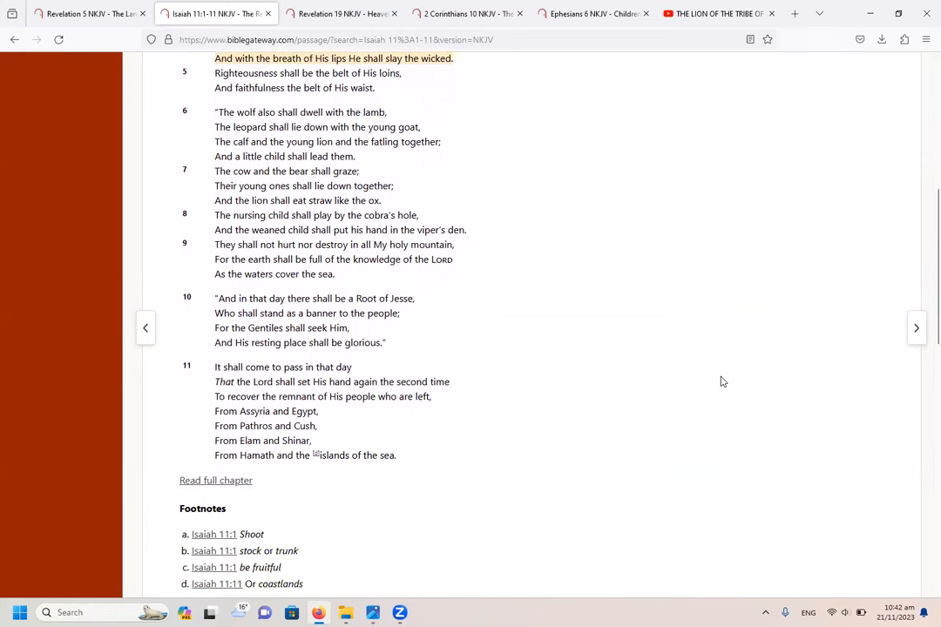
{"action": "mouse_move", "coordinate": [230, 340]}
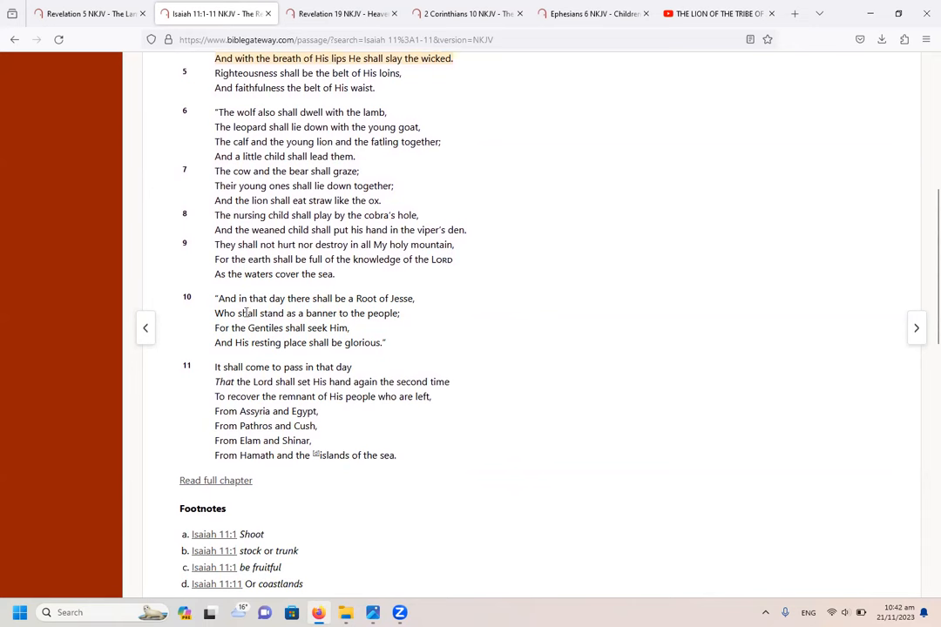
{"action": "mouse_move", "coordinate": [348, 332]}
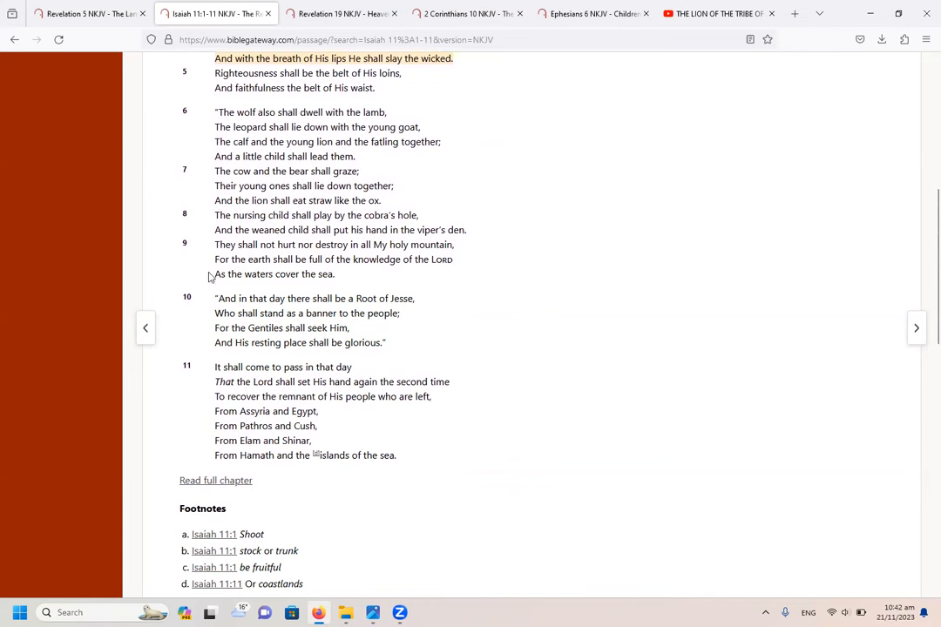
{"action": "mouse_move", "coordinate": [273, 304]}
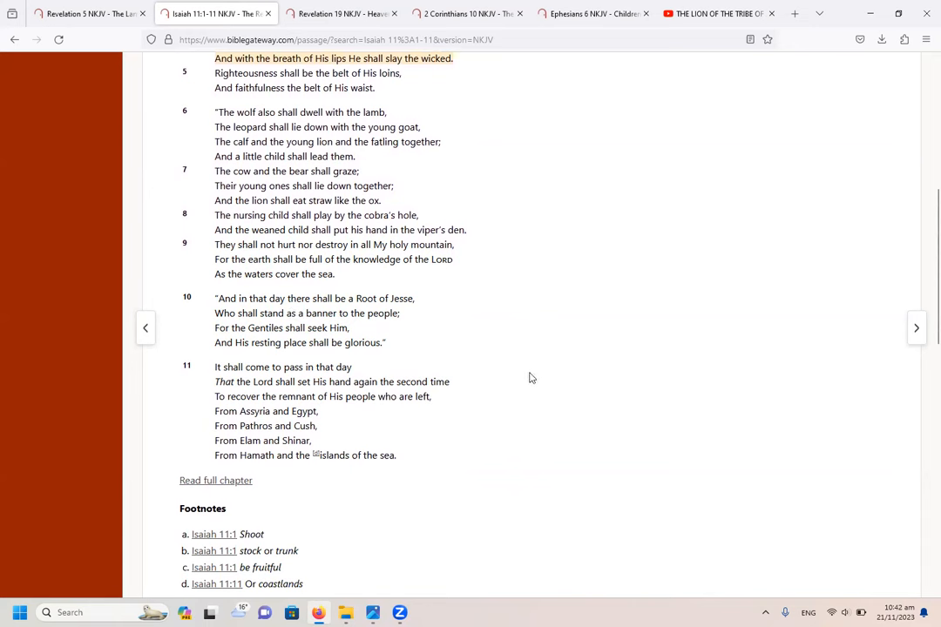
{"action": "mouse_move", "coordinate": [355, 299]}
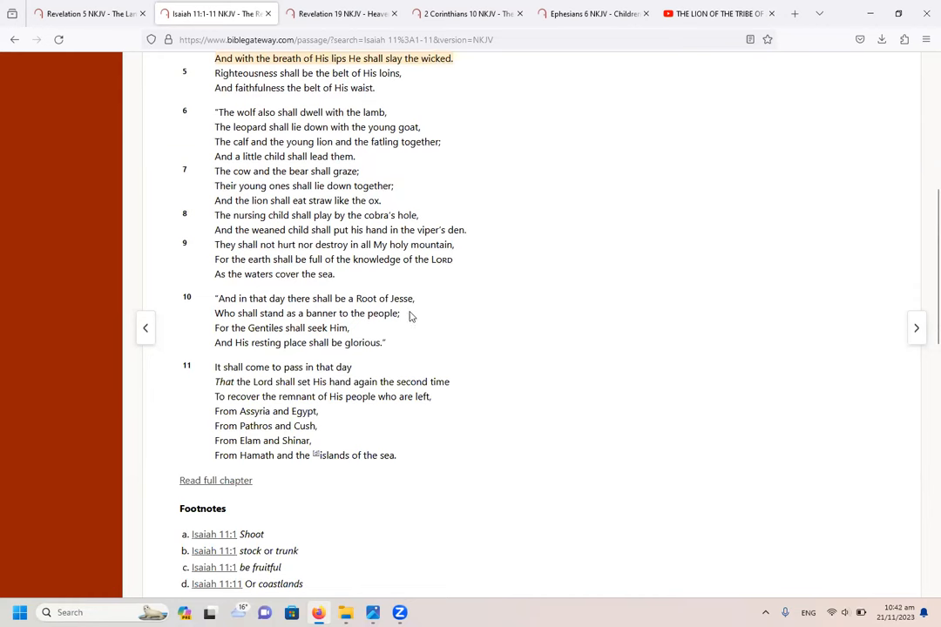
{"action": "mouse_move", "coordinate": [316, 314]}
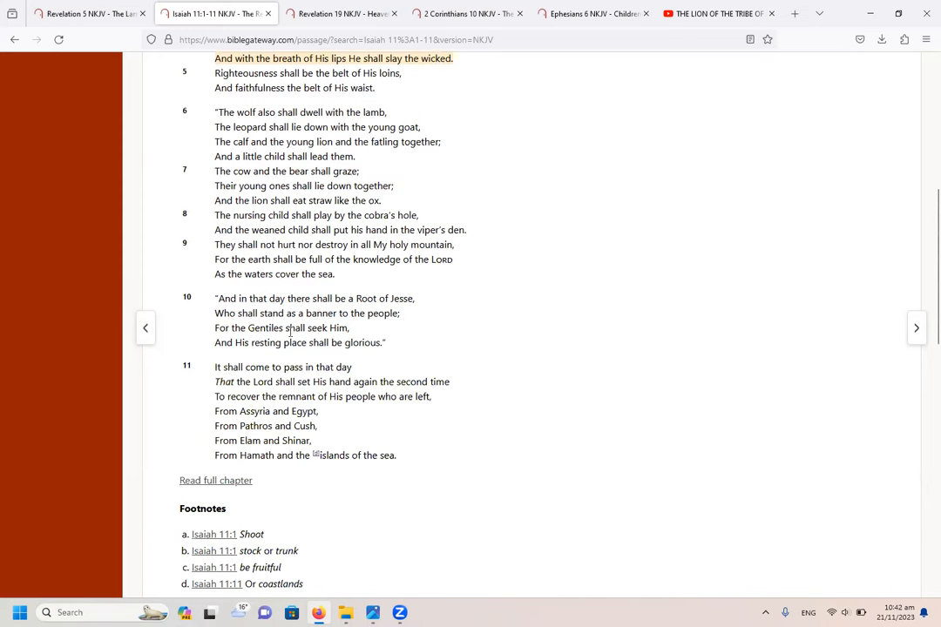
{"action": "mouse_move", "coordinate": [372, 336]}
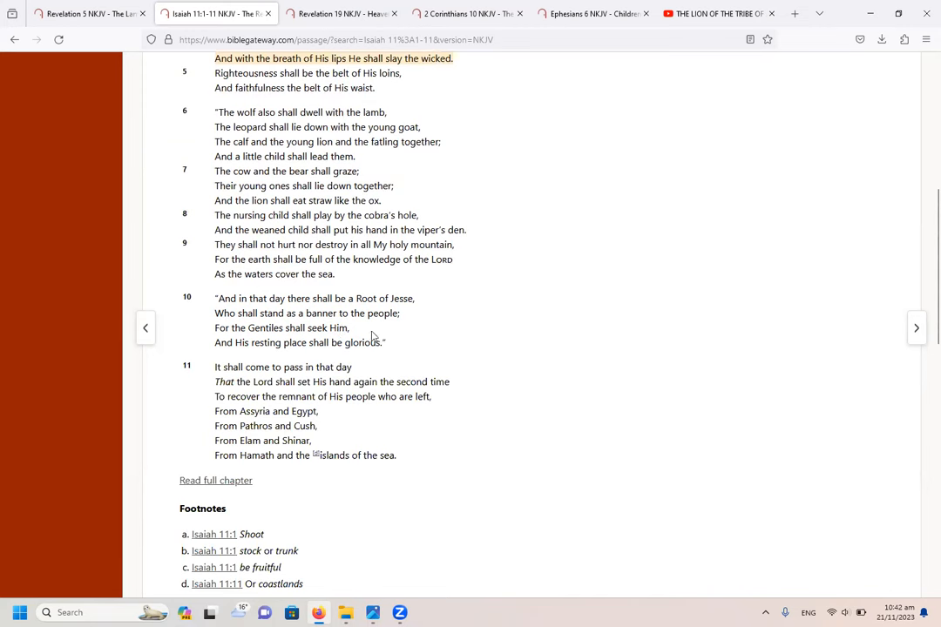
{"action": "mouse_move", "coordinate": [430, 338]}
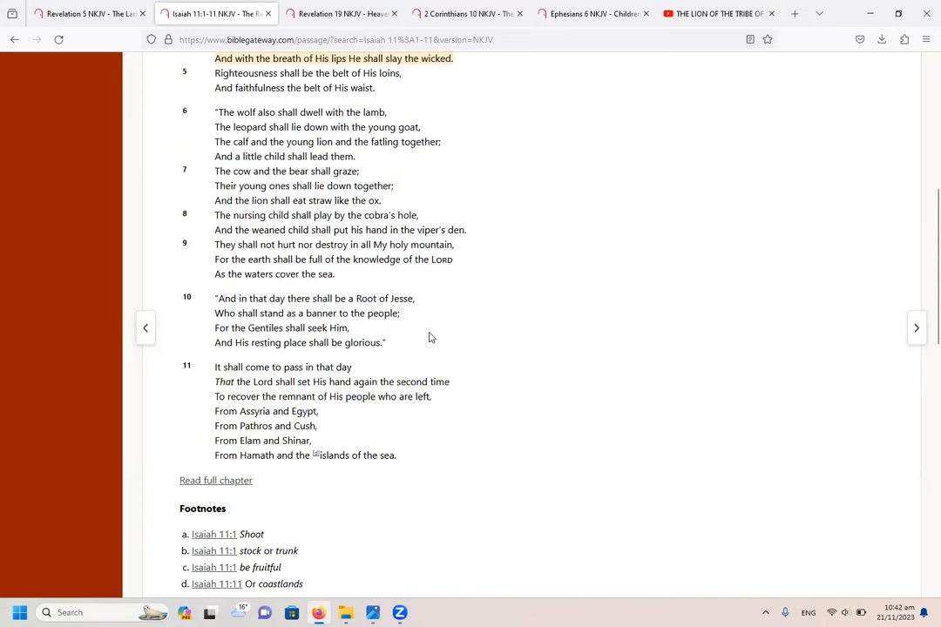
{"action": "mouse_move", "coordinate": [301, 361]}
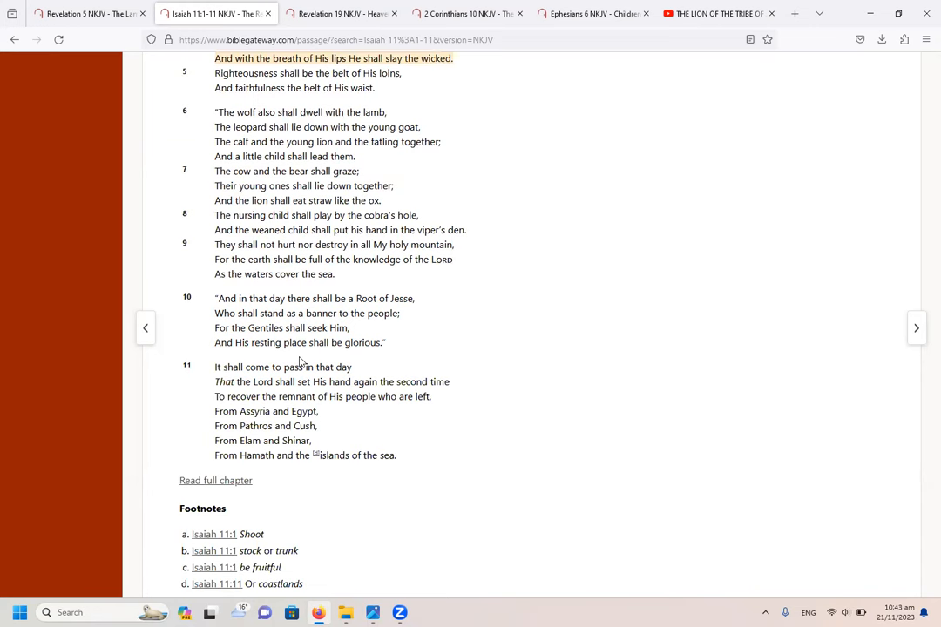
{"action": "mouse_move", "coordinate": [448, 358]}
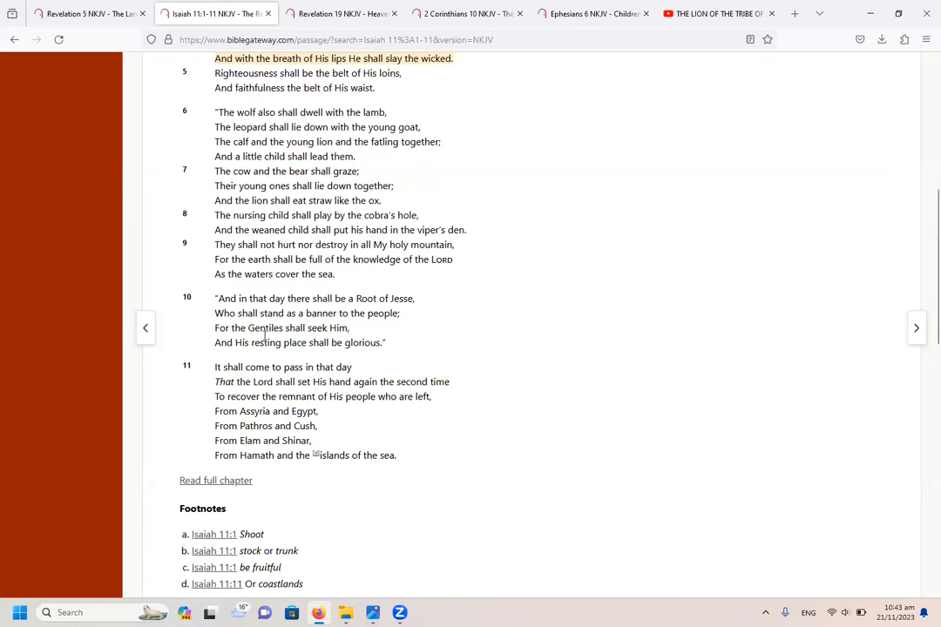
{"action": "mouse_move", "coordinate": [500, 382]}
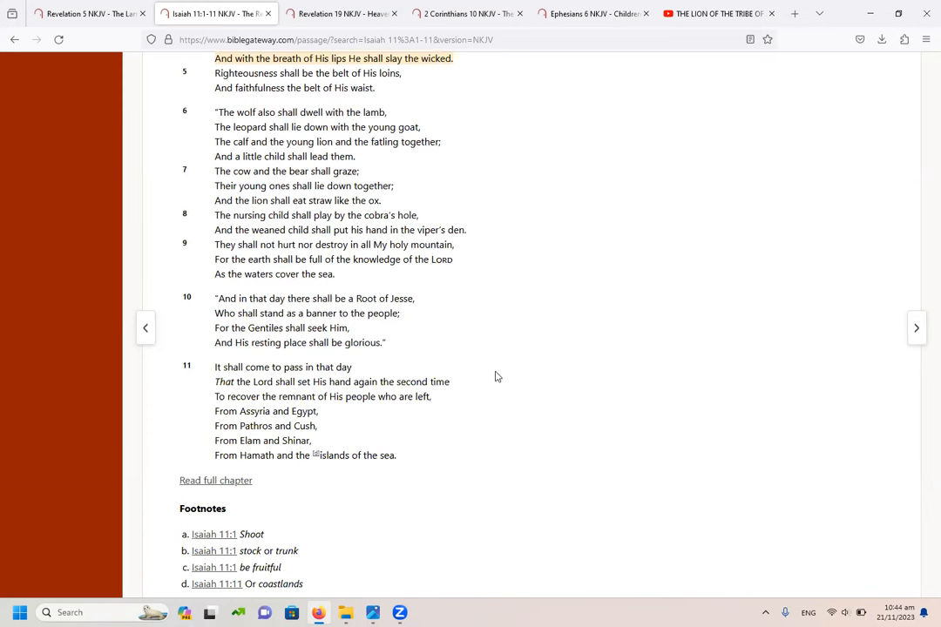
{"action": "mouse_move", "coordinate": [499, 334]}
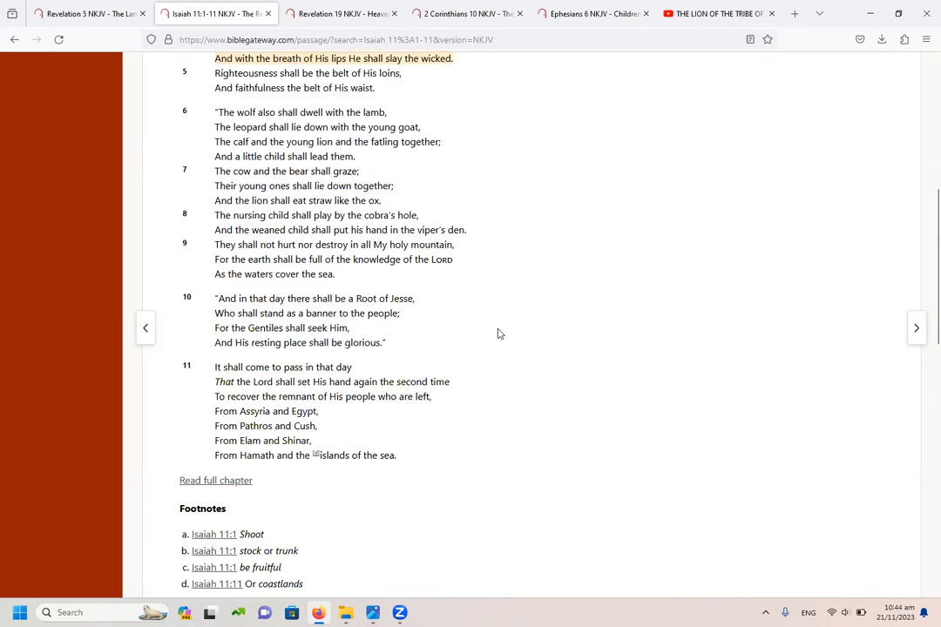
{"action": "mouse_move", "coordinate": [440, 357]}
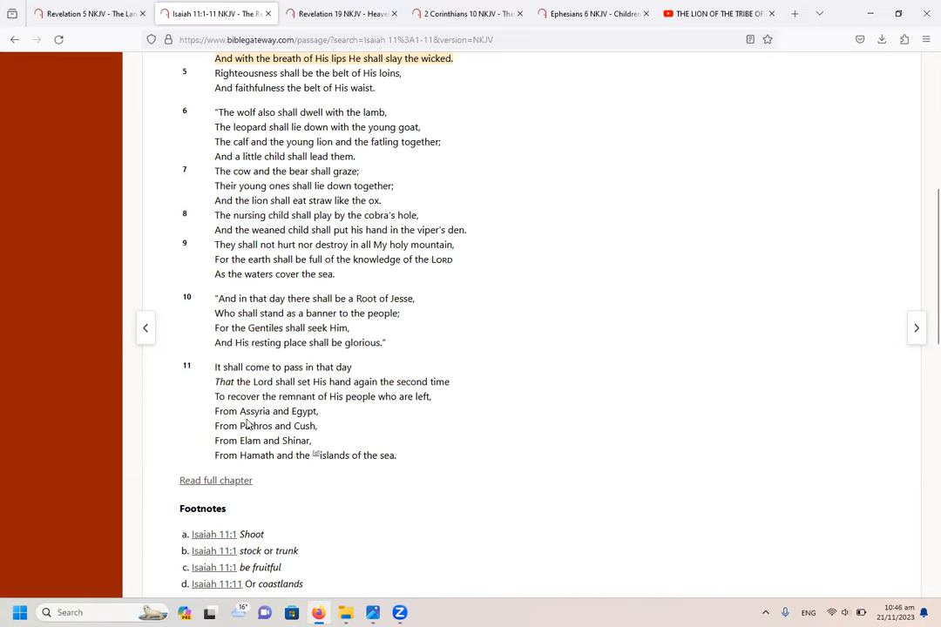
{"action": "mouse_move", "coordinate": [373, 325]}
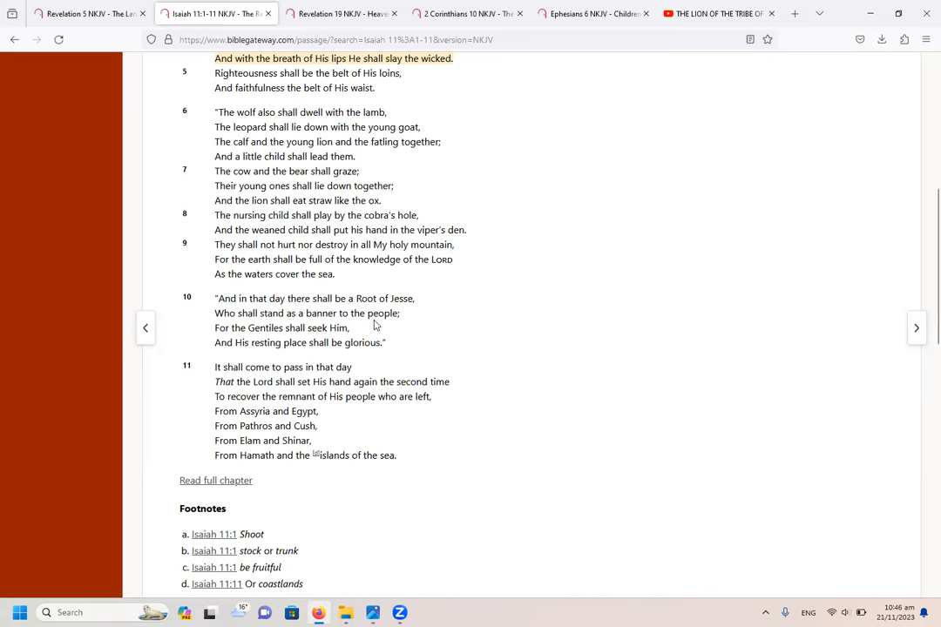
{"action": "mouse_move", "coordinate": [451, 371]}
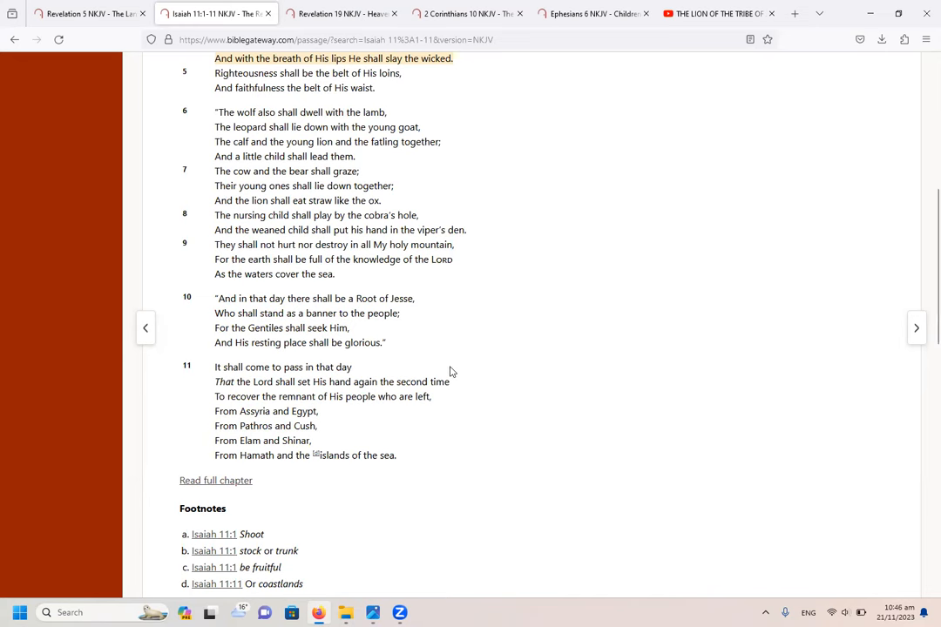
{"action": "mouse_move", "coordinate": [436, 395]}
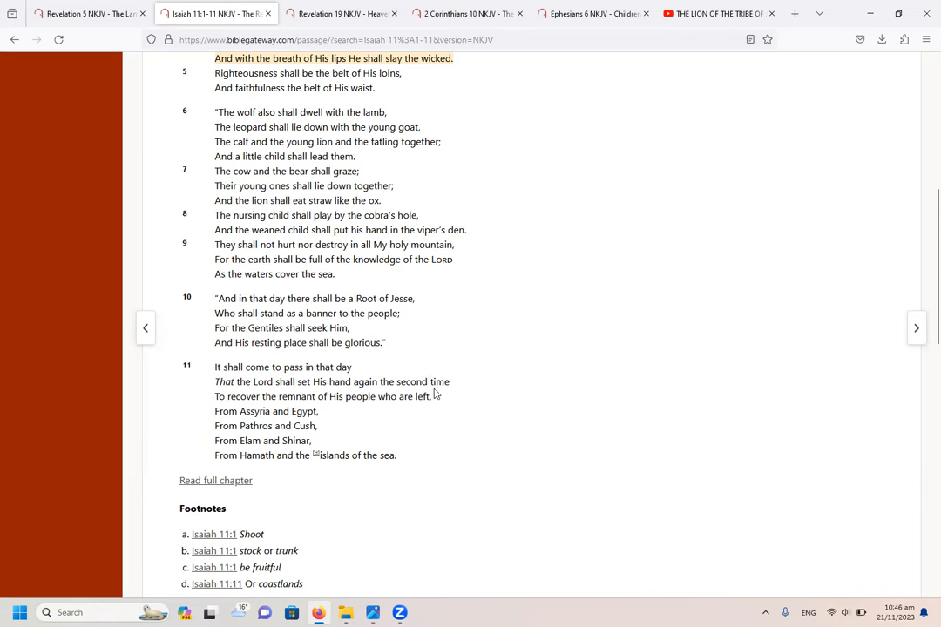
{"action": "mouse_move", "coordinate": [433, 393]}
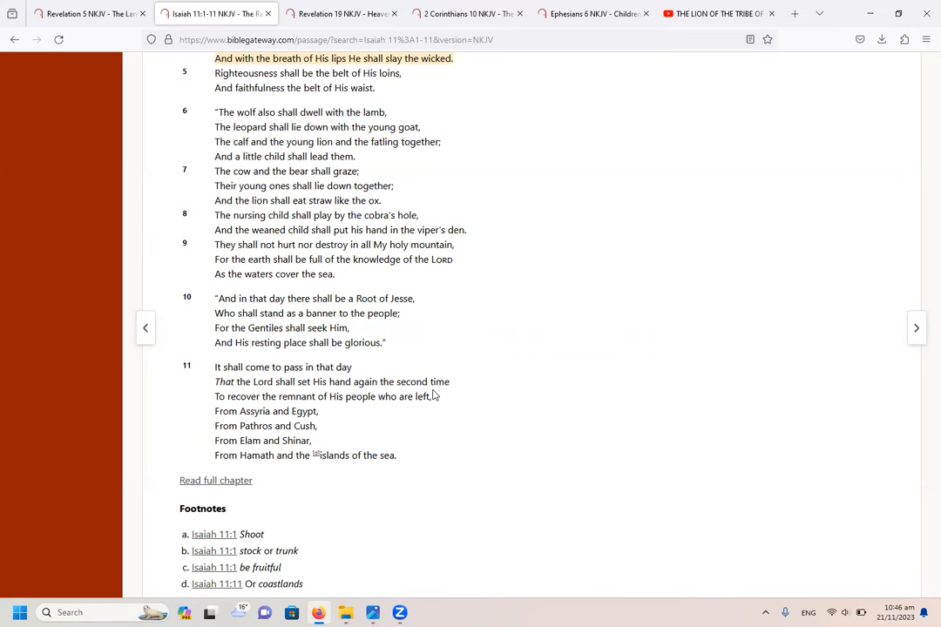
{"action": "mouse_move", "coordinate": [420, 360]}
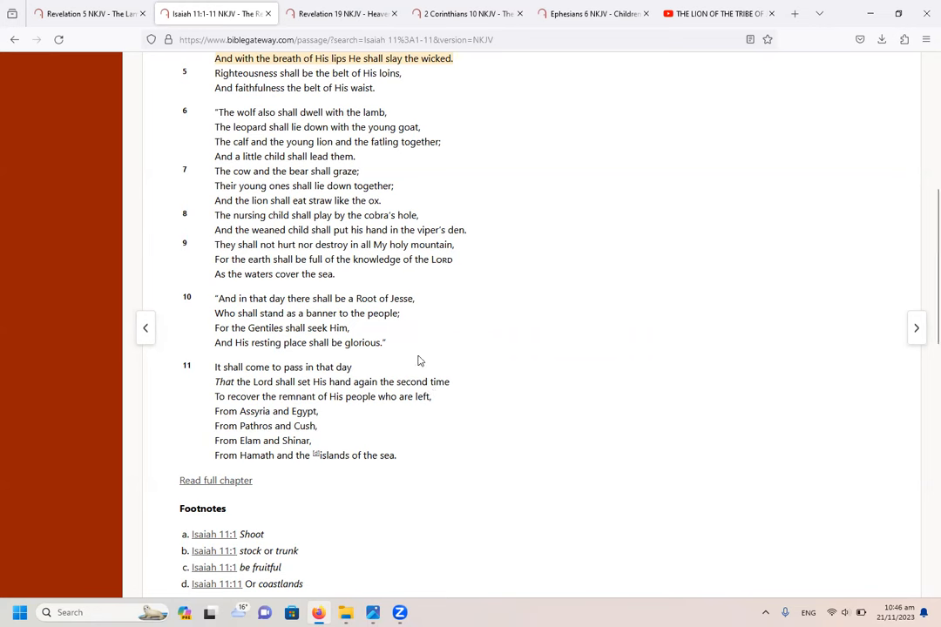
{"action": "mouse_move", "coordinate": [440, 366]}
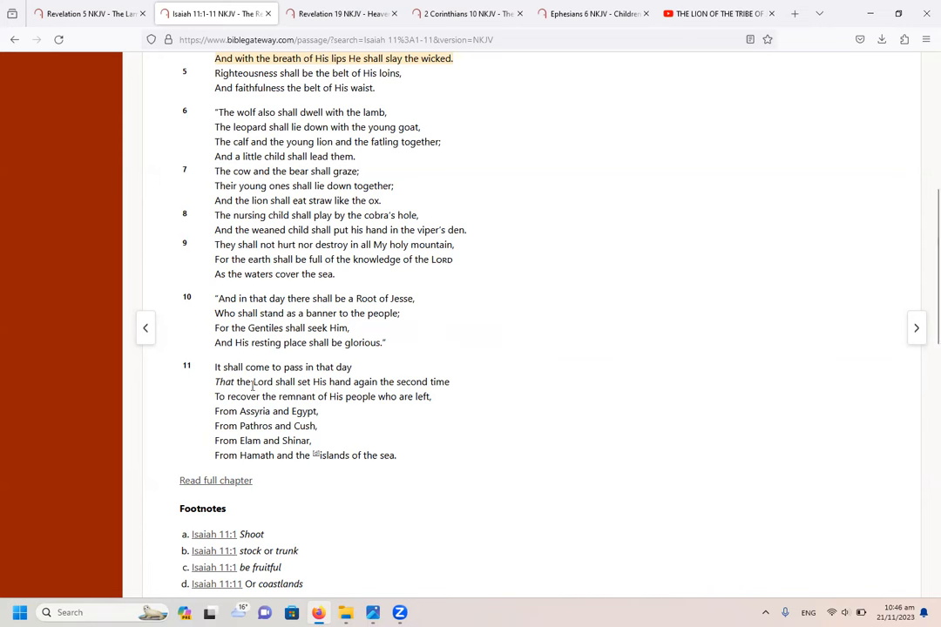
{"action": "mouse_move", "coordinate": [425, 377]}
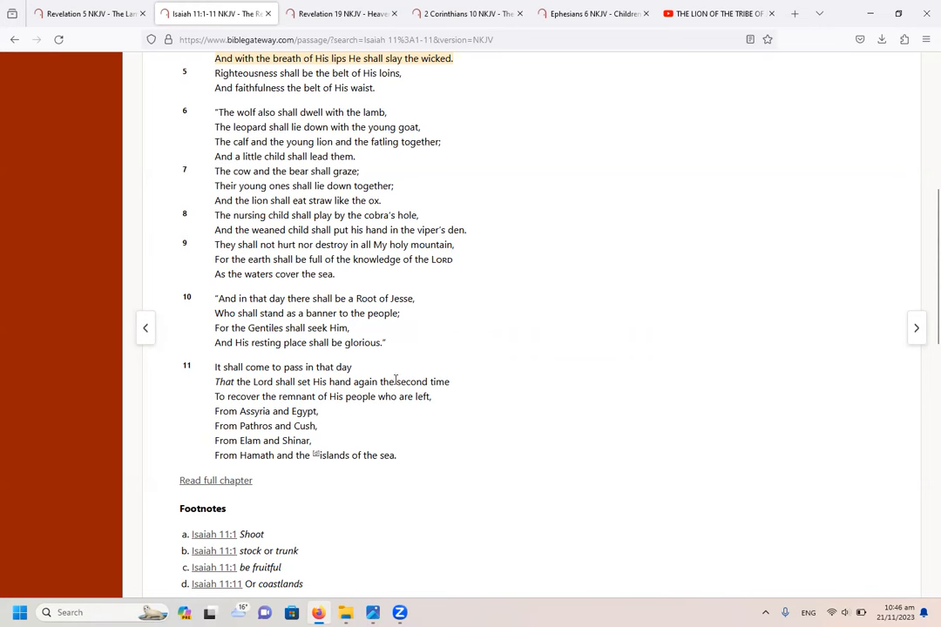
{"action": "mouse_move", "coordinate": [454, 371]}
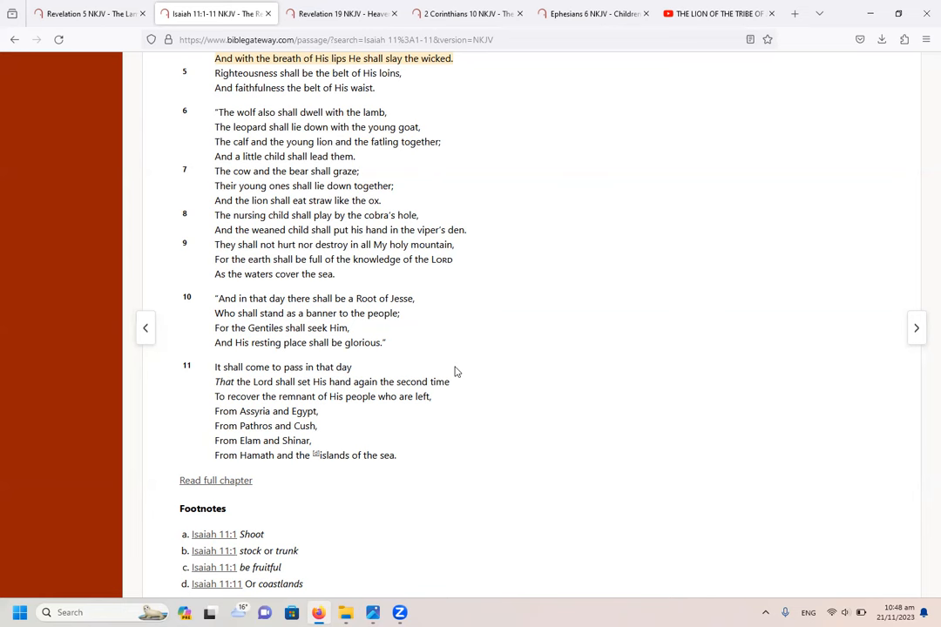
{"action": "mouse_move", "coordinate": [453, 444]}
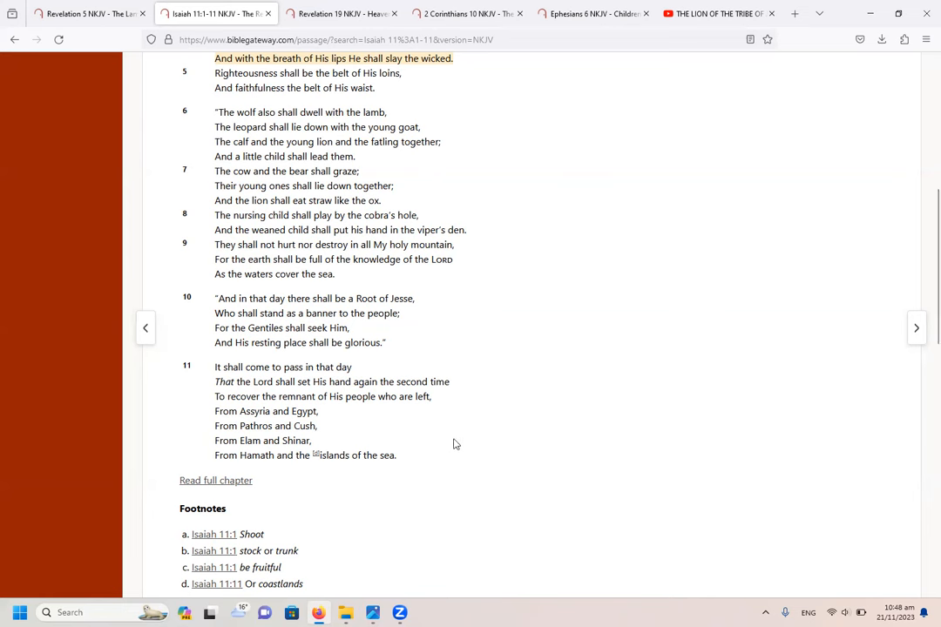
{"action": "mouse_move", "coordinate": [452, 433]}
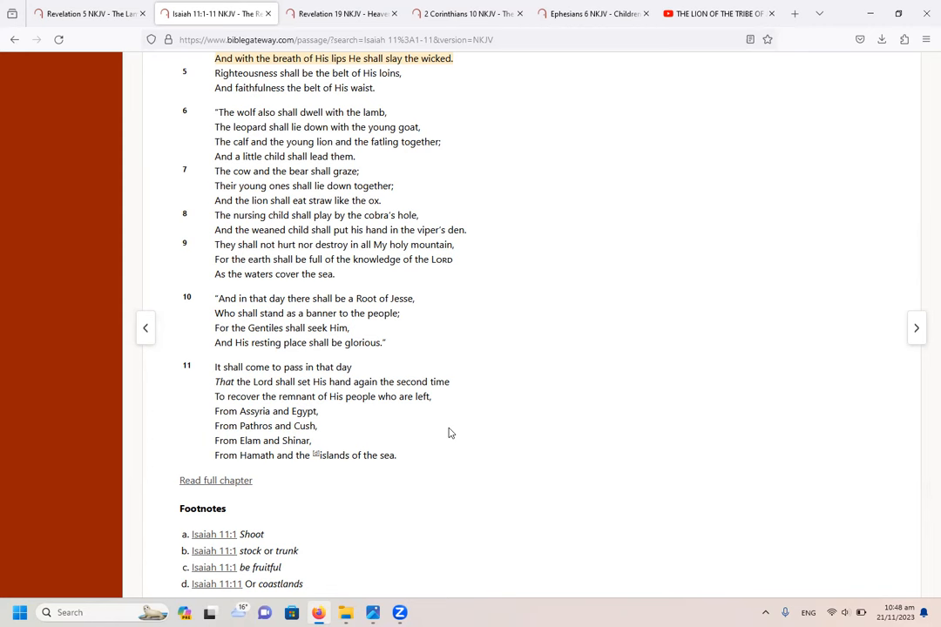
{"action": "mouse_move", "coordinate": [416, 439]}
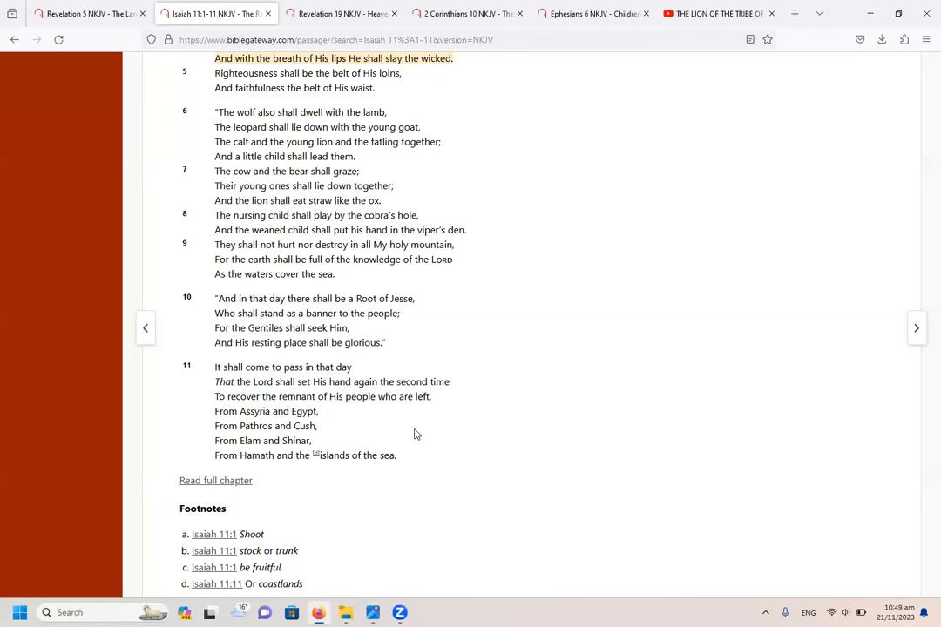
{"action": "mouse_move", "coordinate": [417, 405]}
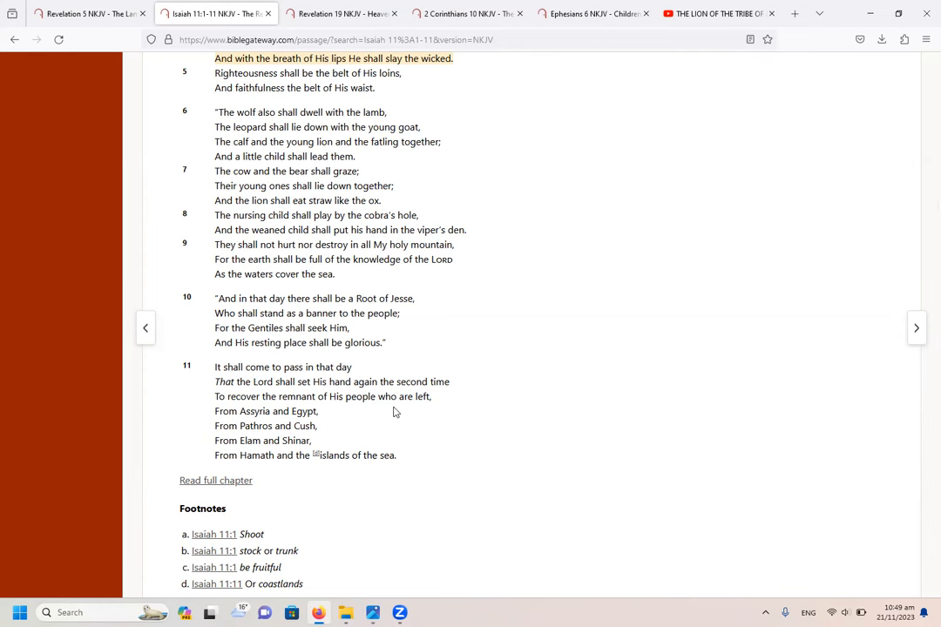
{"action": "mouse_move", "coordinate": [274, 333]}
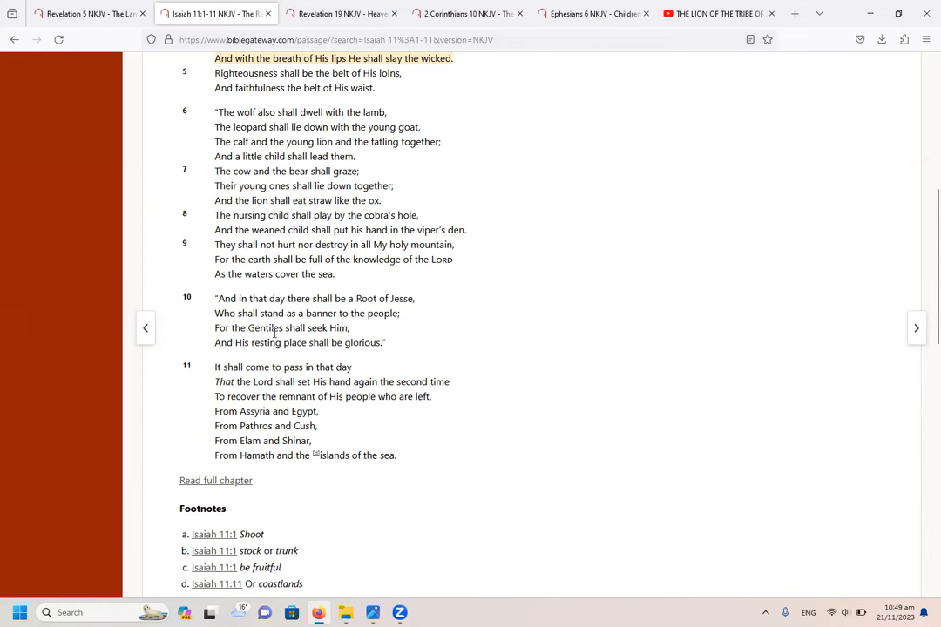
{"action": "mouse_move", "coordinate": [451, 405]}
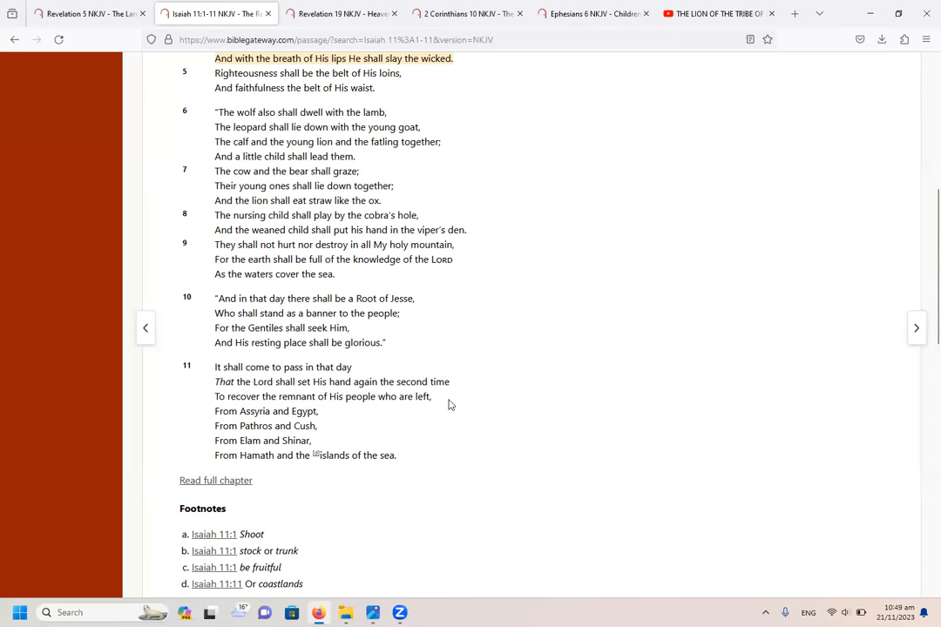
{"action": "mouse_move", "coordinate": [366, 445]}
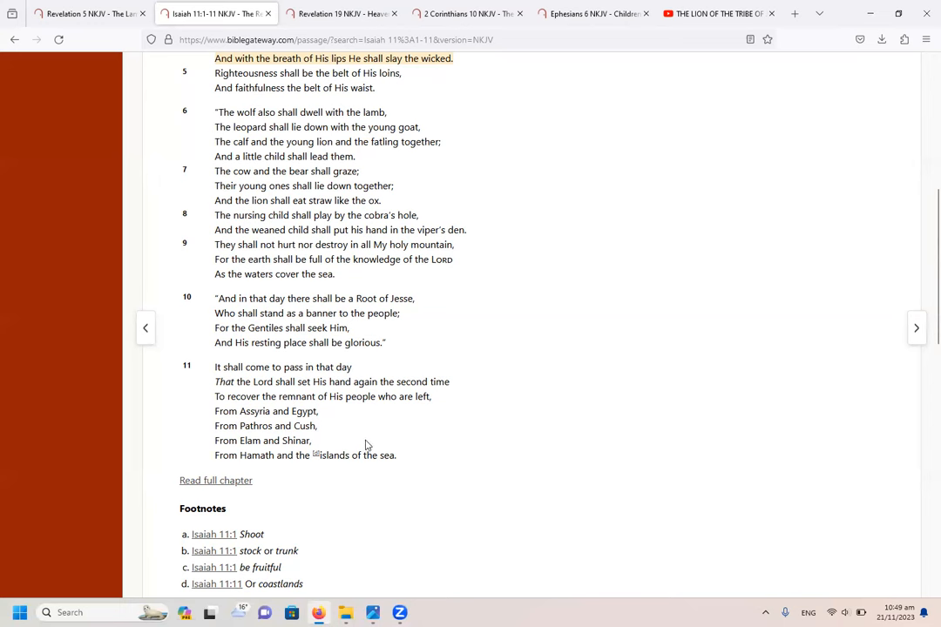
{"action": "mouse_move", "coordinate": [379, 436]}
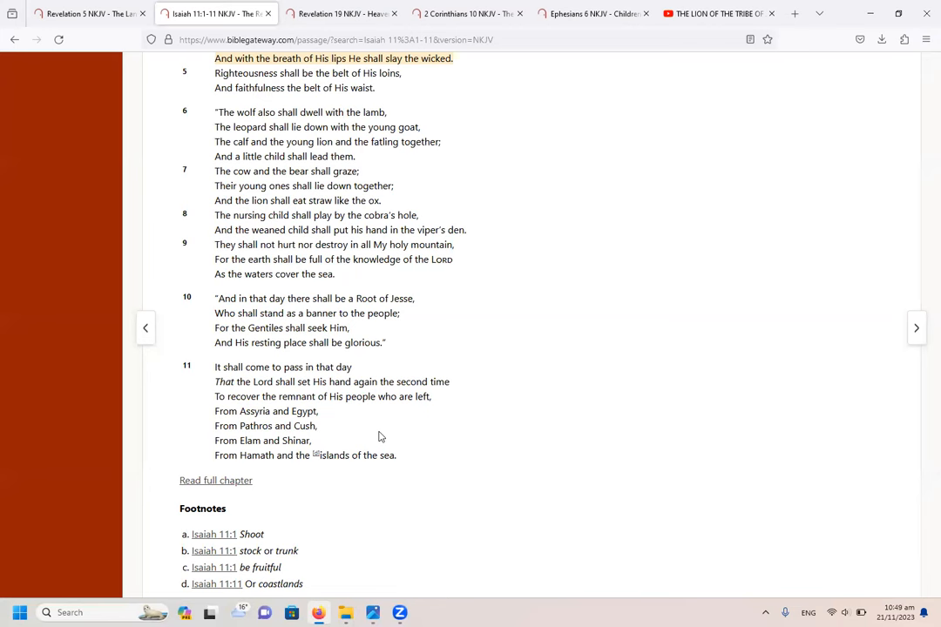
{"action": "mouse_move", "coordinate": [331, 402]}
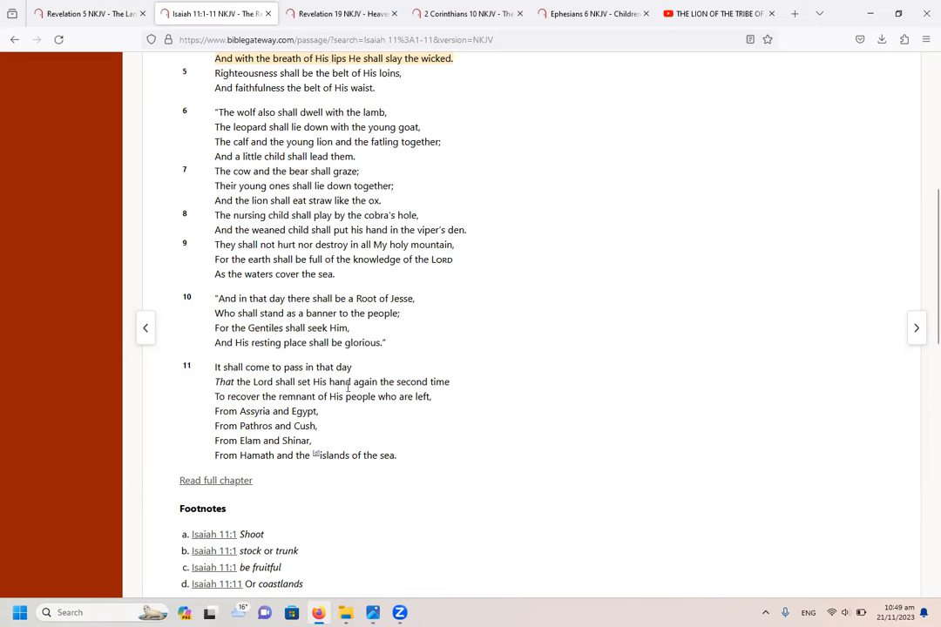
{"action": "mouse_move", "coordinate": [456, 212]}
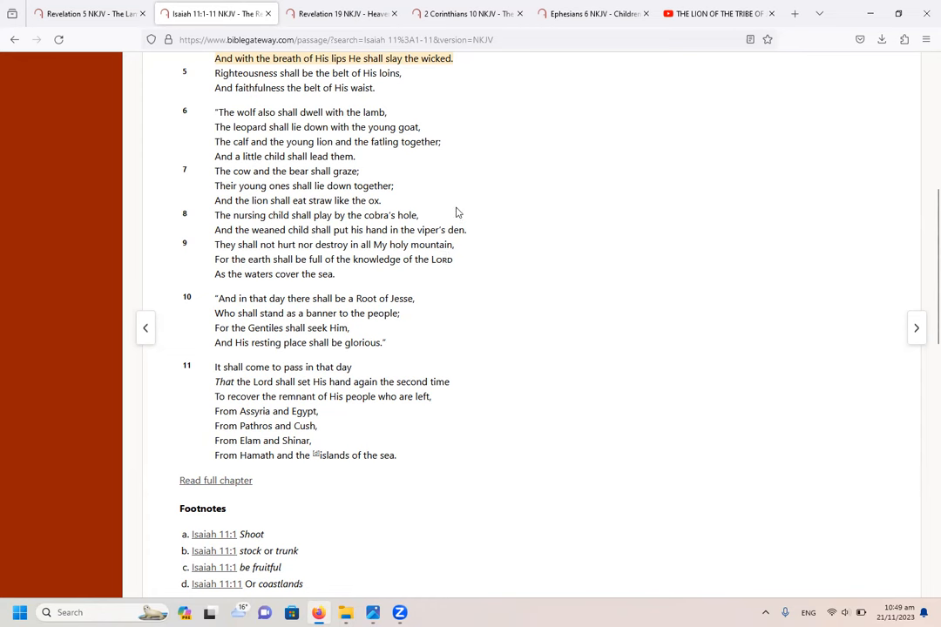
{"action": "mouse_move", "coordinate": [494, 223]}
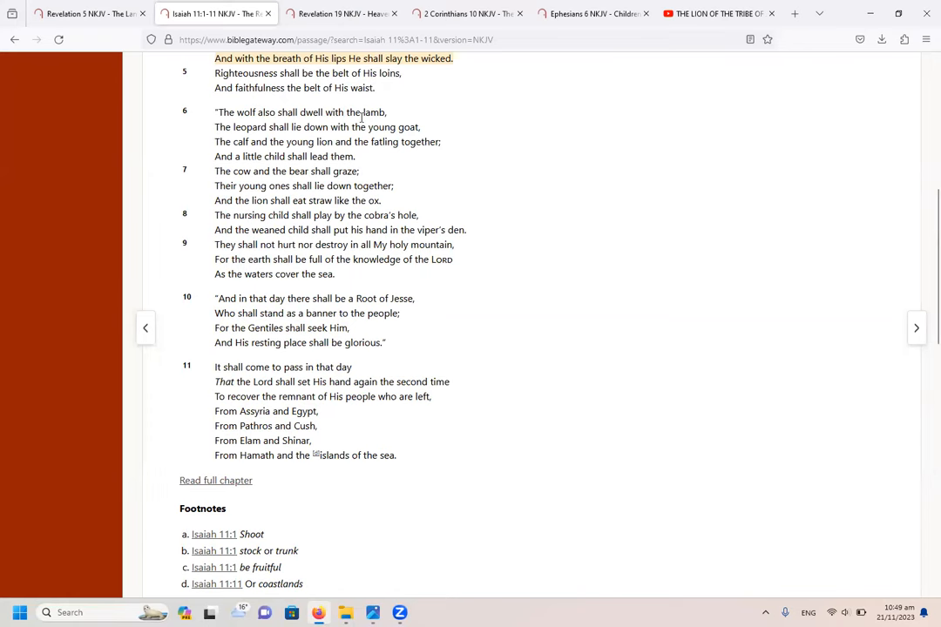
{"action": "mouse_move", "coordinate": [924, 253]}
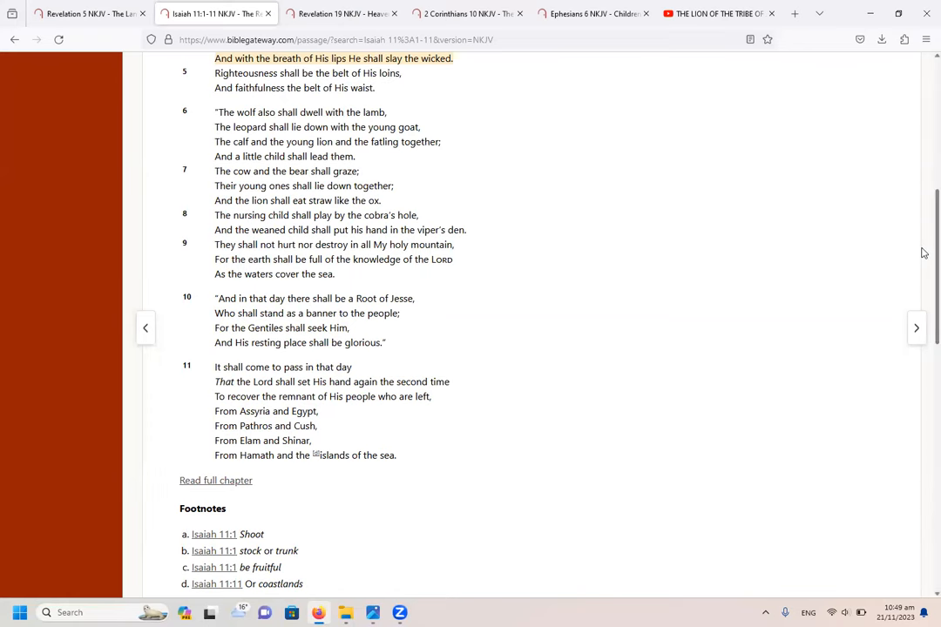
Step: Scroll Isaiah 11 back up to the Reign of Jesse's Offspring heading and highlighted verse 4
{"action": "scroll", "scroll_direction": "up", "scroll_amount": 3}
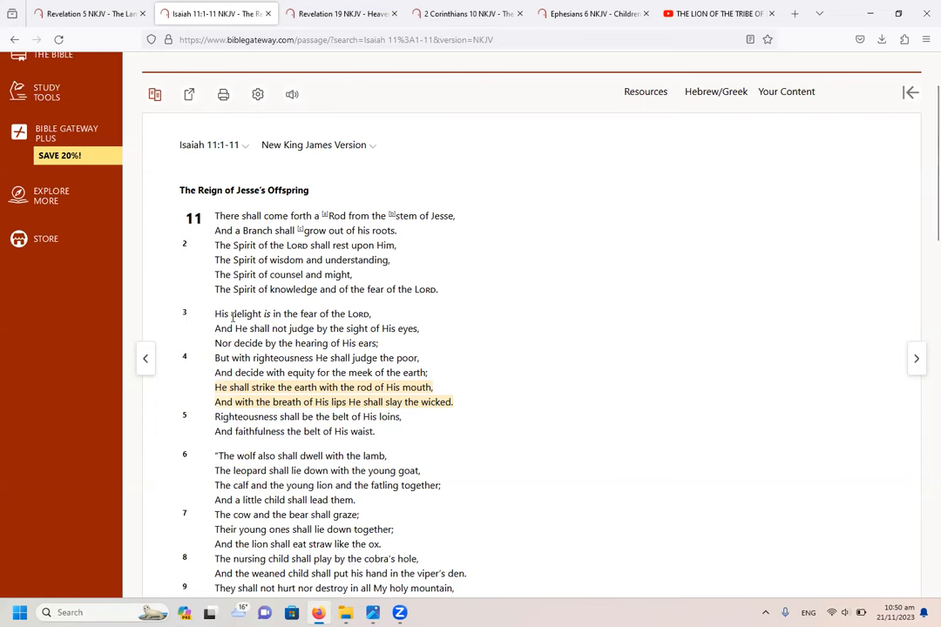
{"action": "mouse_move", "coordinate": [198, 397]}
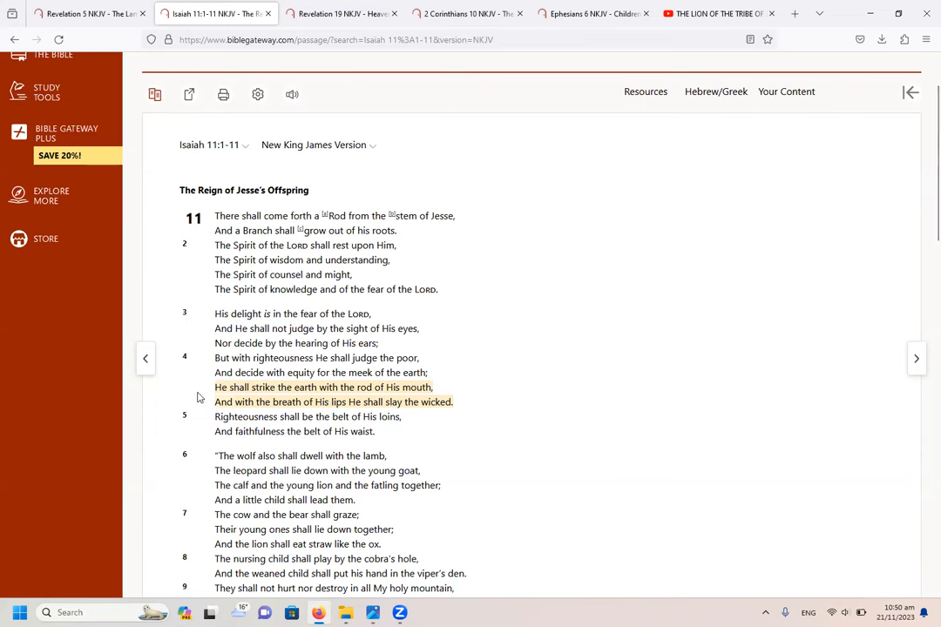
{"action": "mouse_move", "coordinate": [242, 398]}
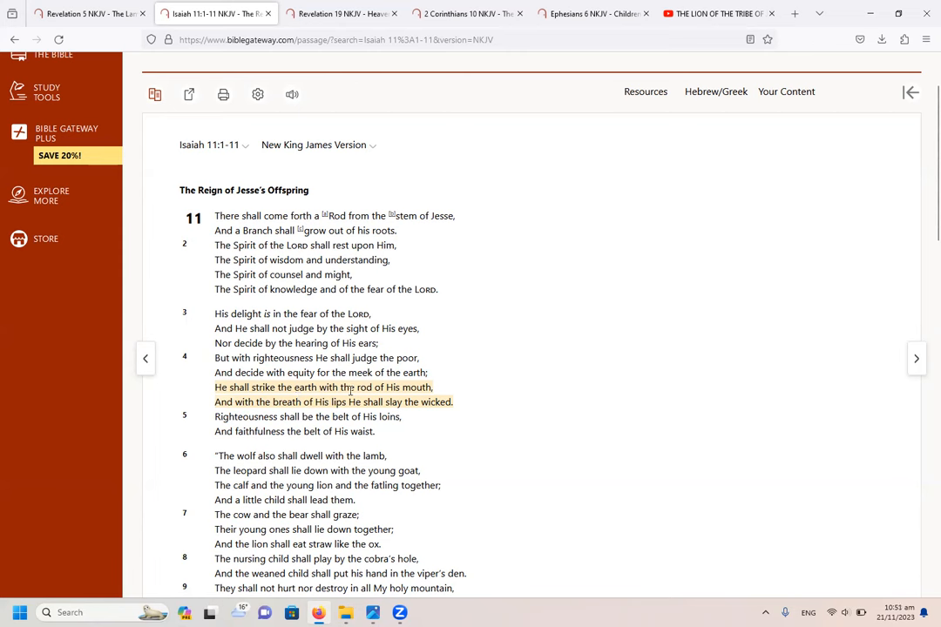
{"action": "mouse_move", "coordinate": [440, 401]}
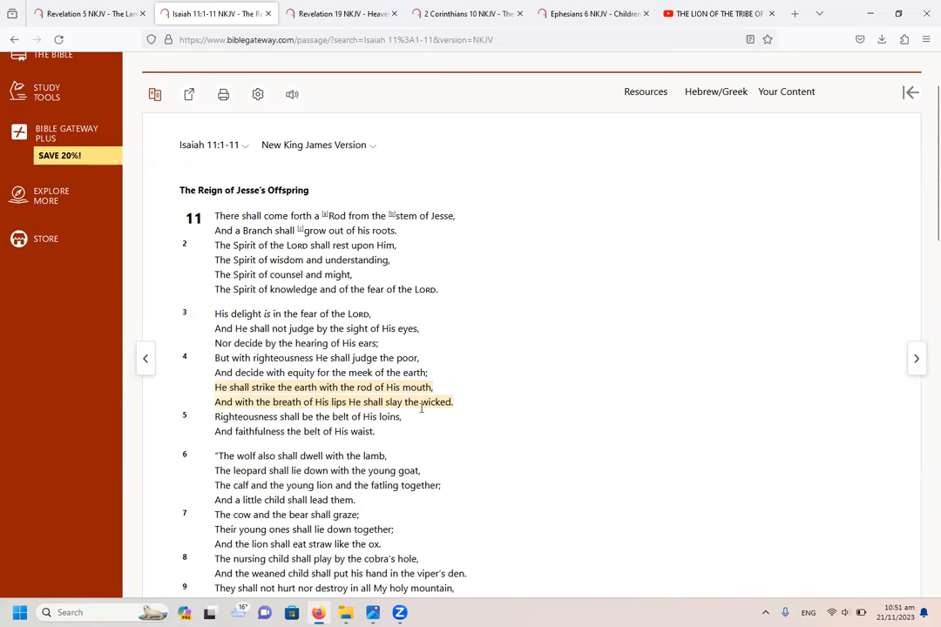
{"action": "mouse_move", "coordinate": [447, 436]}
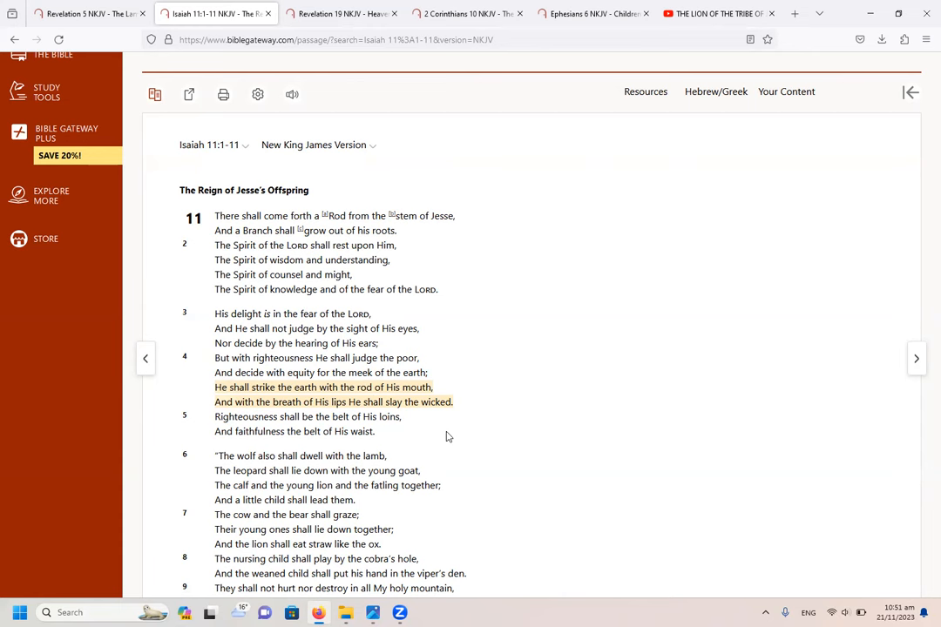
{"action": "mouse_move", "coordinate": [218, 426]}
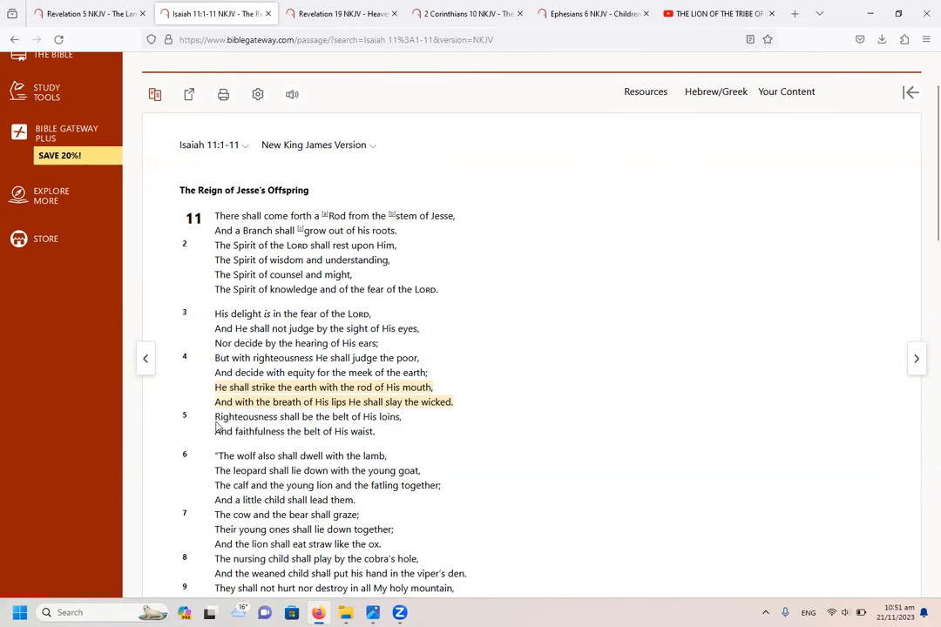
{"action": "mouse_move", "coordinate": [197, 404]}
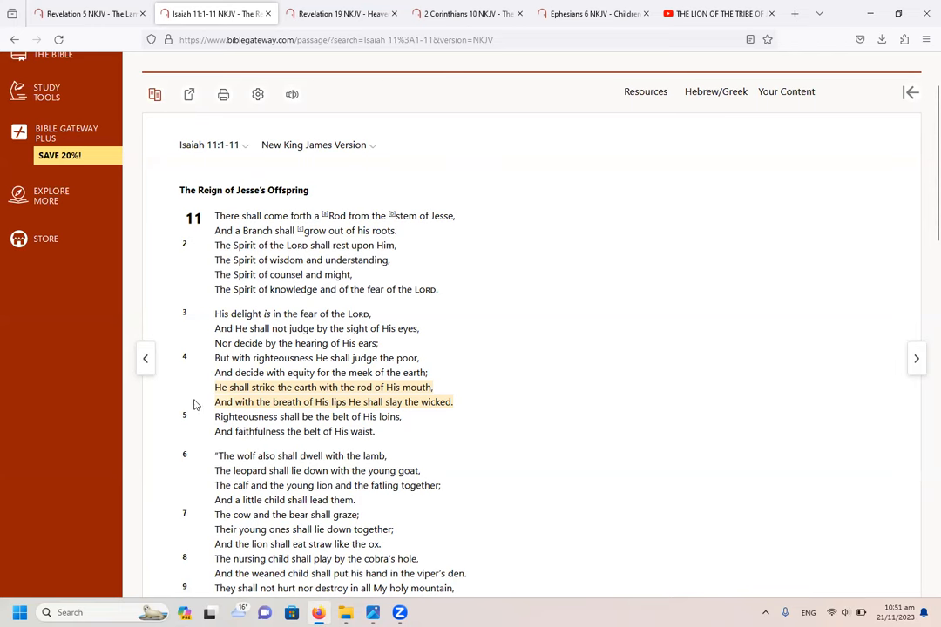
{"action": "mouse_move", "coordinate": [463, 419]}
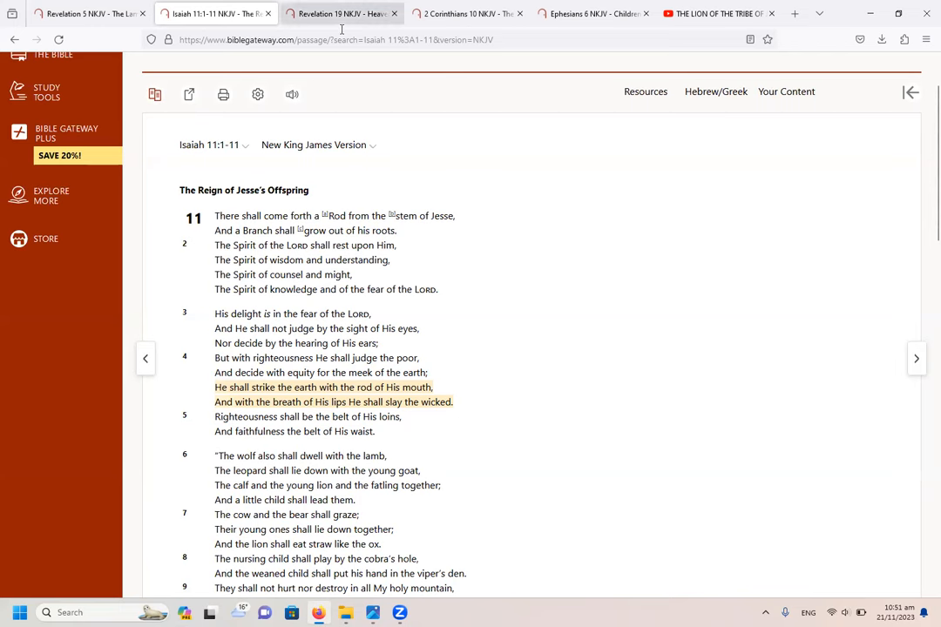
Step: Switch to the Revelation 19 NKJV tab with verse 15's sharp sword and rod of iron highlighted
{"action": "left_click", "coordinate": [340, 13]}
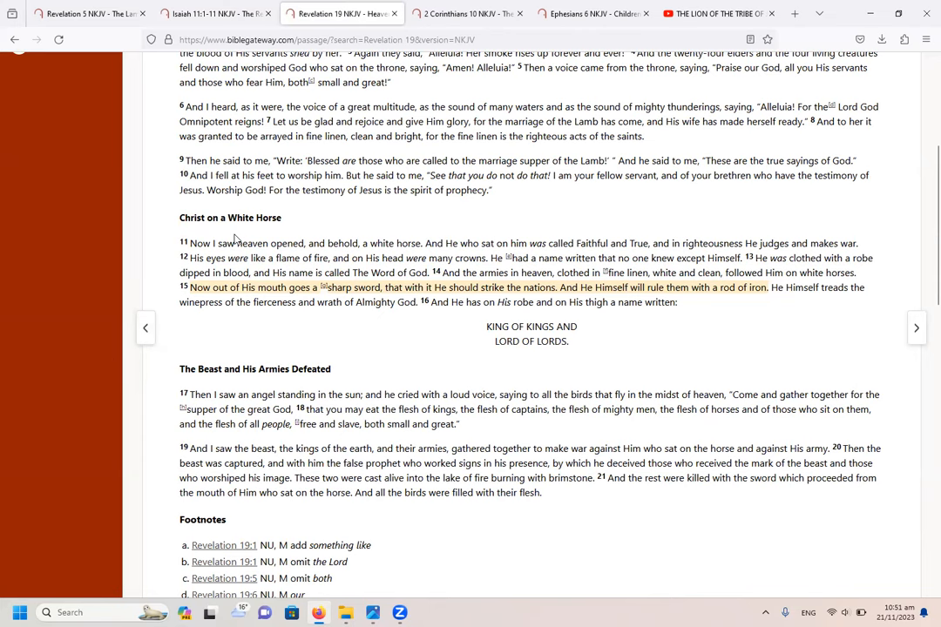
{"action": "mouse_move", "coordinate": [297, 296]}
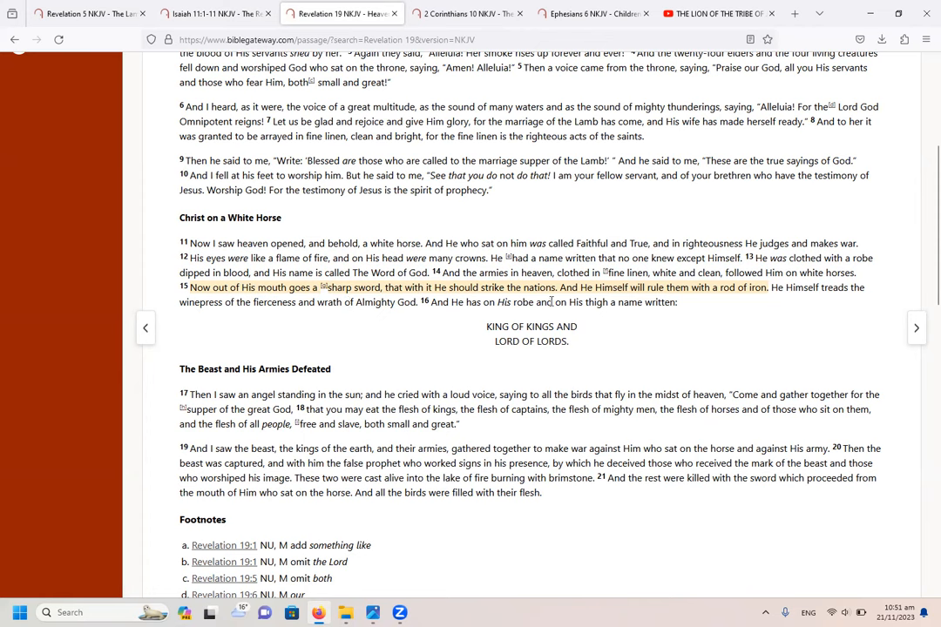
{"action": "mouse_move", "coordinate": [706, 307]}
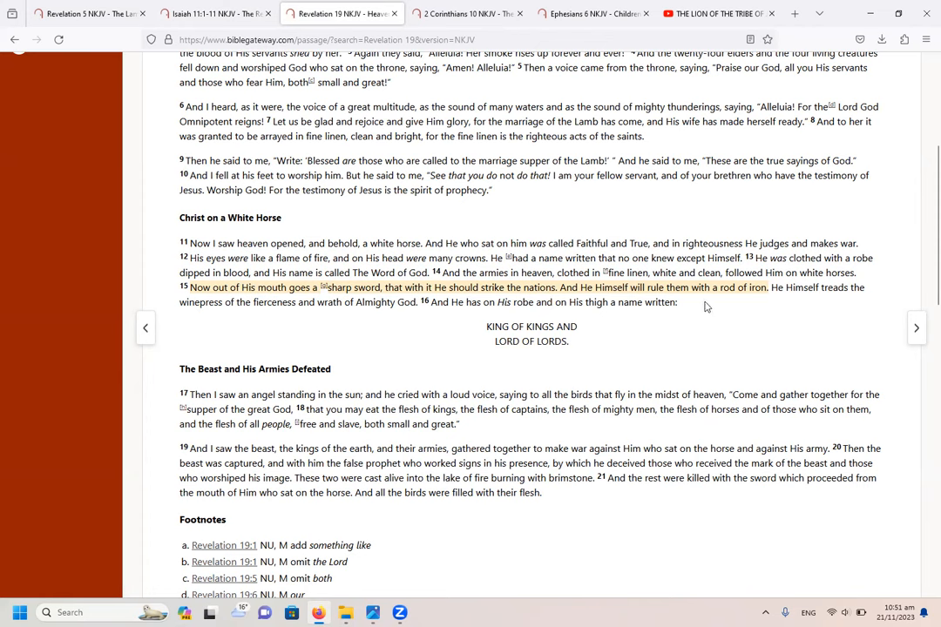
{"action": "mouse_move", "coordinate": [761, 303]}
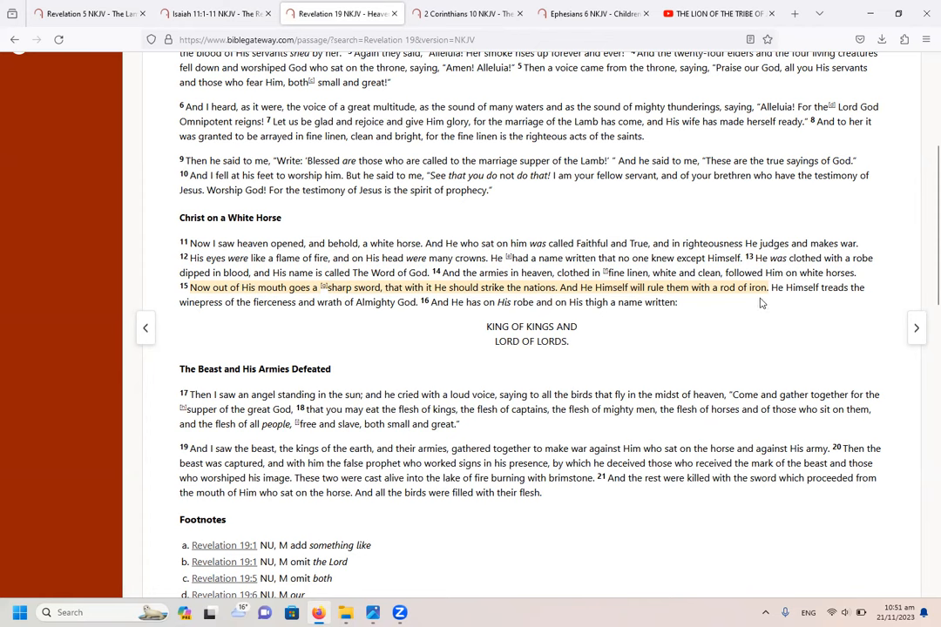
{"action": "mouse_move", "coordinate": [576, 329]}
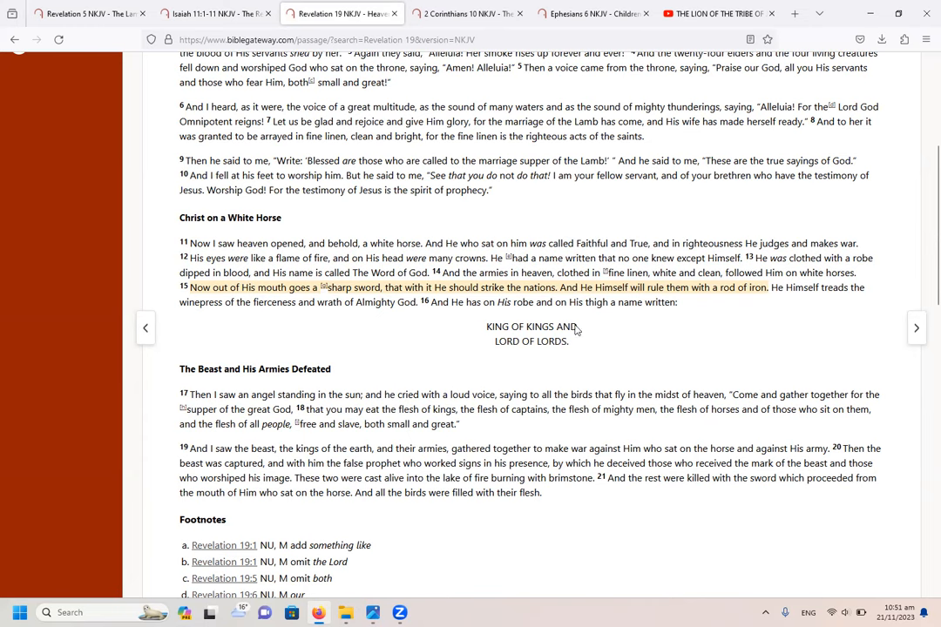
Step: Alternate between the Isaiah 11 and Revelation 19 tabs, then open 2 Corinthians 10 NKJV
{"action": "left_click", "coordinate": [215, 13]}
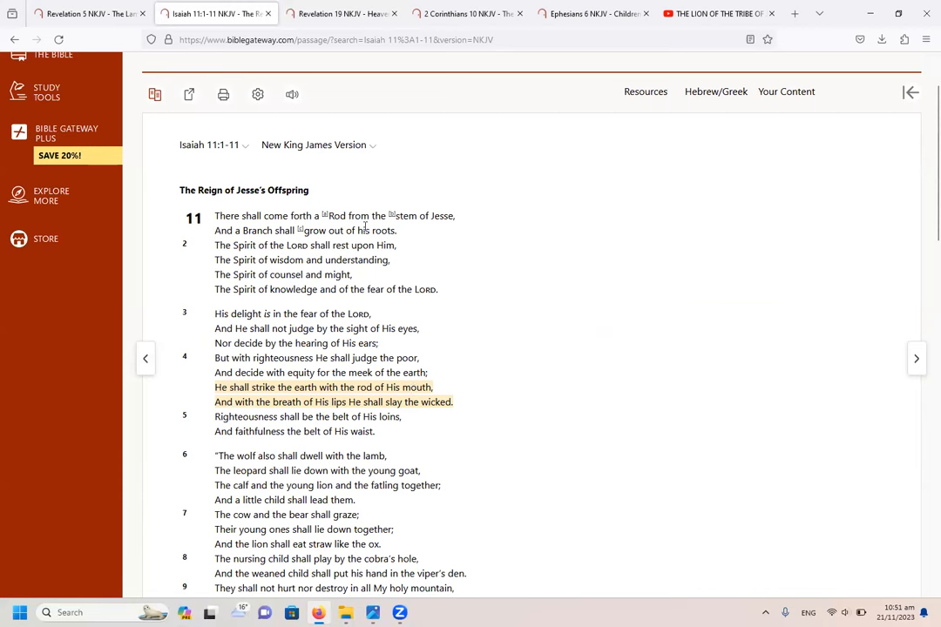
{"action": "left_click", "coordinate": [339, 13]}
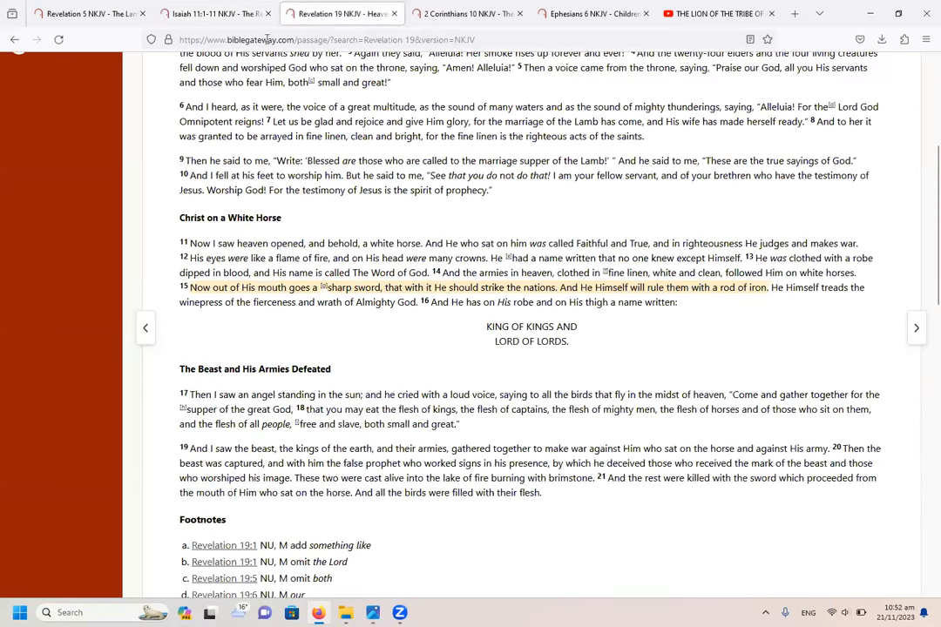
{"action": "left_click", "coordinate": [214, 13]}
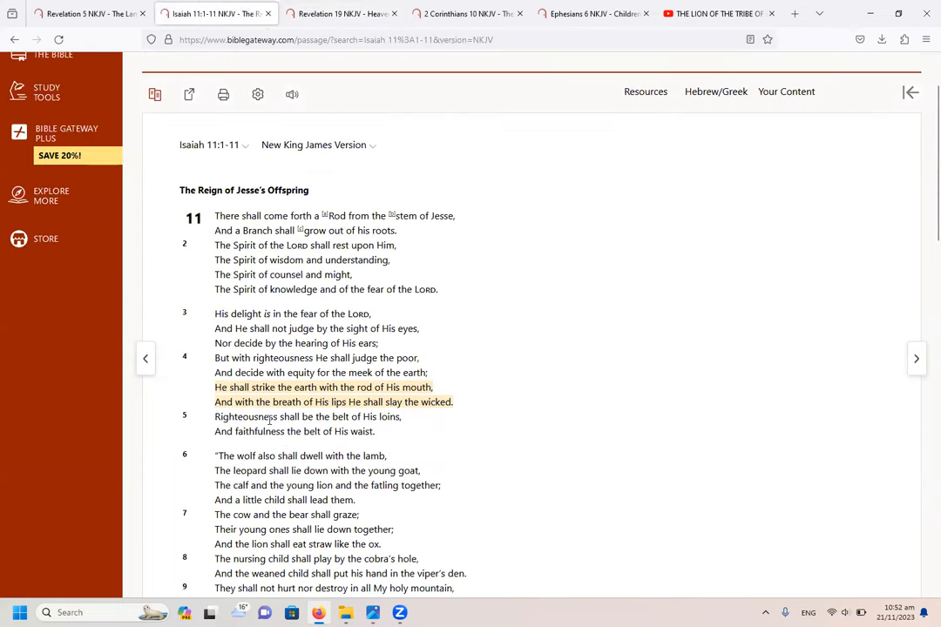
{"action": "mouse_move", "coordinate": [436, 419]}
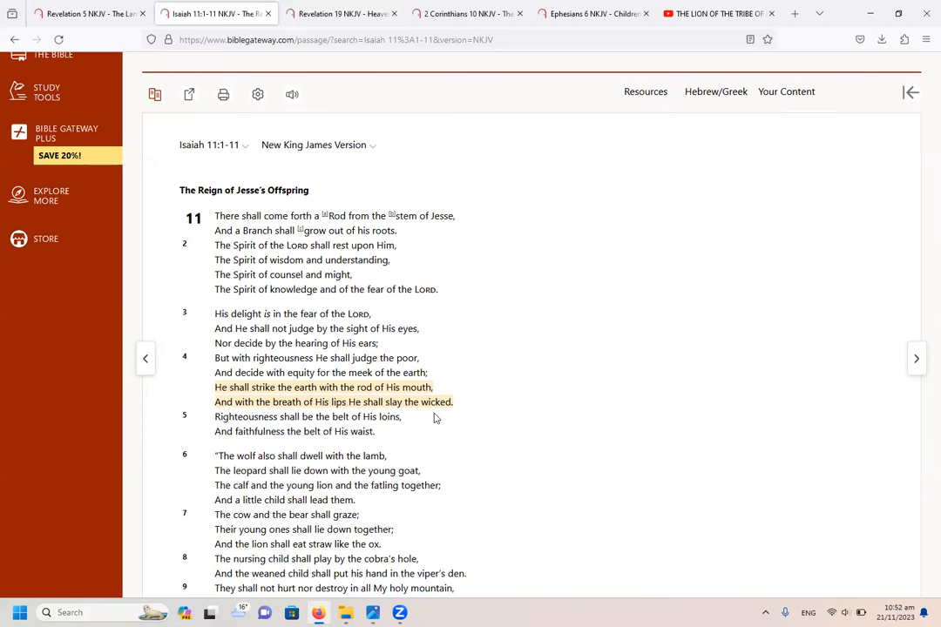
{"action": "mouse_move", "coordinate": [451, 271]}
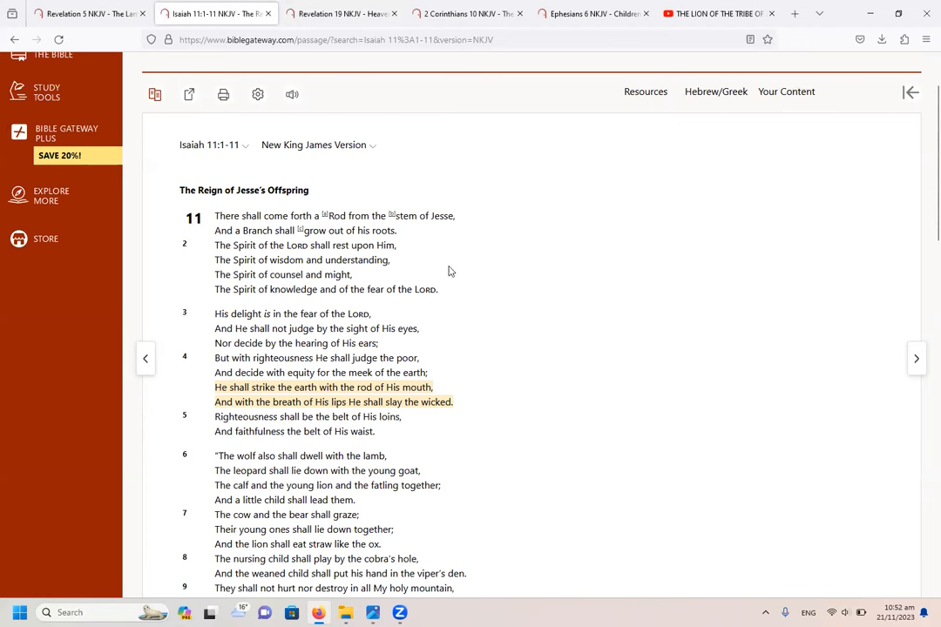
{"action": "left_click", "coordinate": [466, 13]}
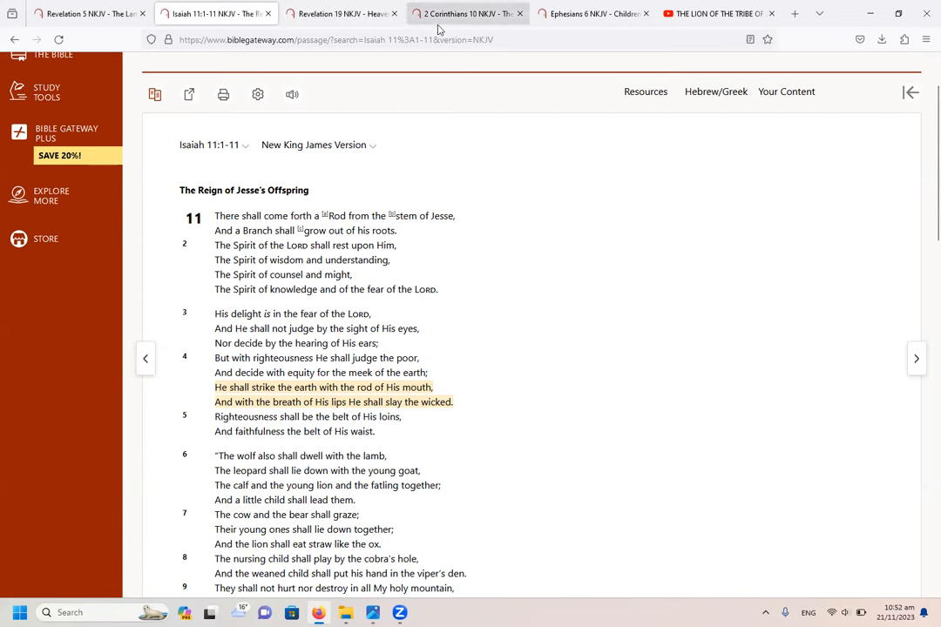
{"action": "left_click", "coordinate": [466, 13]}
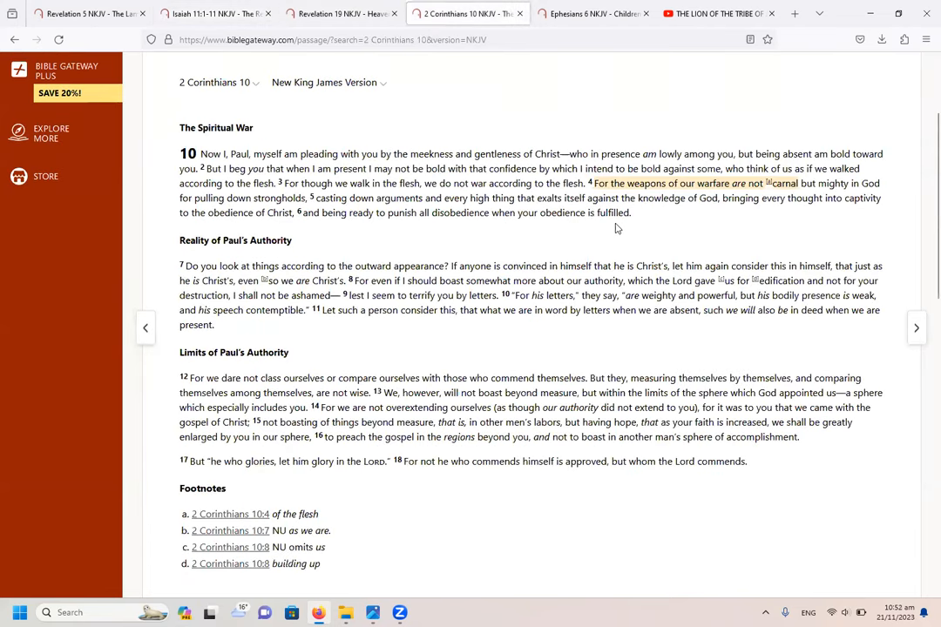
{"action": "mouse_move", "coordinate": [653, 232]}
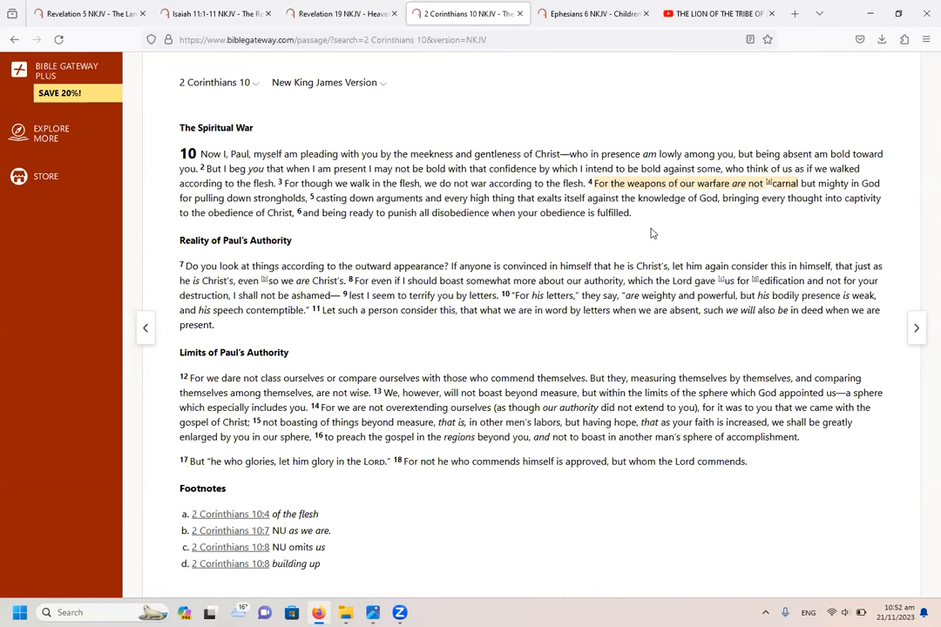
{"action": "mouse_move", "coordinate": [722, 217]}
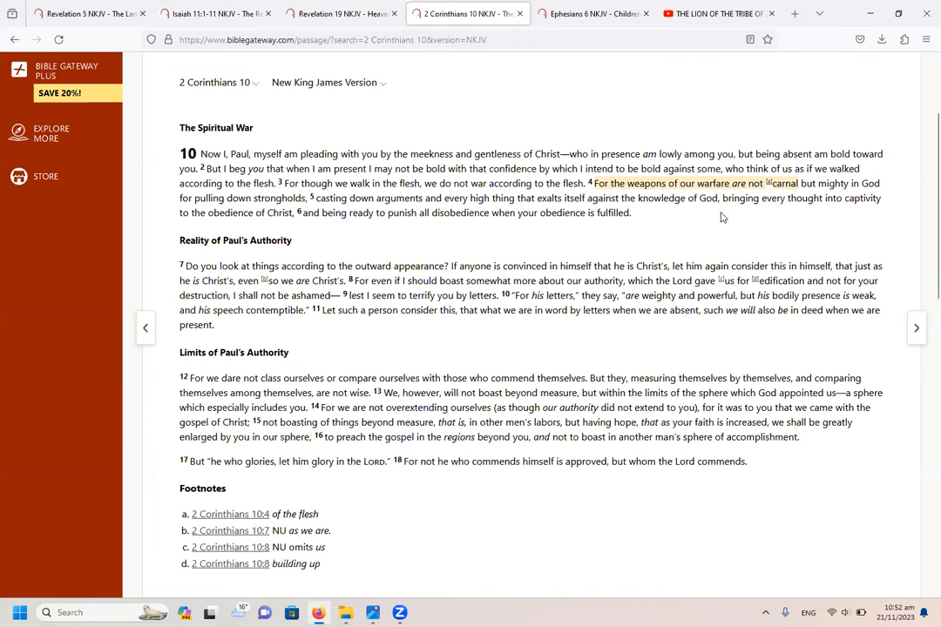
{"action": "mouse_move", "coordinate": [757, 231]}
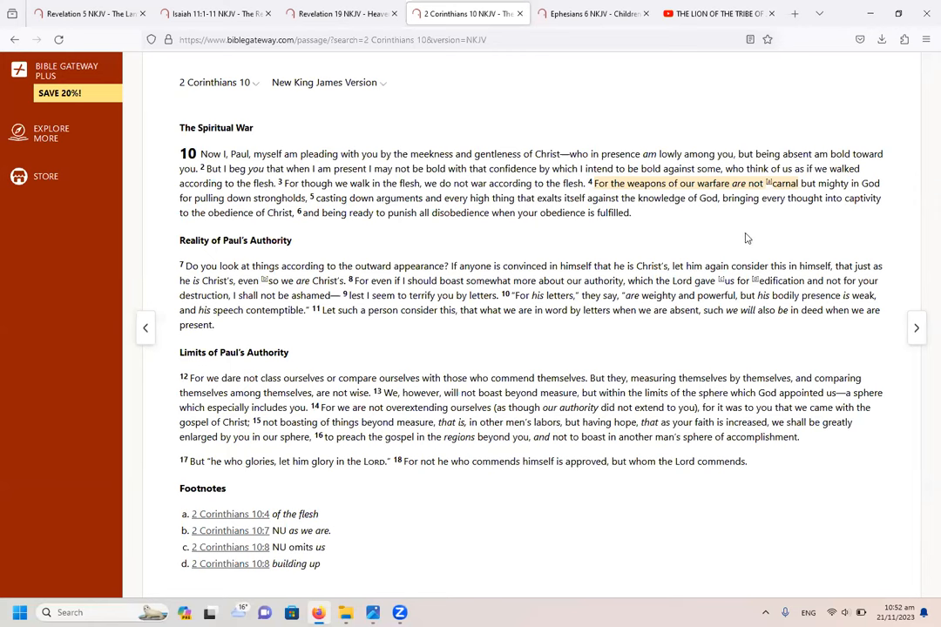
{"action": "mouse_move", "coordinate": [476, 228]}
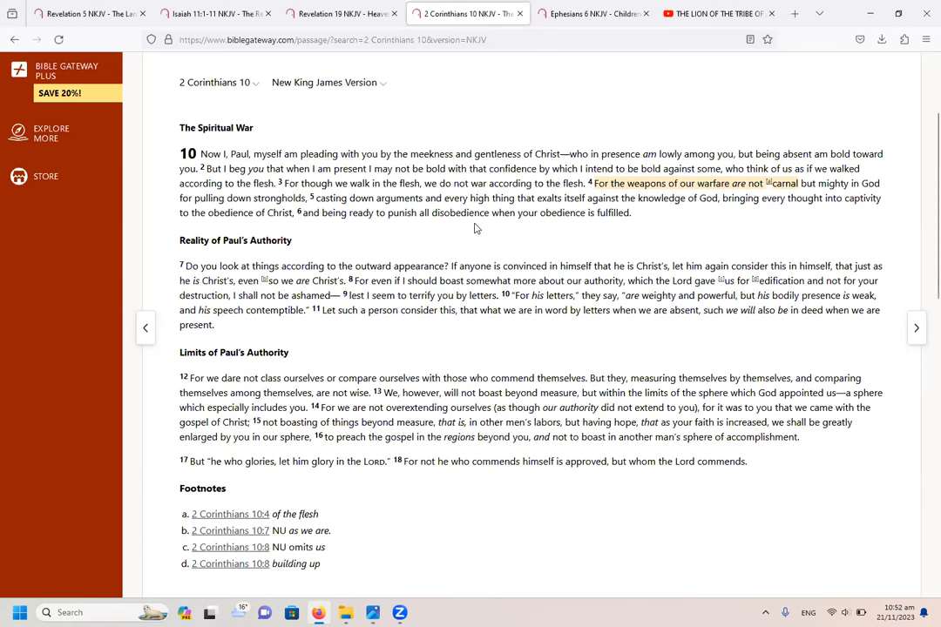
{"action": "mouse_move", "coordinate": [405, 229]}
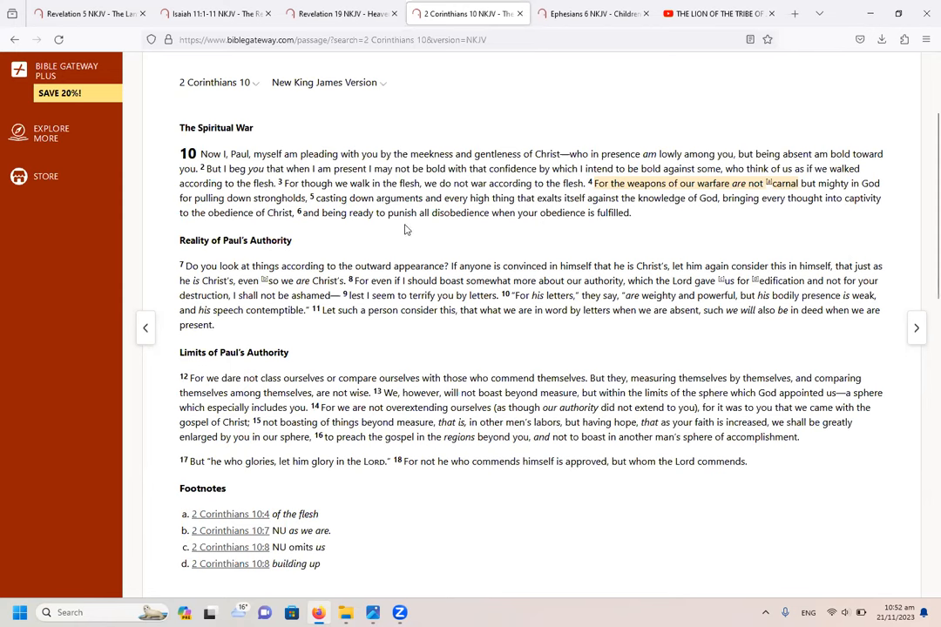
{"action": "mouse_move", "coordinate": [451, 229]}
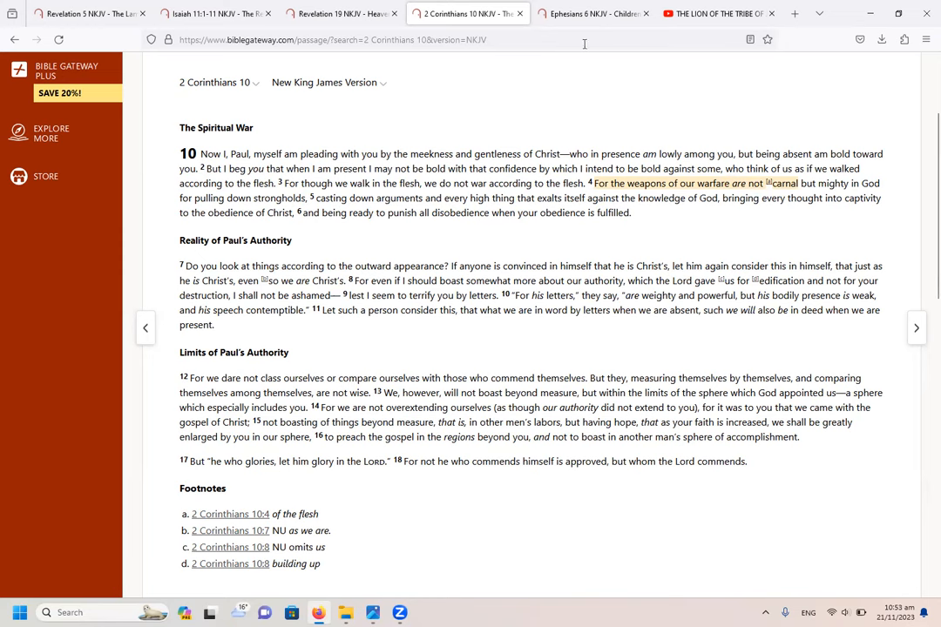
Step: Switch to the Ephesians 6 NKJV tab with 'sword of the Spirit' in verse 17 highlighted
{"action": "left_click", "coordinate": [592, 13]}
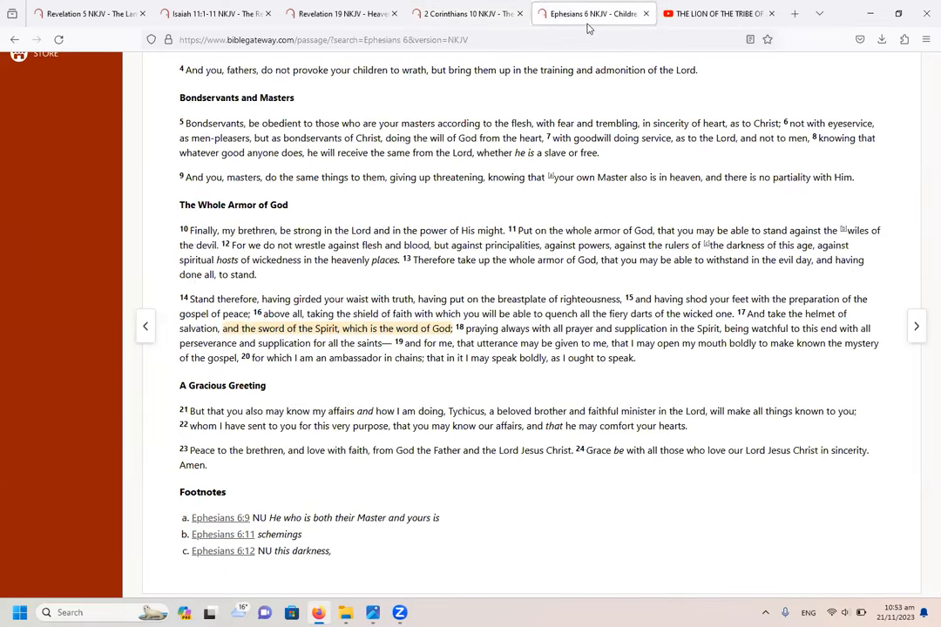
{"action": "mouse_move", "coordinate": [410, 344]}
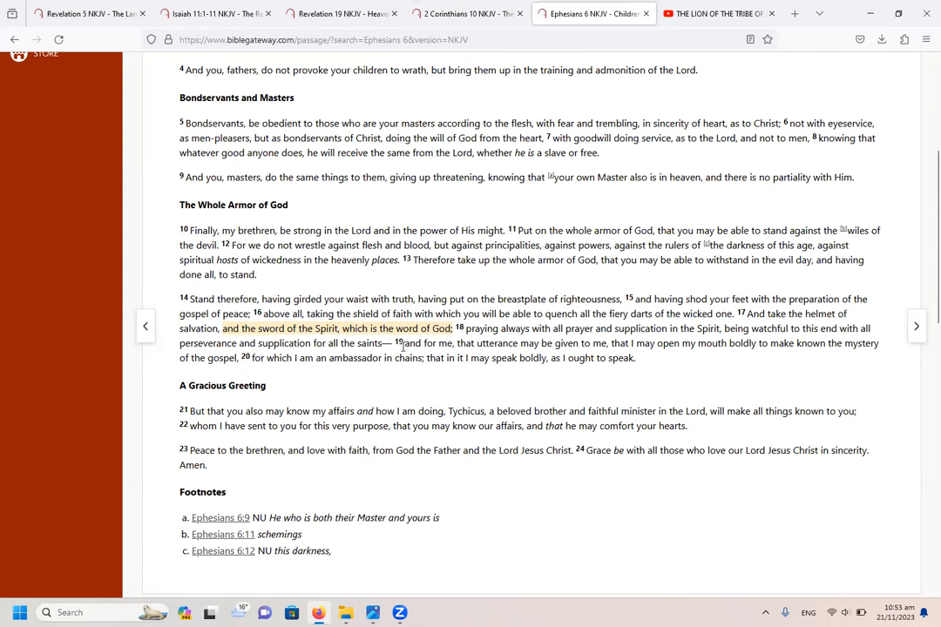
{"action": "mouse_move", "coordinate": [416, 380]}
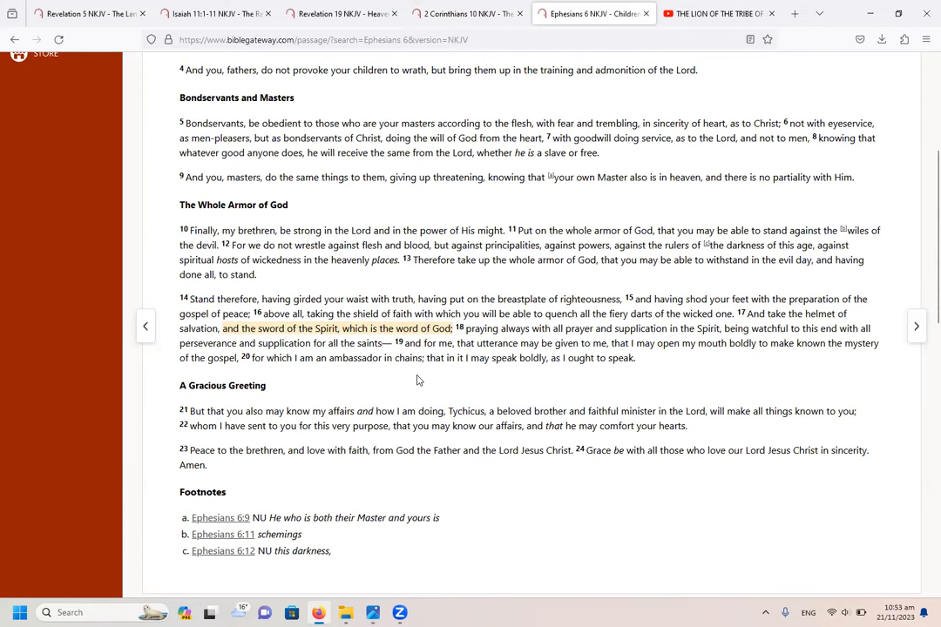
{"action": "mouse_move", "coordinate": [377, 373]}
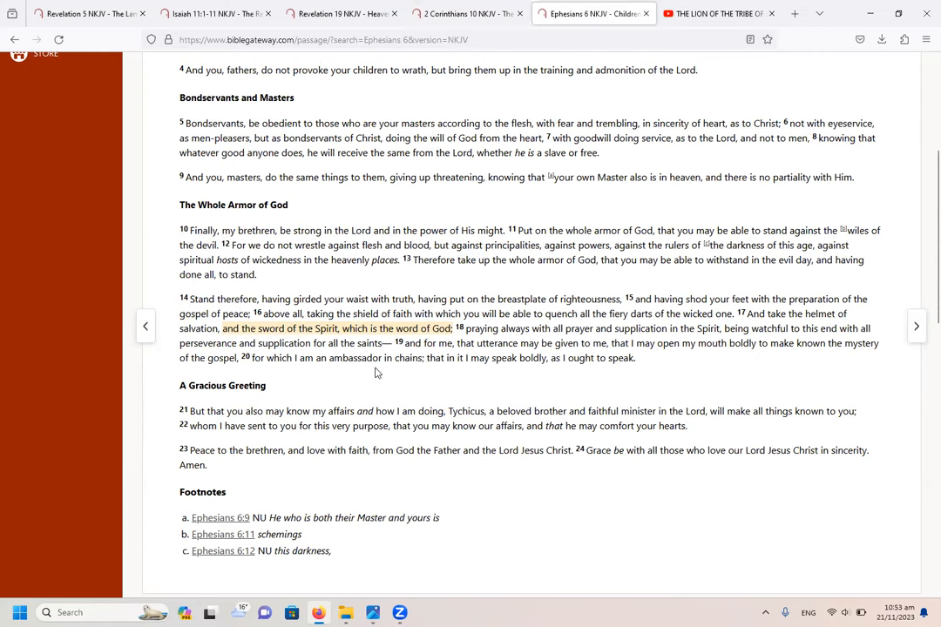
{"action": "mouse_move", "coordinate": [355, 372]}
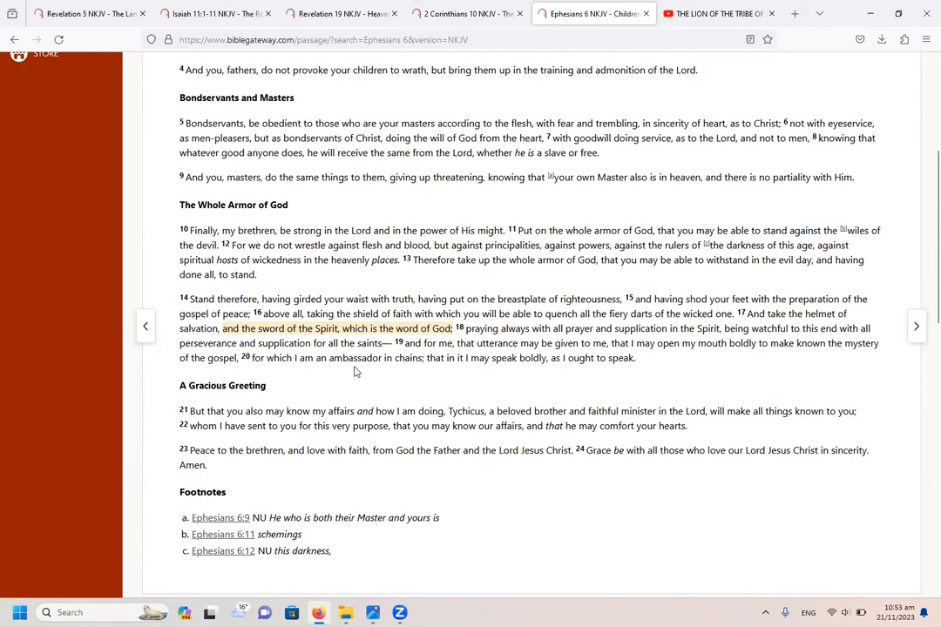
{"action": "mouse_move", "coordinate": [354, 285]}
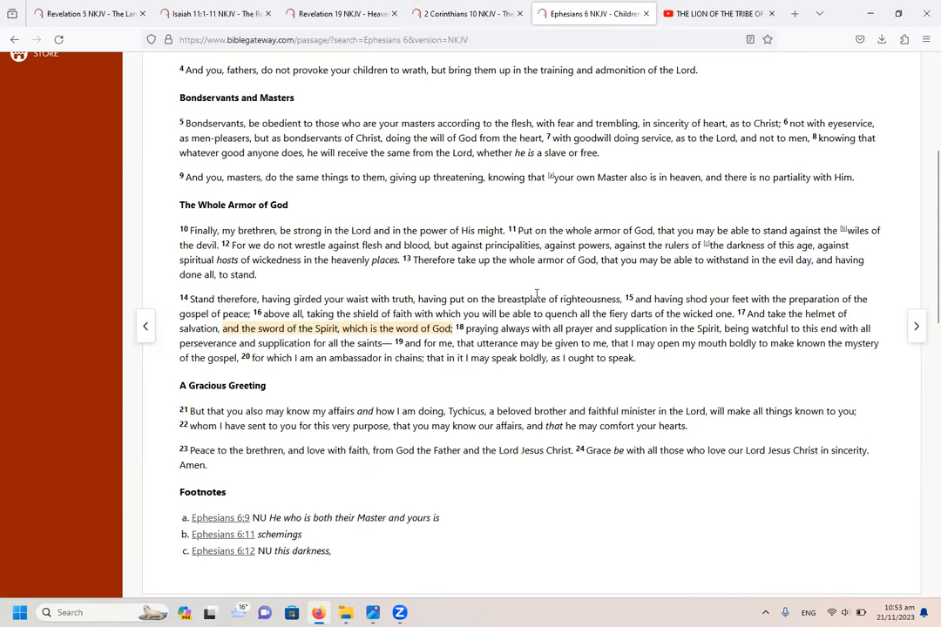
{"action": "mouse_move", "coordinate": [597, 283]}
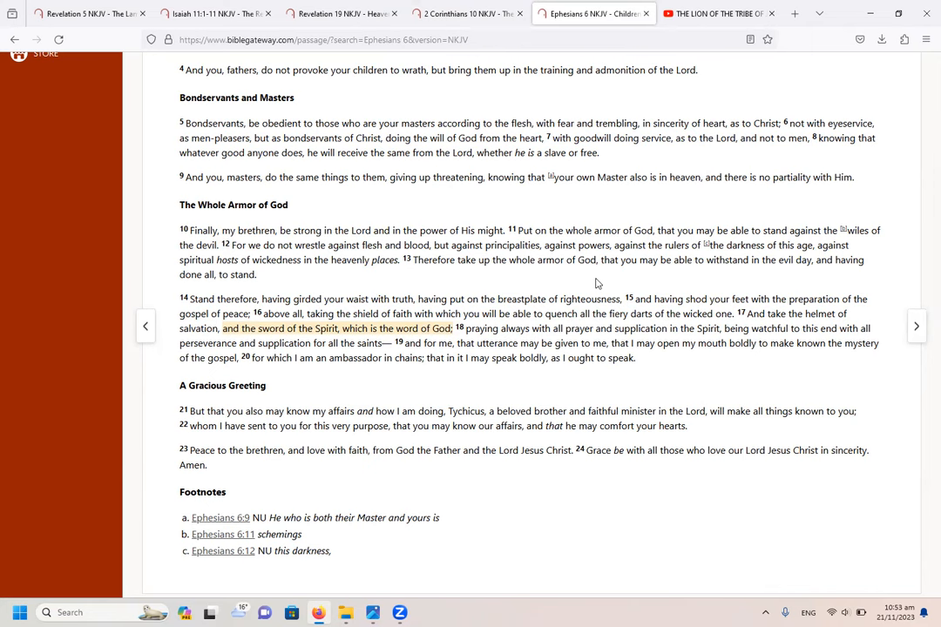
{"action": "mouse_move", "coordinate": [463, 394]}
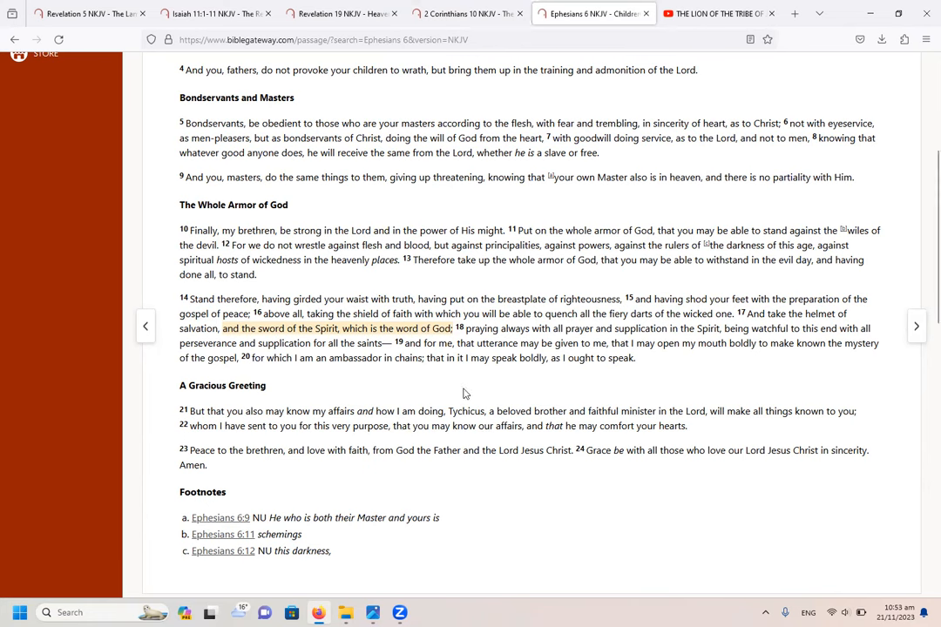
{"action": "mouse_move", "coordinate": [429, 393]}
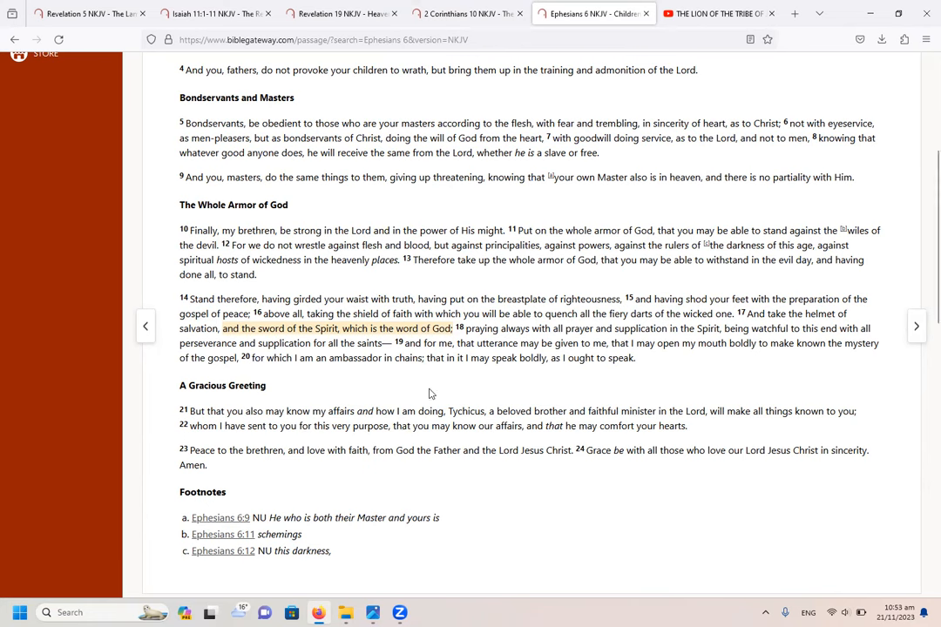
{"action": "mouse_move", "coordinate": [358, 342]}
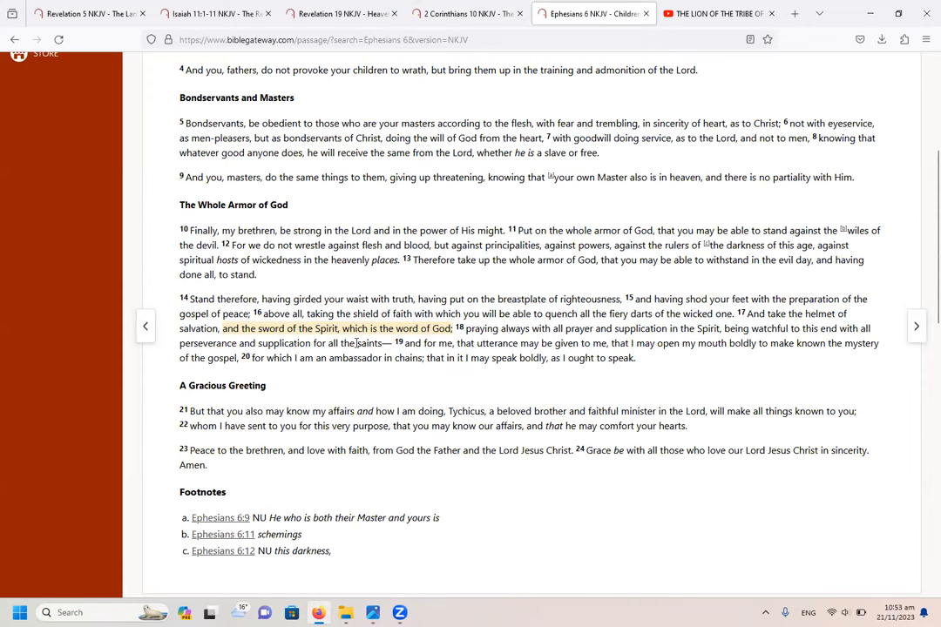
{"action": "mouse_move", "coordinate": [87, 13]}
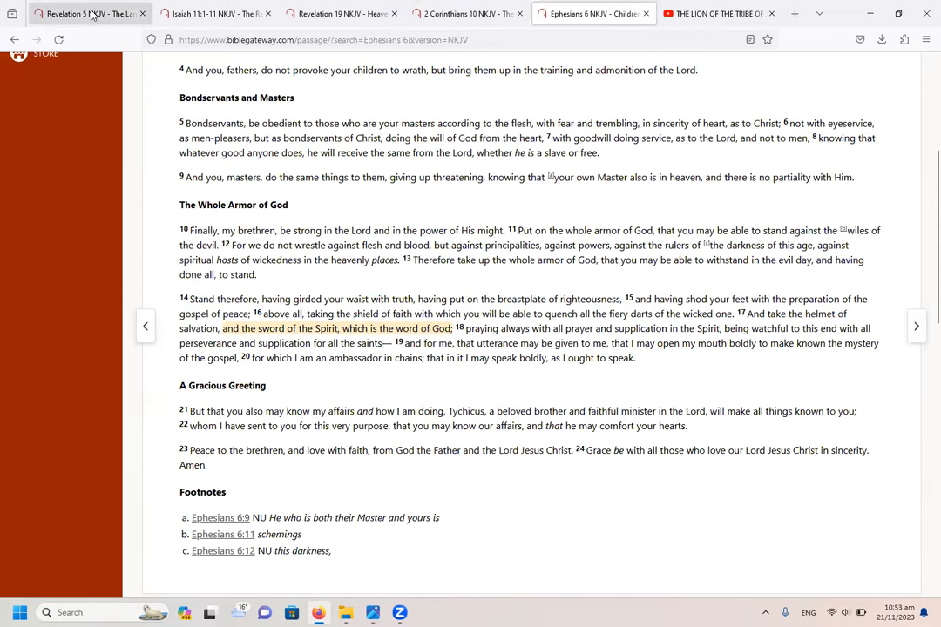
Step: Return to the first tab, Revelation 5 NKJV, with the Lion and Lamb phrases highlighted
{"action": "left_click", "coordinate": [78, 13]}
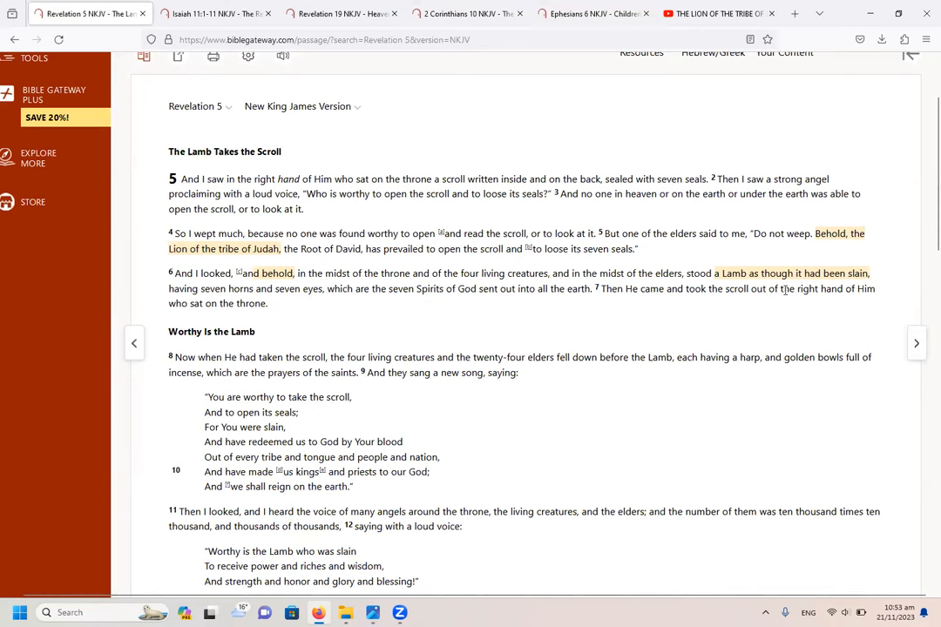
{"action": "mouse_move", "coordinate": [730, 326]}
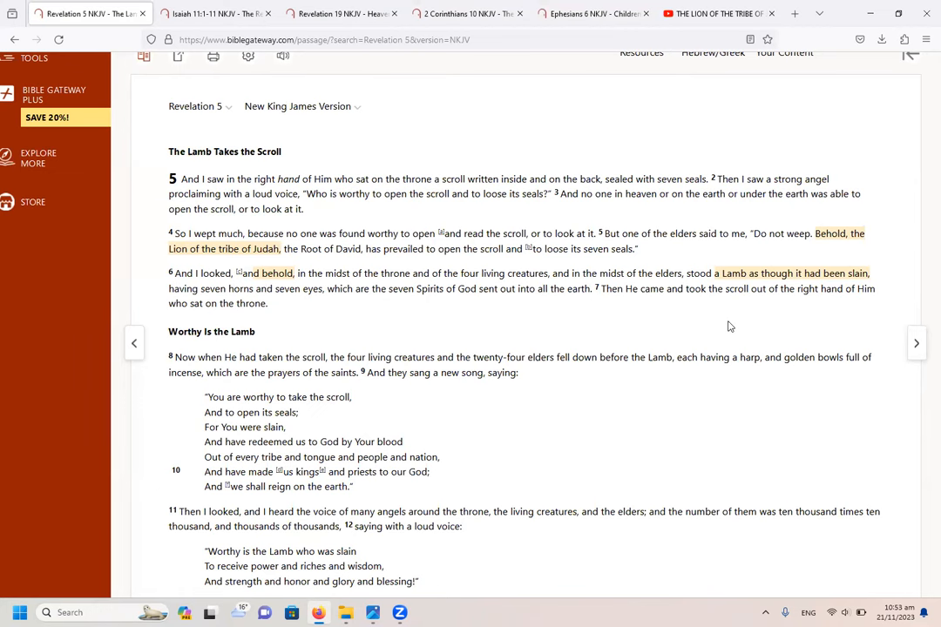
{"action": "mouse_move", "coordinate": [691, 308]}
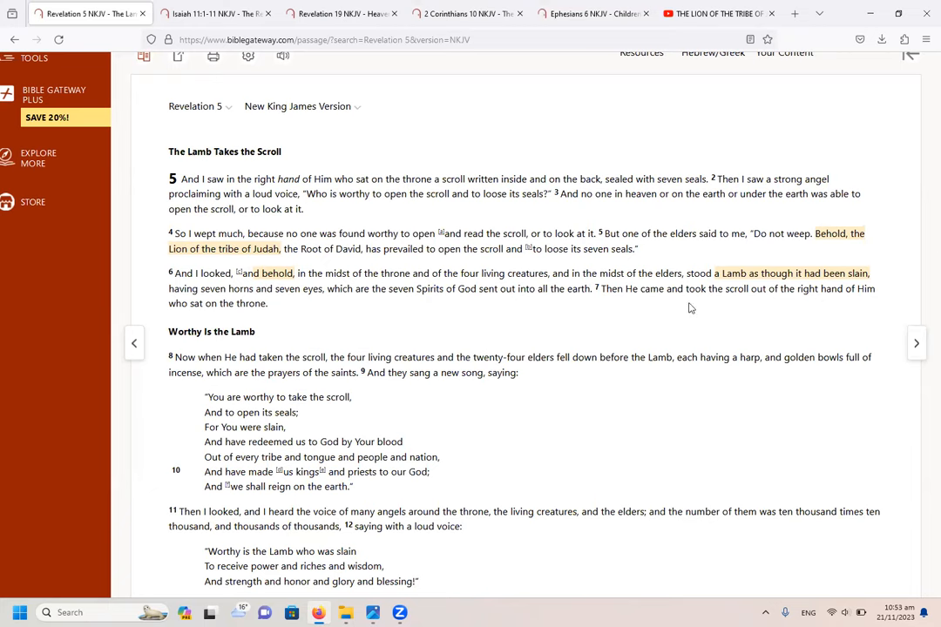
Step: Return to the Isaiah 11:1-11 NKJV tab and scroll down through verse 11
{"action": "left_click", "coordinate": [216, 13]}
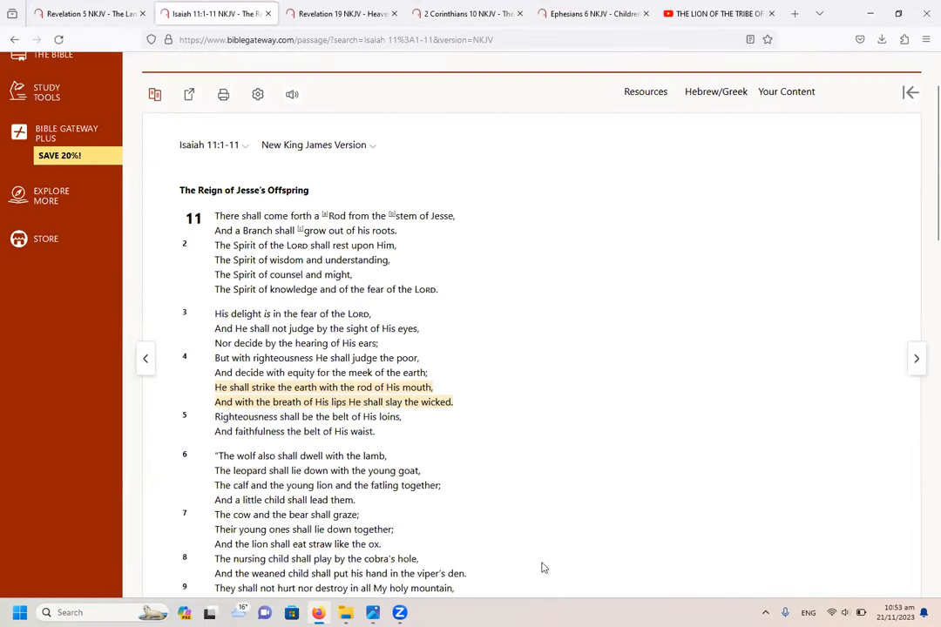
{"action": "scroll", "scroll_direction": "down", "scroll_amount": 3}
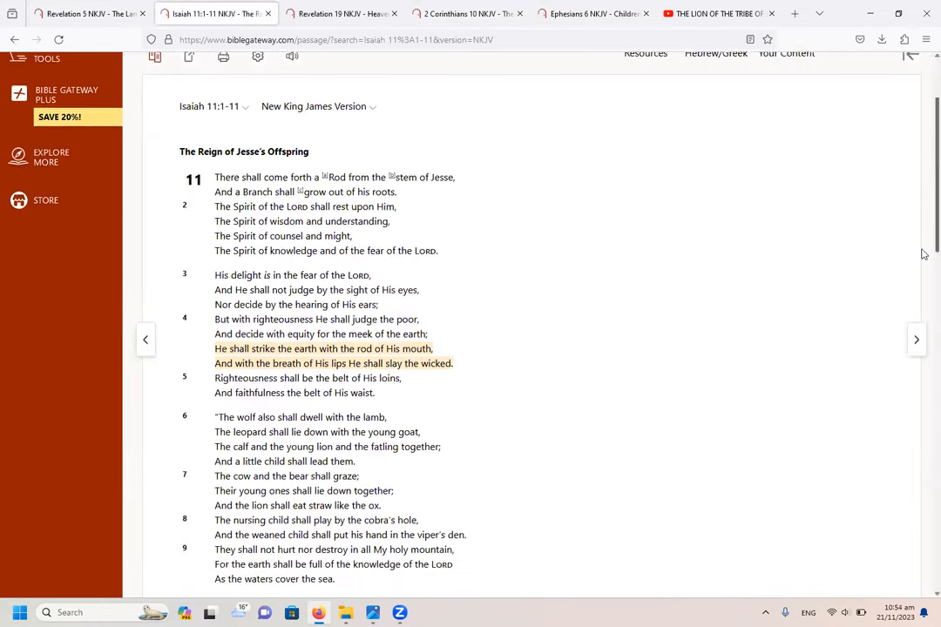
{"action": "scroll", "scroll_direction": "down", "scroll_amount": 3}
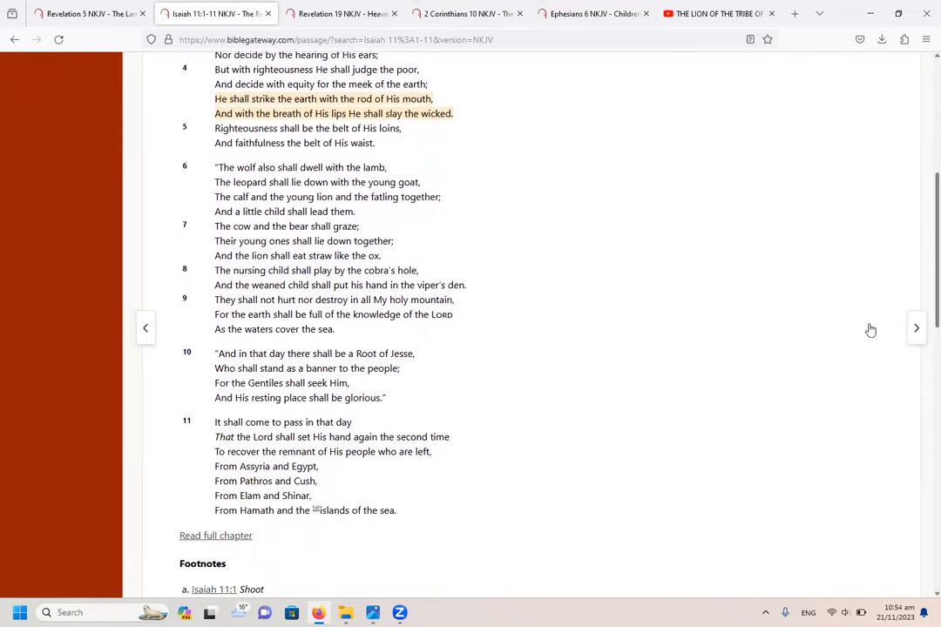
{"action": "mouse_move", "coordinate": [560, 436]}
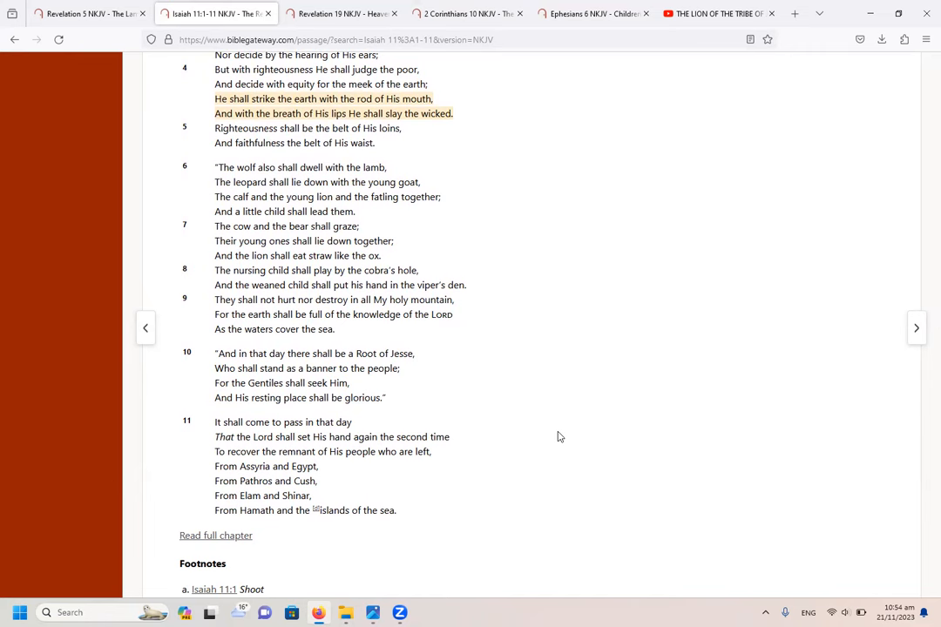
{"action": "mouse_move", "coordinate": [239, 414]}
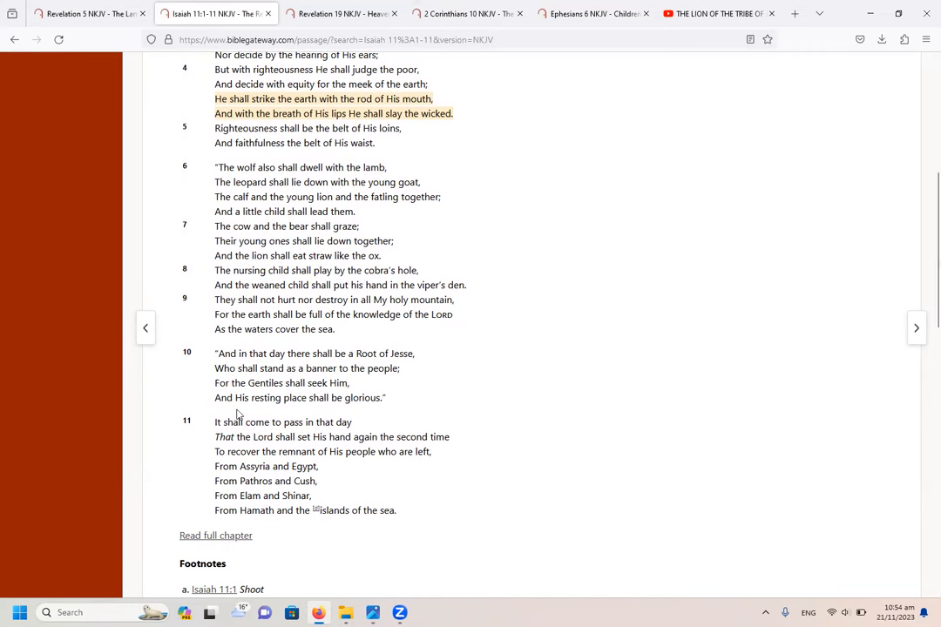
{"action": "mouse_move", "coordinate": [272, 409]}
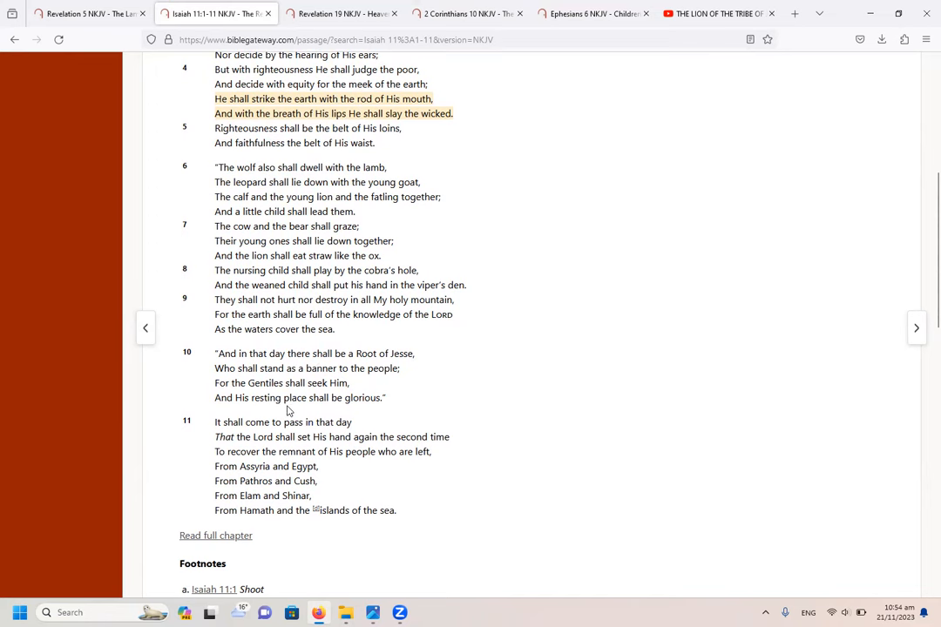
{"action": "mouse_move", "coordinate": [274, 411]}
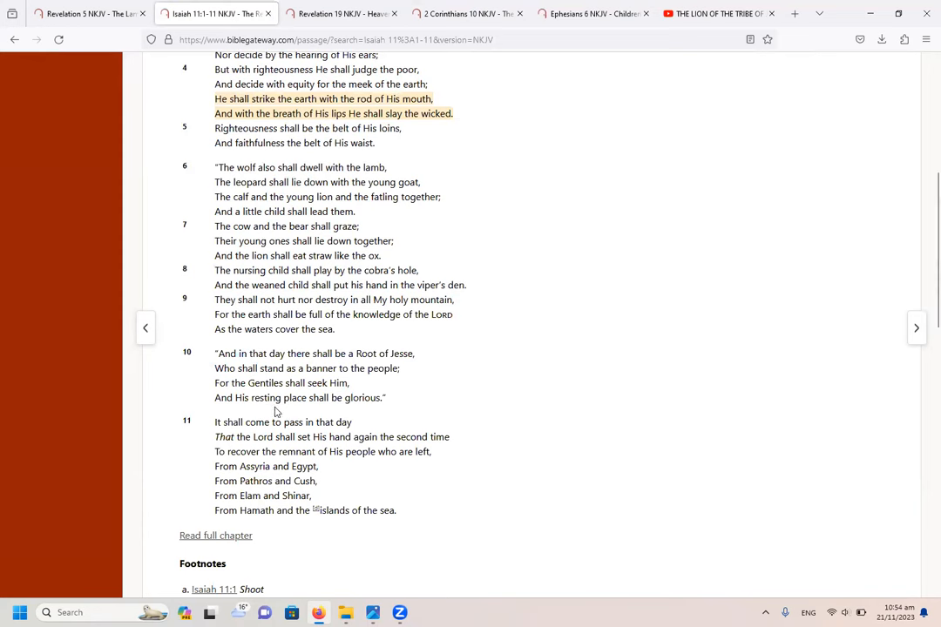
{"action": "mouse_move", "coordinate": [270, 411]}
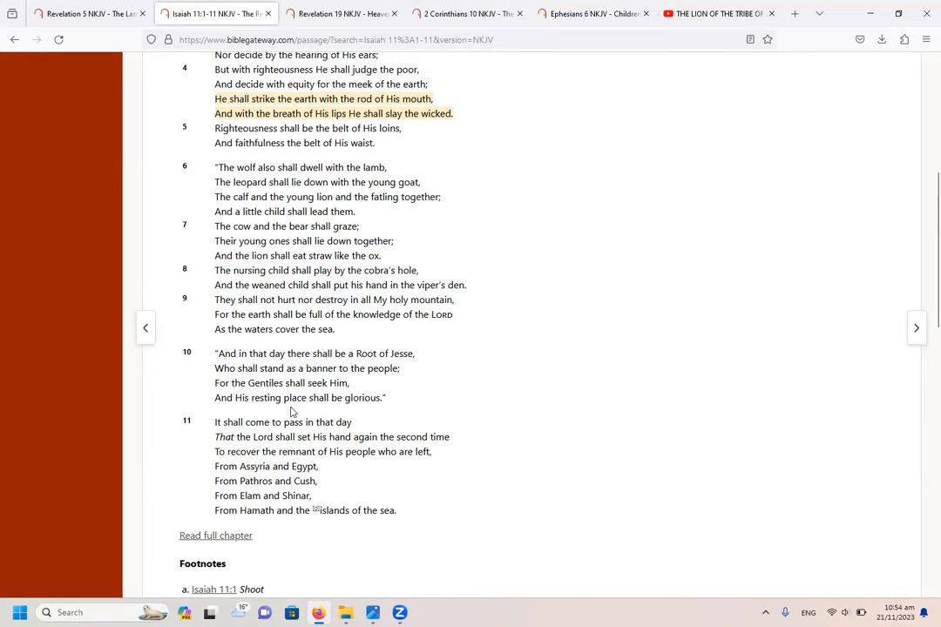
{"action": "mouse_move", "coordinate": [484, 419]}
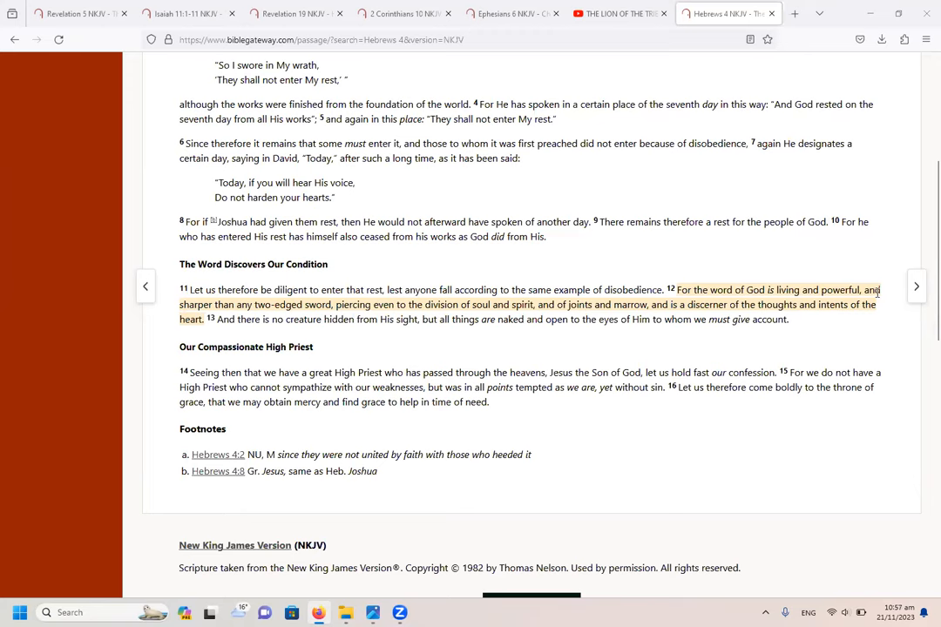
{"action": "scroll", "scroll_direction": "up", "scroll_amount": 3}
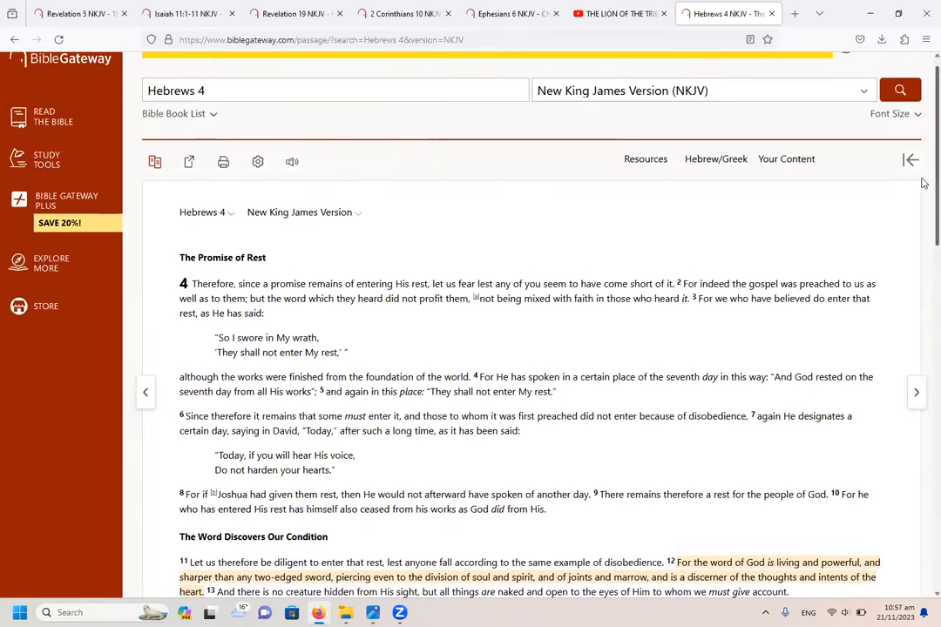
{"action": "scroll", "scroll_direction": "down", "scroll_amount": 3}
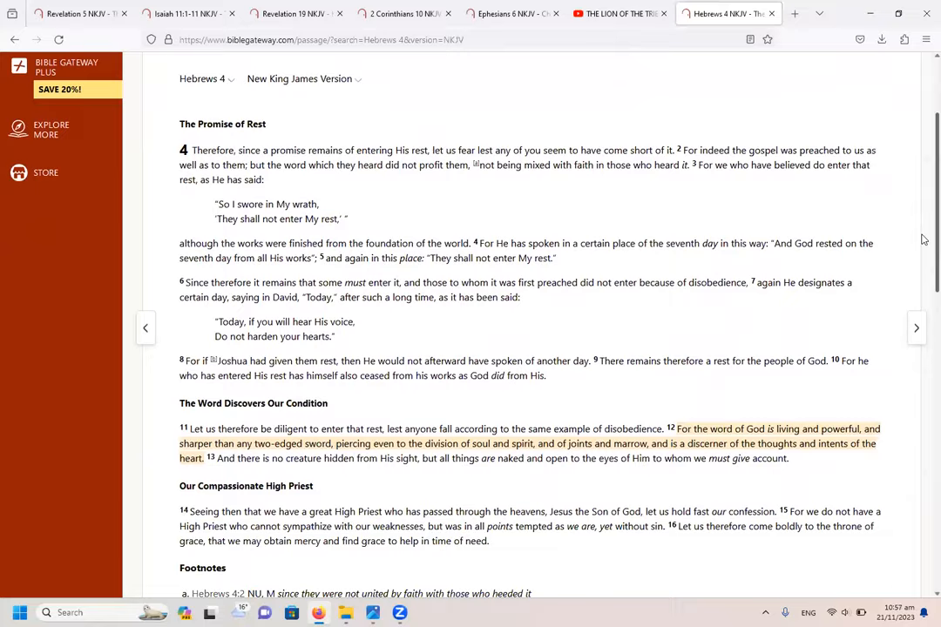
{"action": "scroll", "scroll_direction": "down", "scroll_amount": 3}
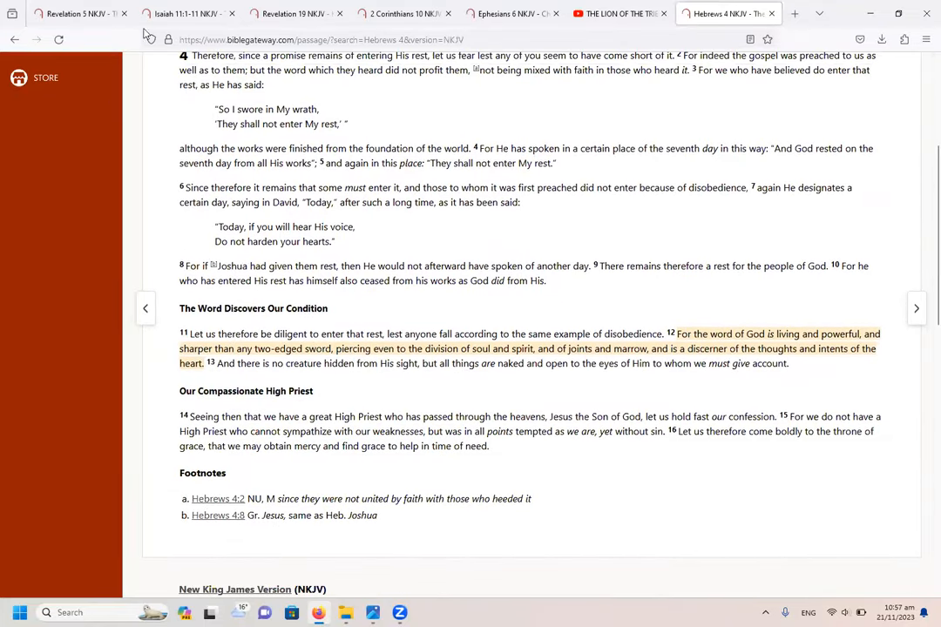
{"action": "left_click", "coordinate": [188, 13]}
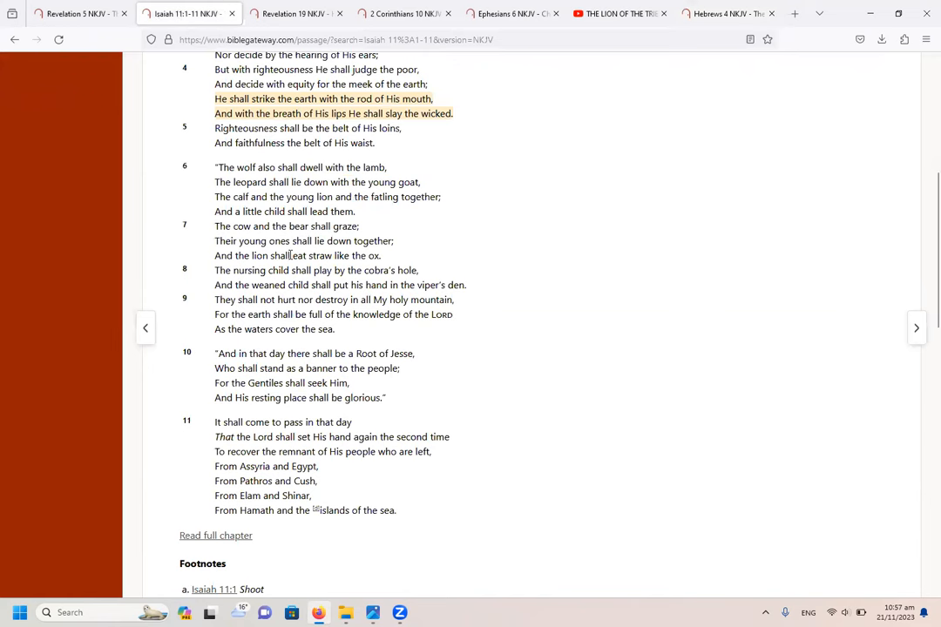
{"action": "mouse_move", "coordinate": [295, 395]}
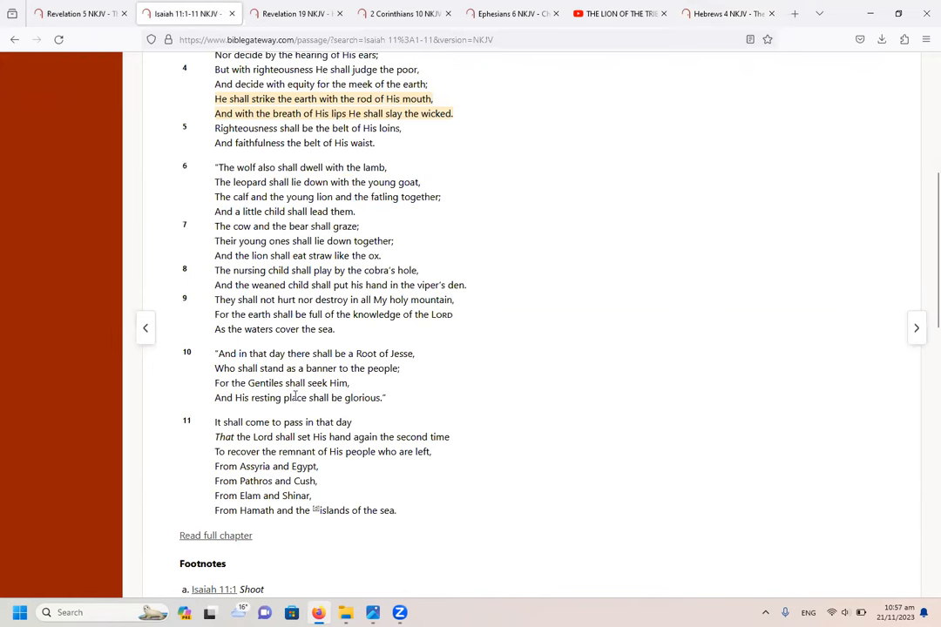
{"action": "mouse_move", "coordinate": [739, 30]}
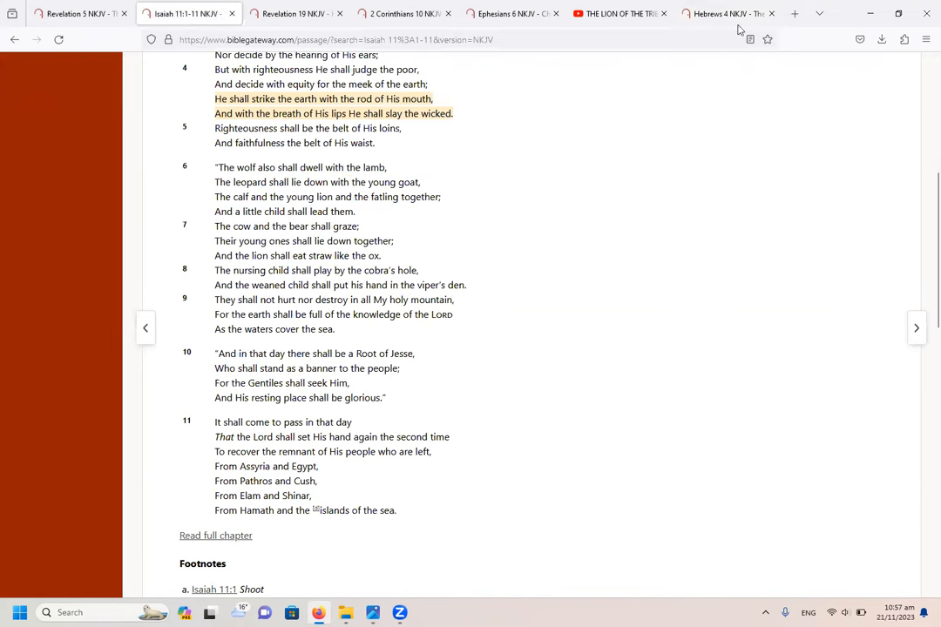
{"action": "left_click", "coordinate": [723, 13]}
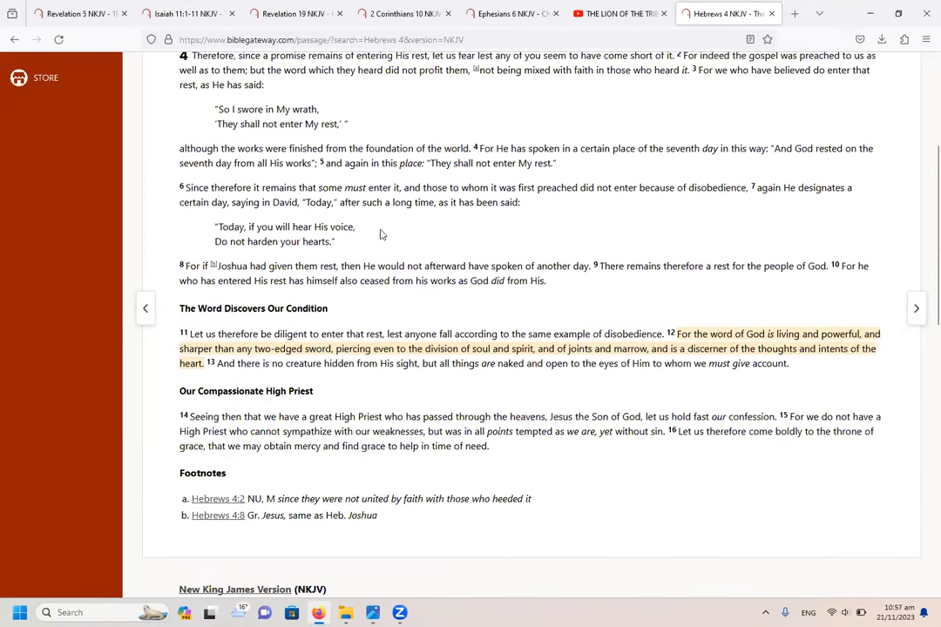
{"action": "mouse_move", "coordinate": [155, 183]}
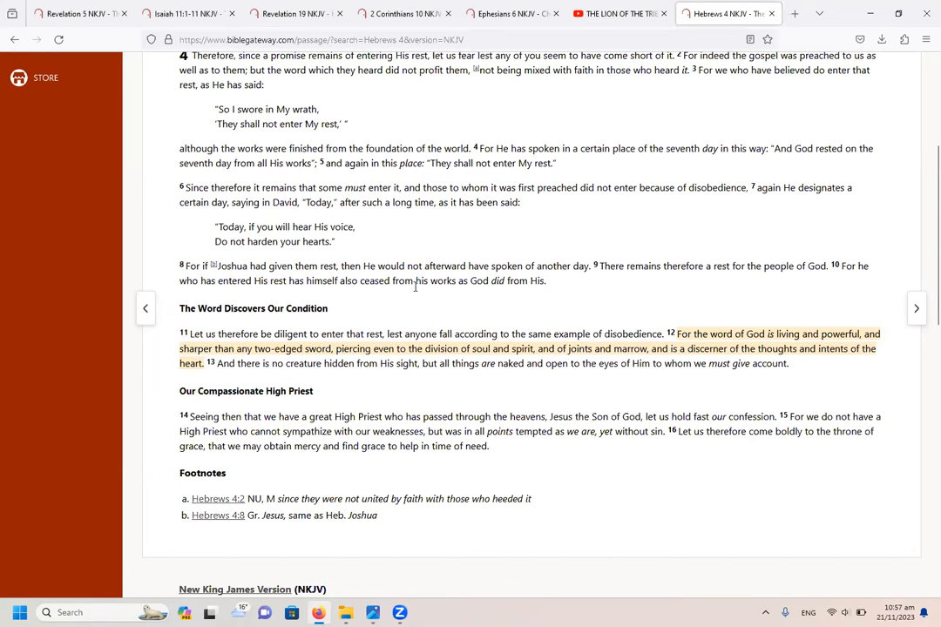
{"action": "mouse_move", "coordinate": [582, 291]}
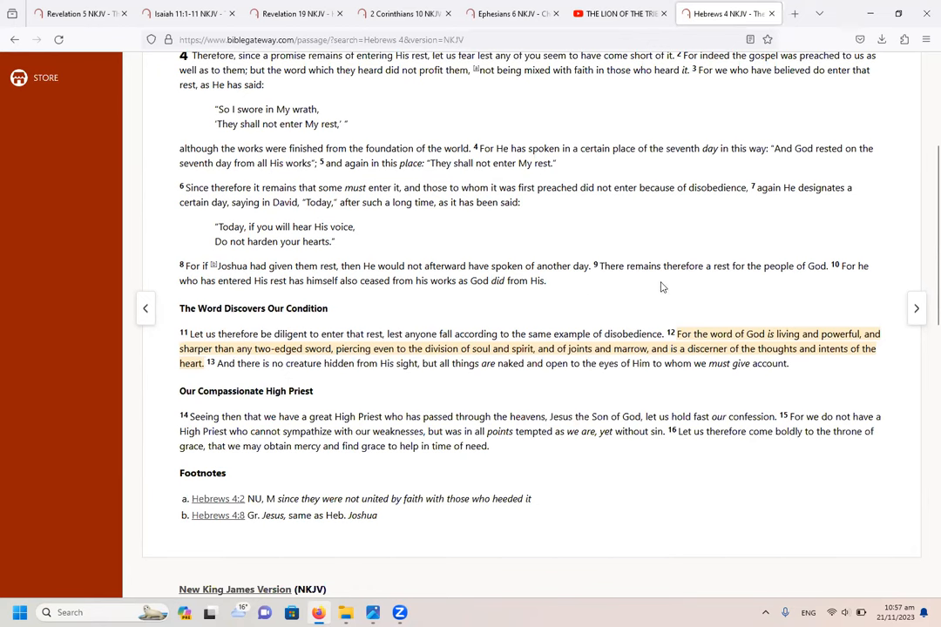
{"action": "mouse_move", "coordinate": [788, 280]}
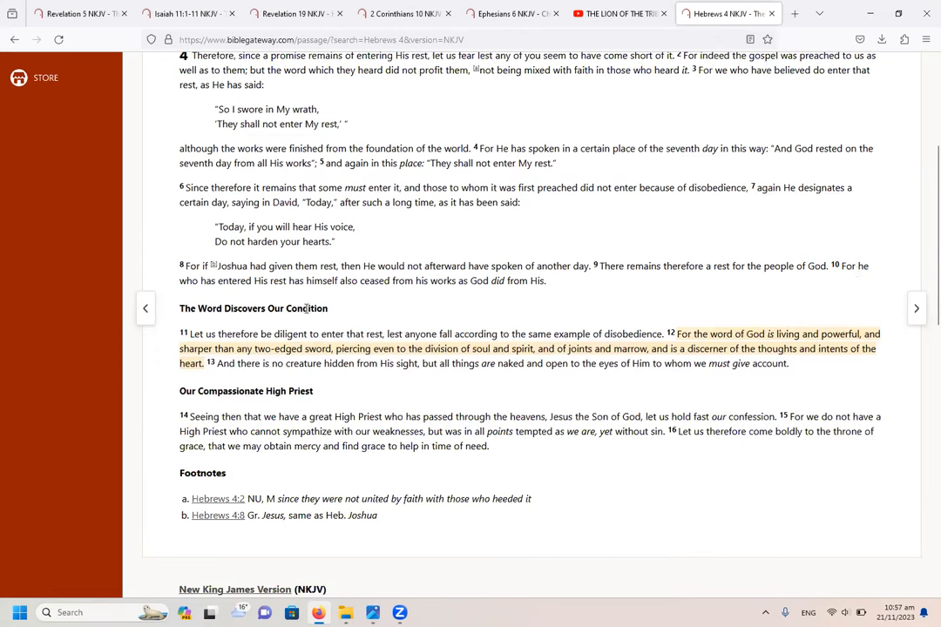
{"action": "mouse_move", "coordinate": [306, 306]}
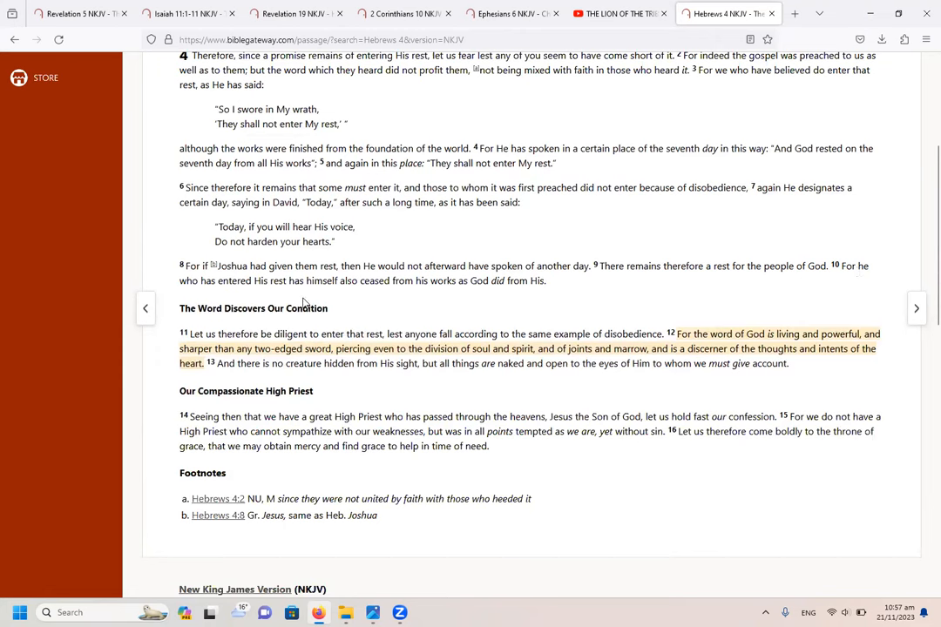
{"action": "mouse_move", "coordinate": [427, 299]}
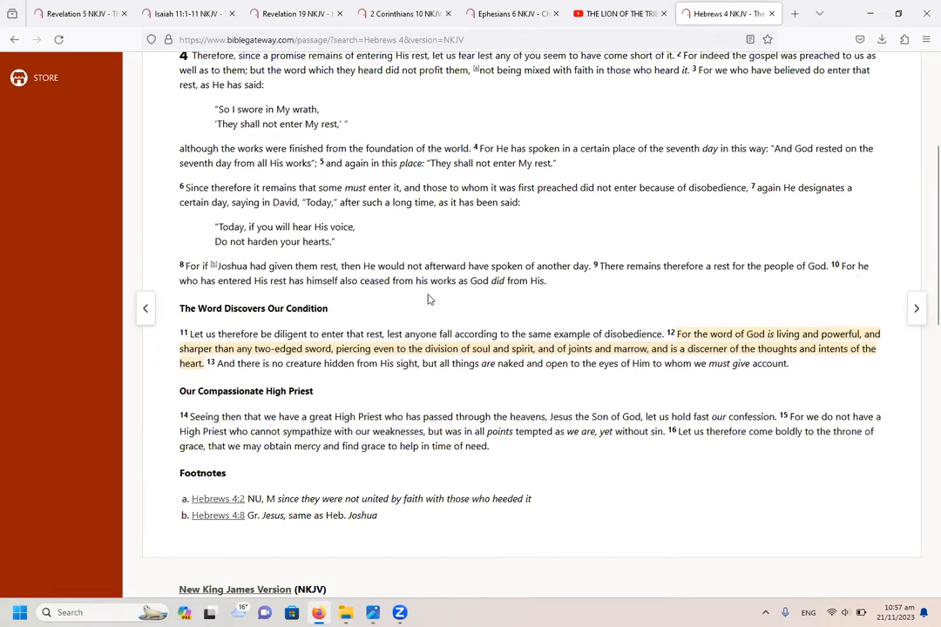
{"action": "mouse_move", "coordinate": [493, 302]}
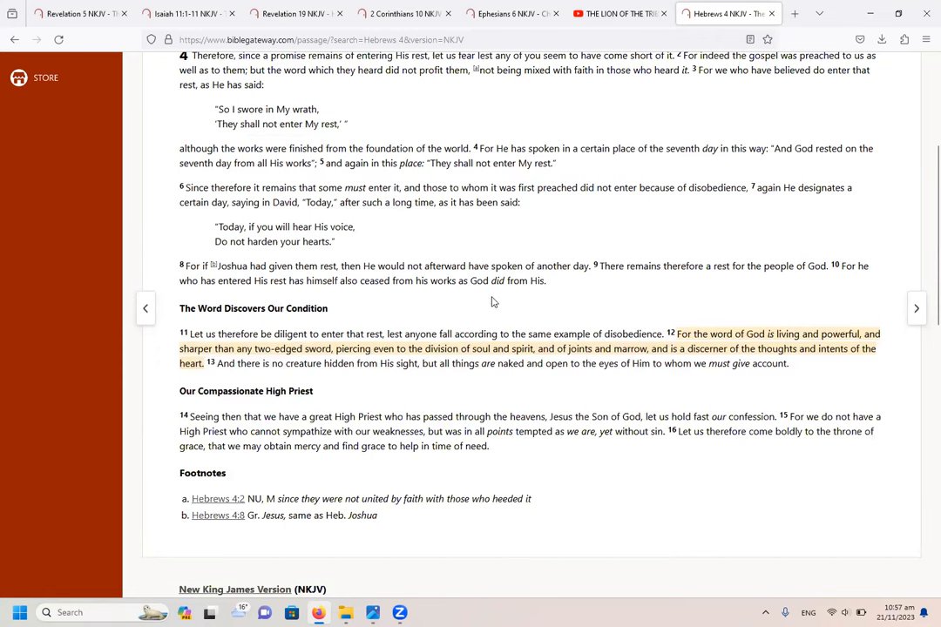
{"action": "mouse_move", "coordinate": [538, 298]}
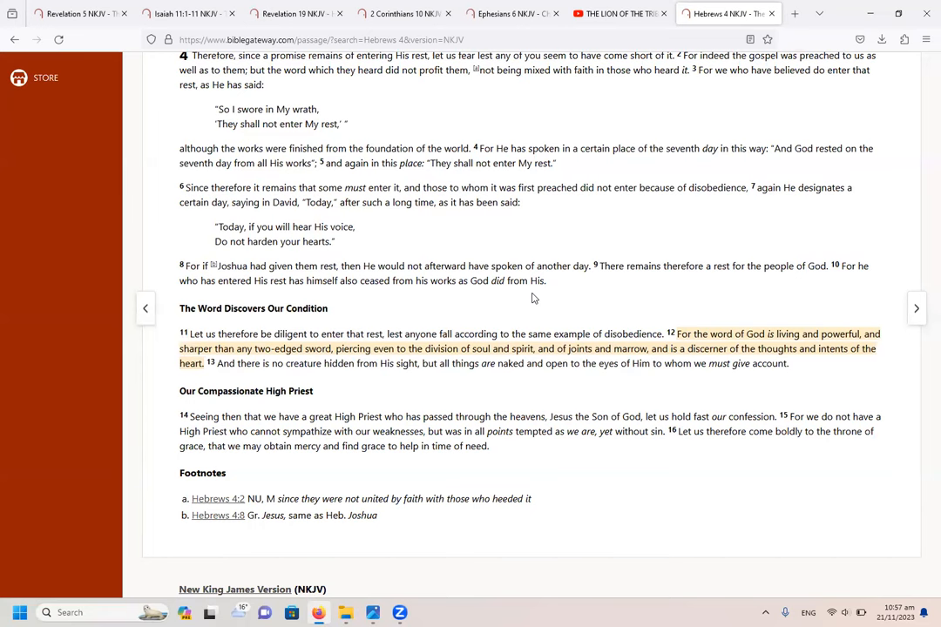
{"action": "mouse_move", "coordinate": [453, 294]}
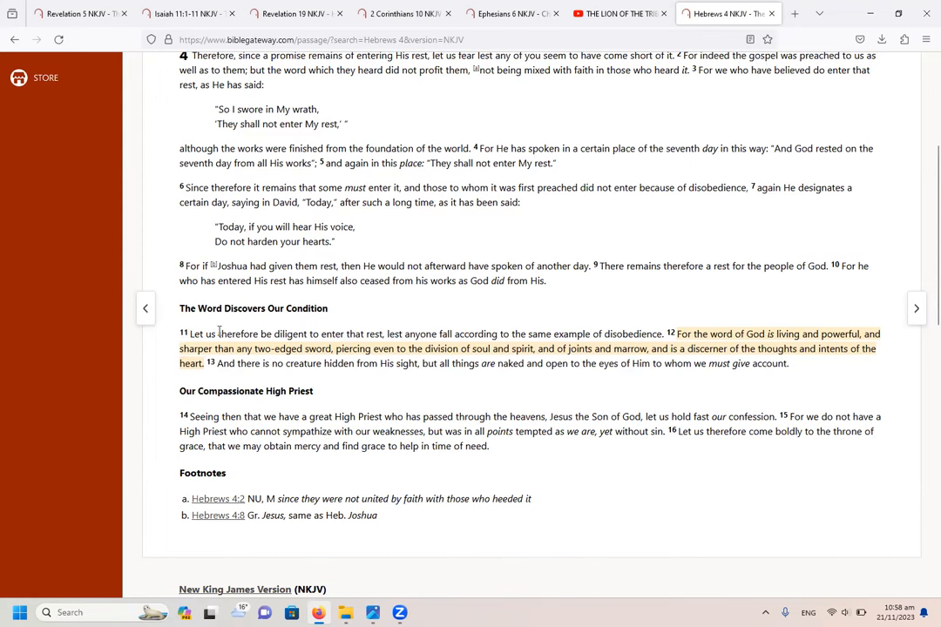
{"action": "mouse_move", "coordinate": [405, 301]}
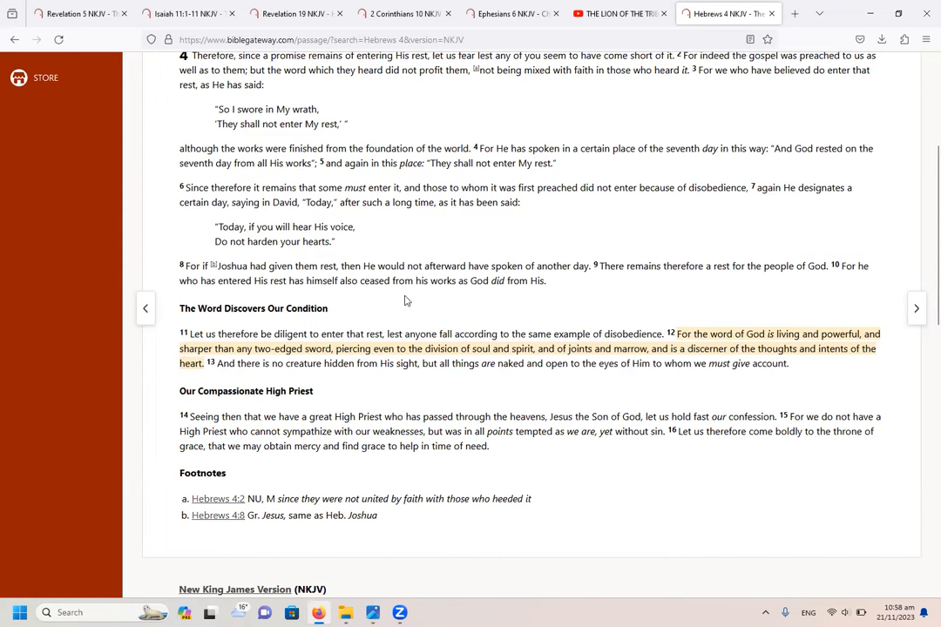
{"action": "mouse_move", "coordinate": [772, 347]}
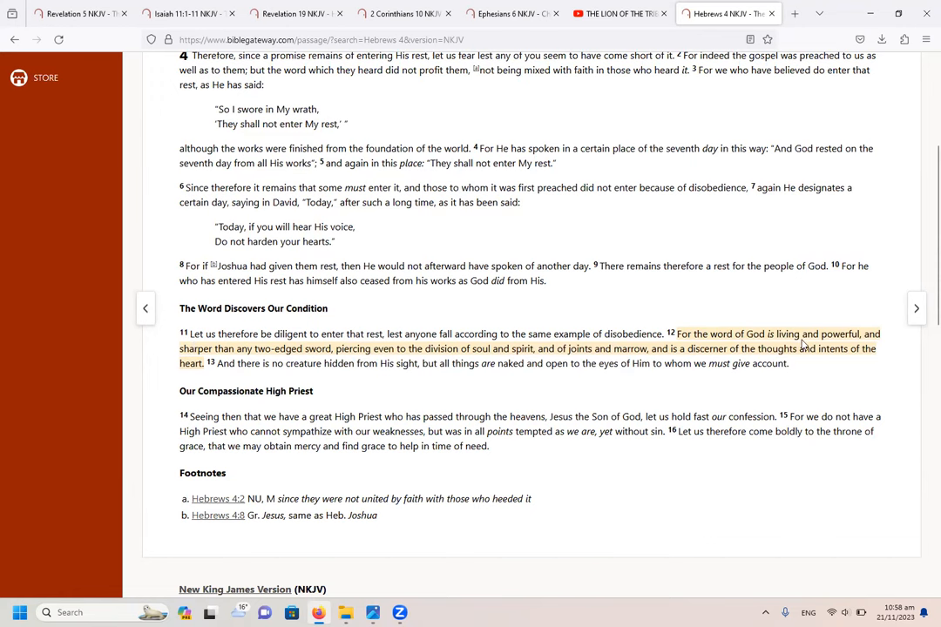
{"action": "mouse_move", "coordinate": [566, 285]}
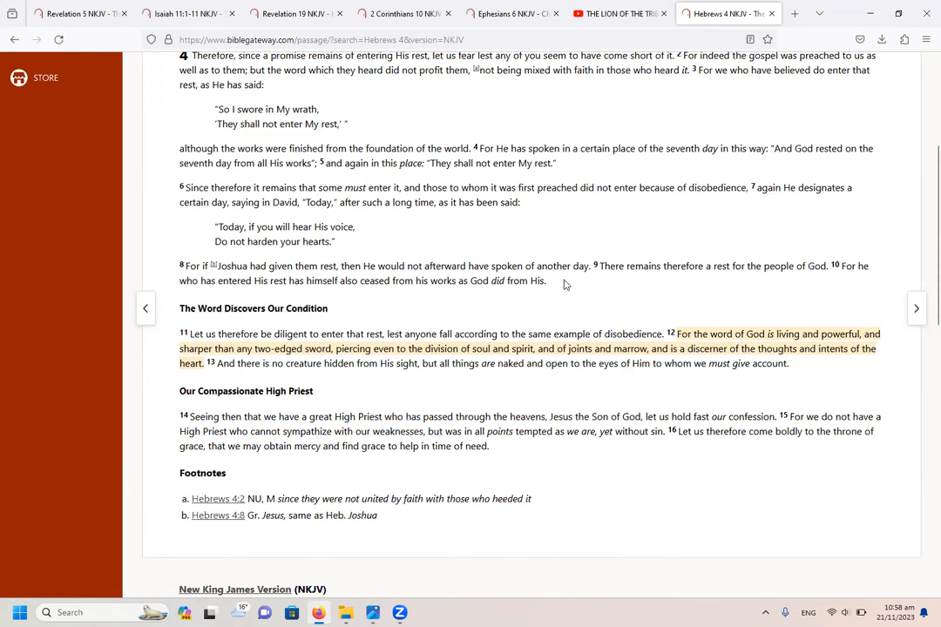
{"action": "mouse_move", "coordinate": [585, 304]}
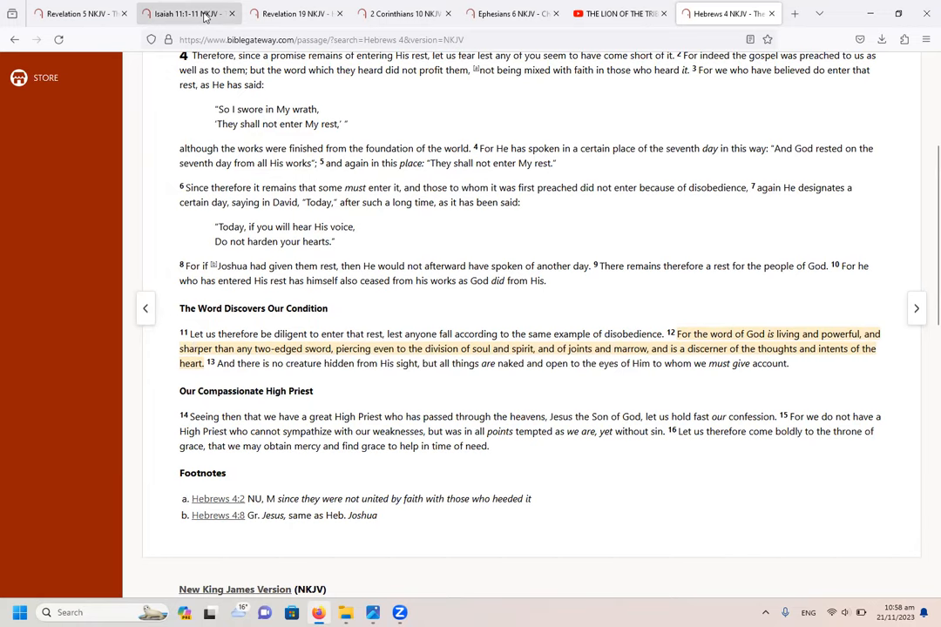
{"action": "left_click", "coordinate": [187, 13]}
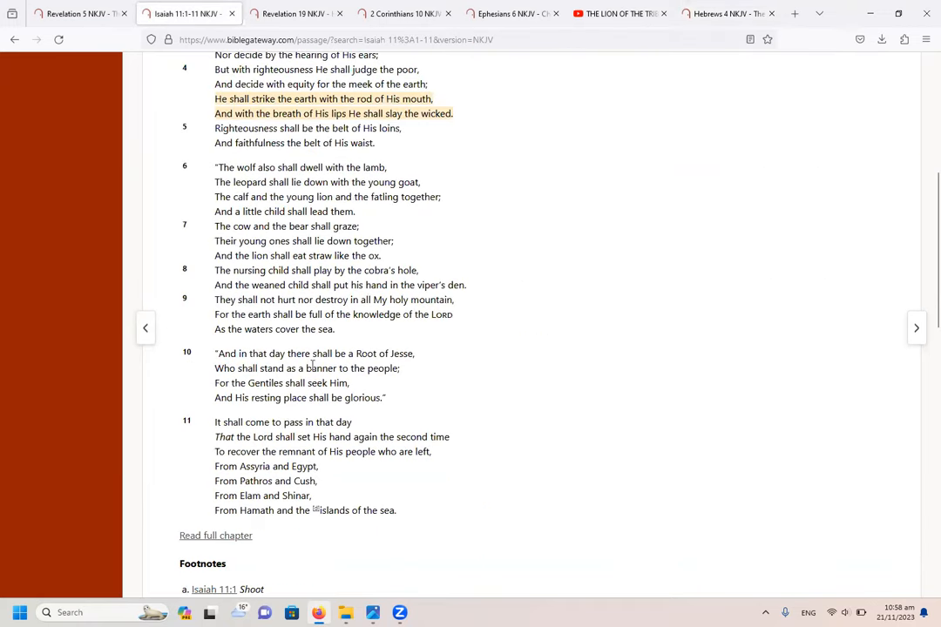
{"action": "left_click", "coordinate": [727, 13]}
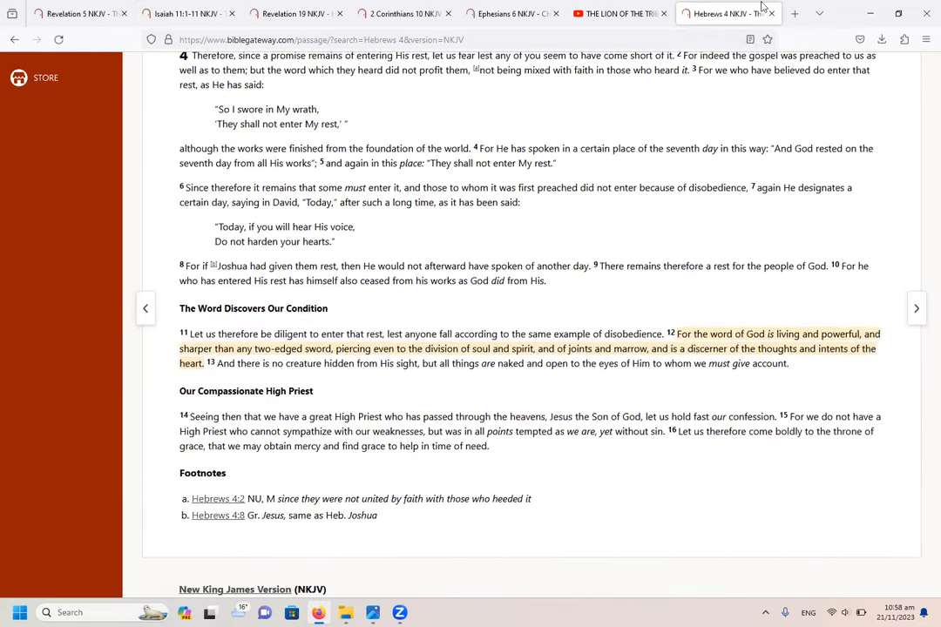
{"action": "mouse_move", "coordinate": [697, 271]}
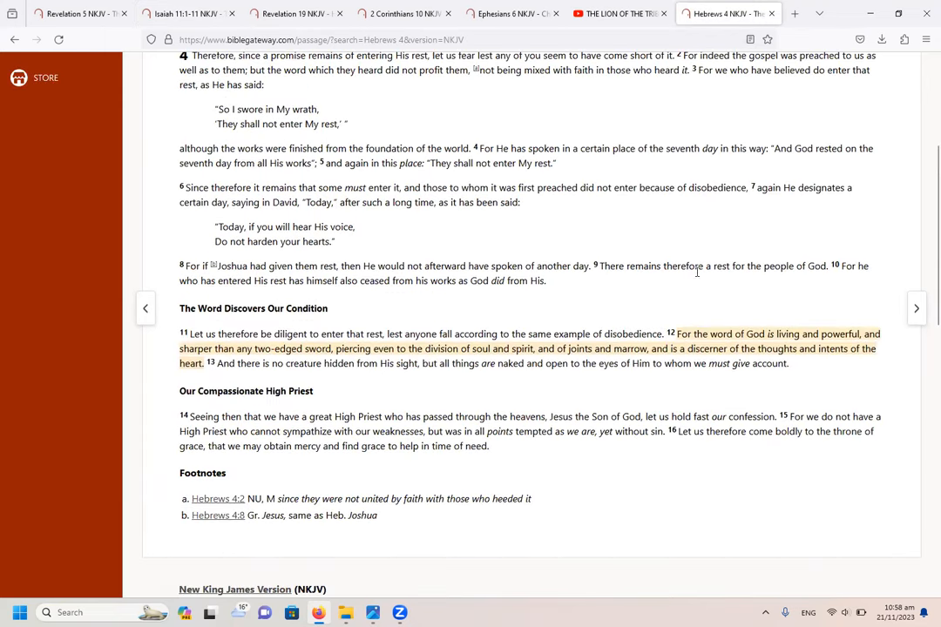
{"action": "mouse_move", "coordinate": [645, 382]}
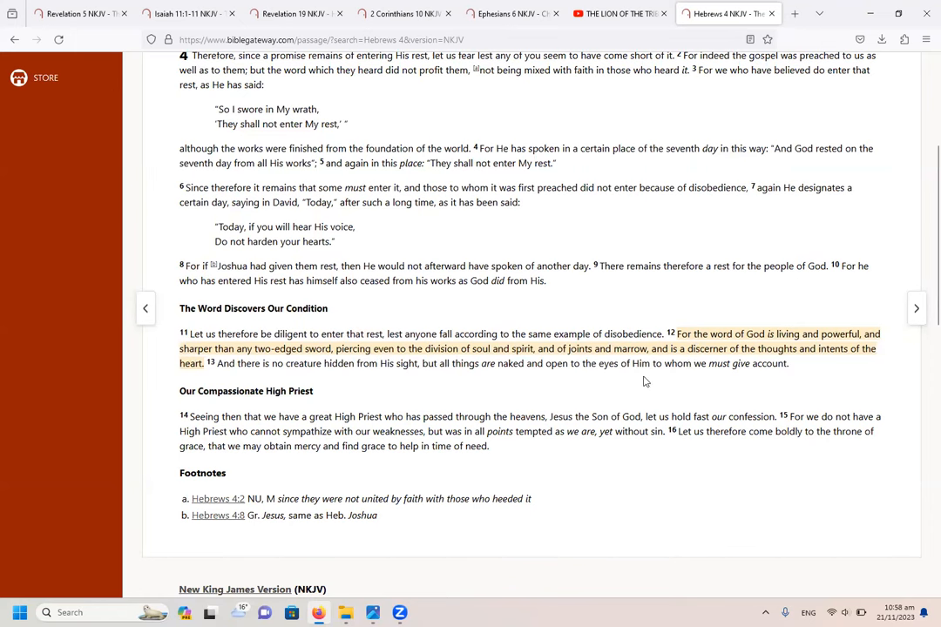
{"action": "mouse_move", "coordinate": [211, 334]}
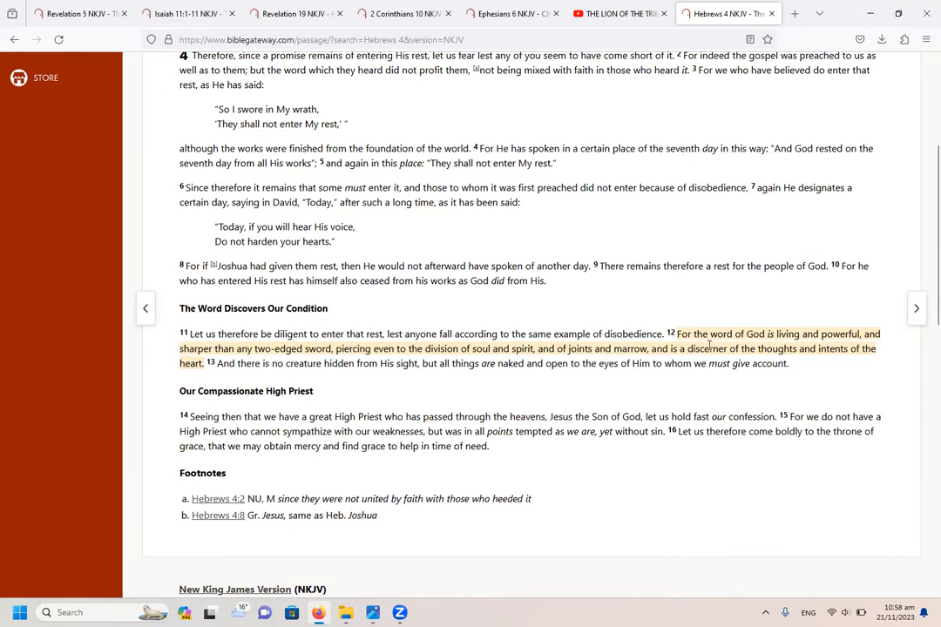
{"action": "mouse_move", "coordinate": [799, 347]}
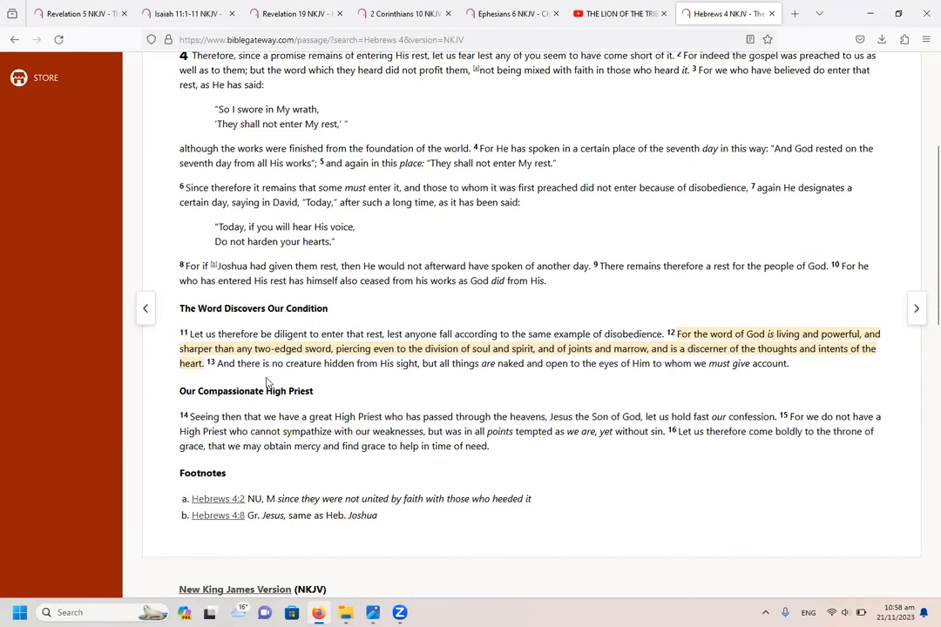
{"action": "mouse_move", "coordinate": [339, 383]}
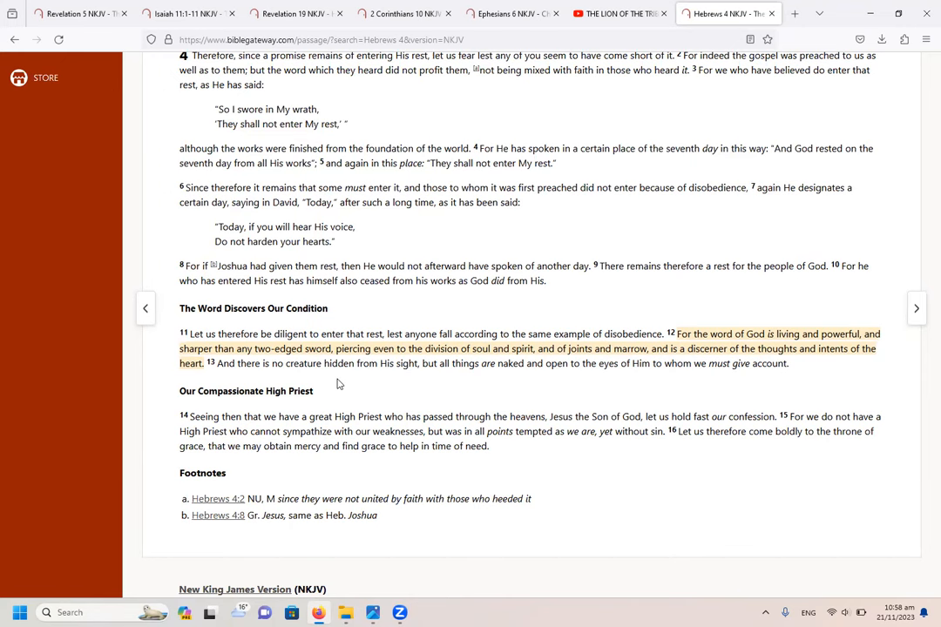
{"action": "mouse_move", "coordinate": [524, 382]}
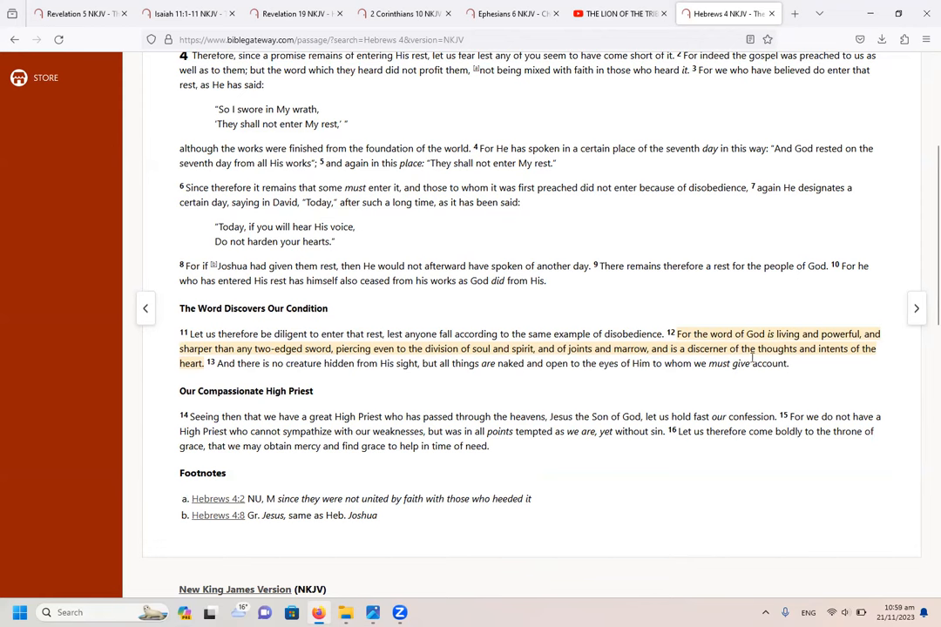
{"action": "mouse_move", "coordinate": [299, 376]}
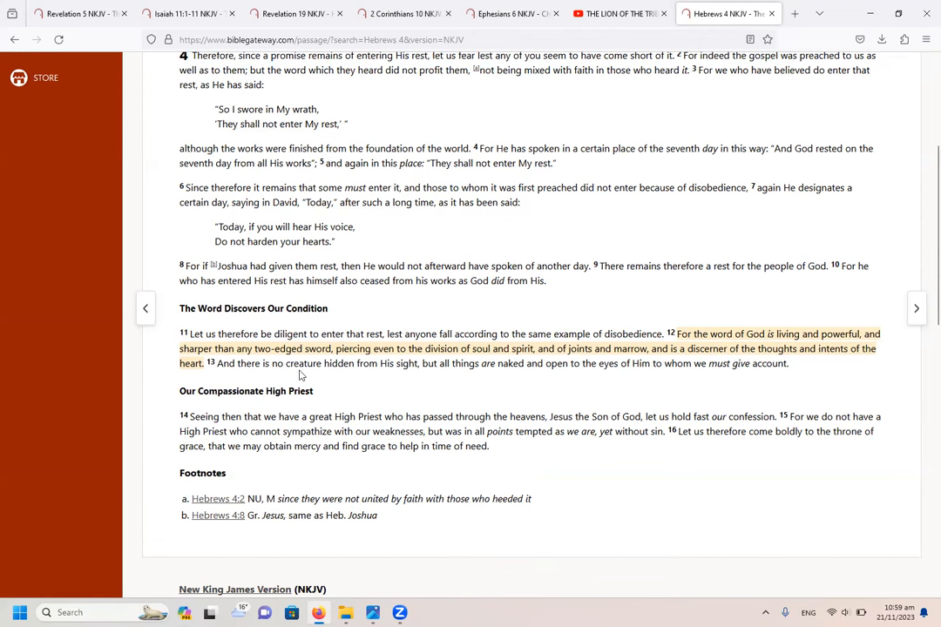
{"action": "mouse_move", "coordinate": [338, 379]}
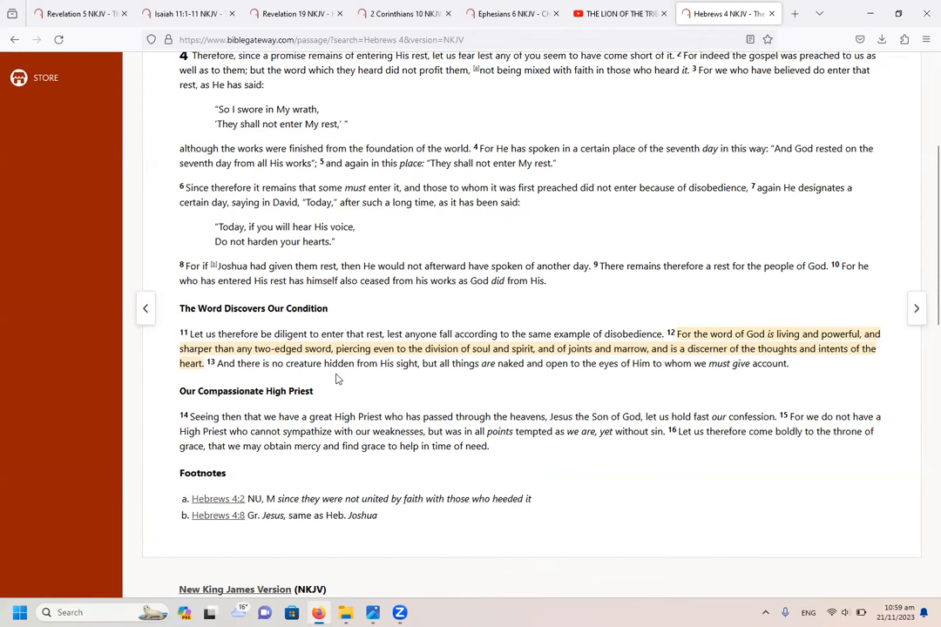
{"action": "mouse_move", "coordinate": [486, 400]}
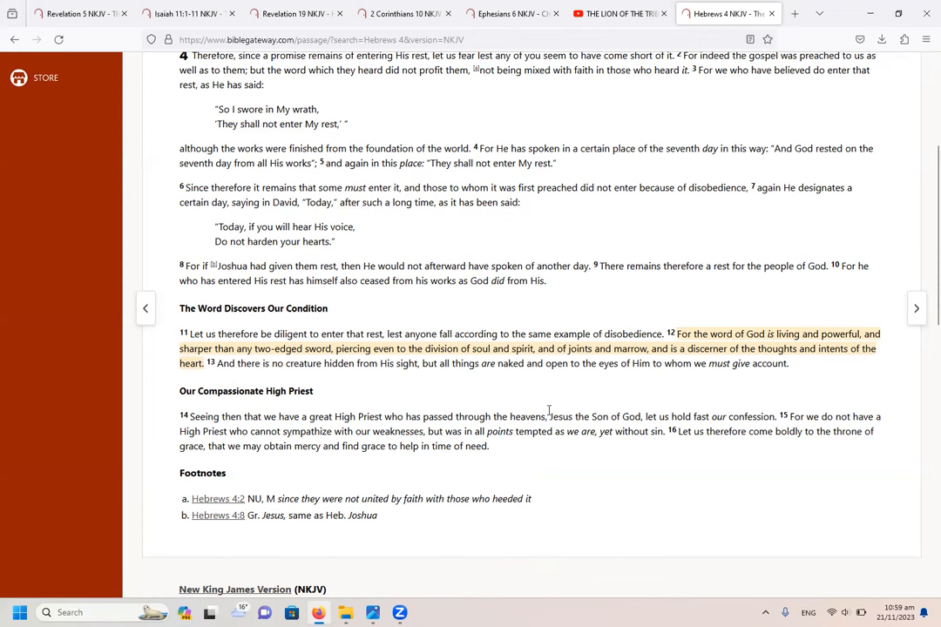
{"action": "mouse_move", "coordinate": [717, 384]}
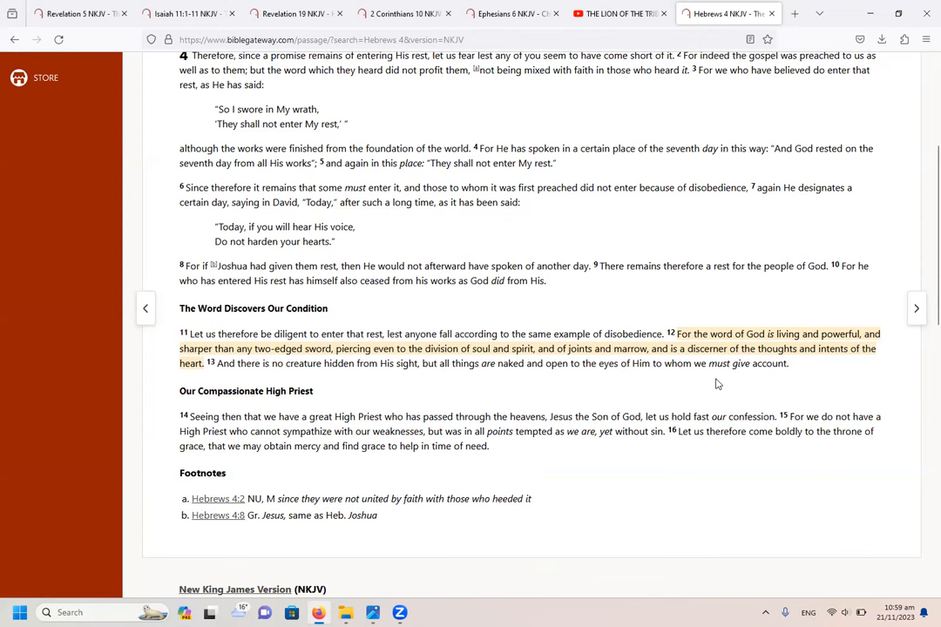
{"action": "mouse_move", "coordinate": [831, 365]}
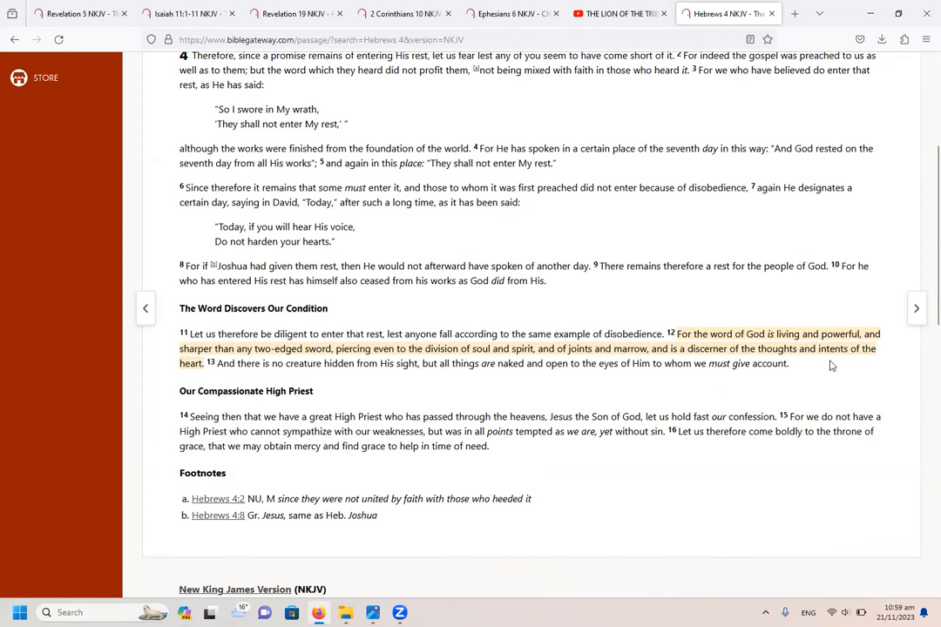
{"action": "mouse_move", "coordinate": [197, 383]}
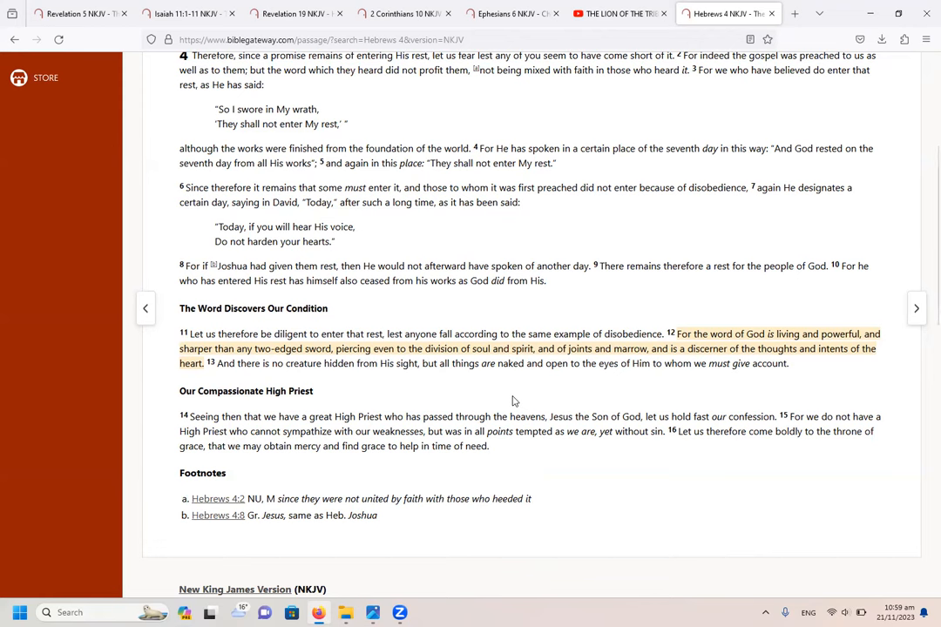
{"action": "mouse_move", "coordinate": [493, 395]}
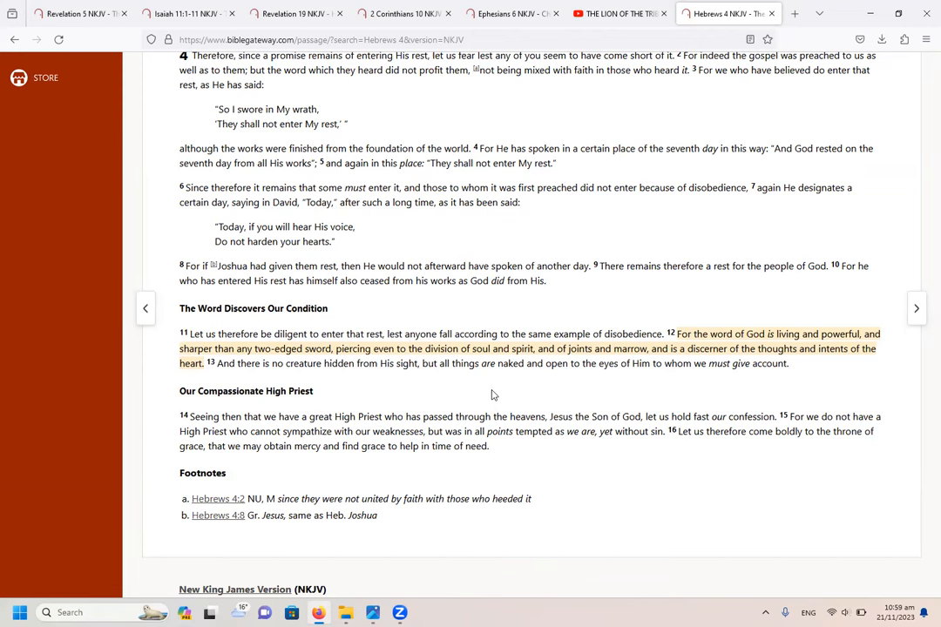
{"action": "mouse_move", "coordinate": [459, 394]}
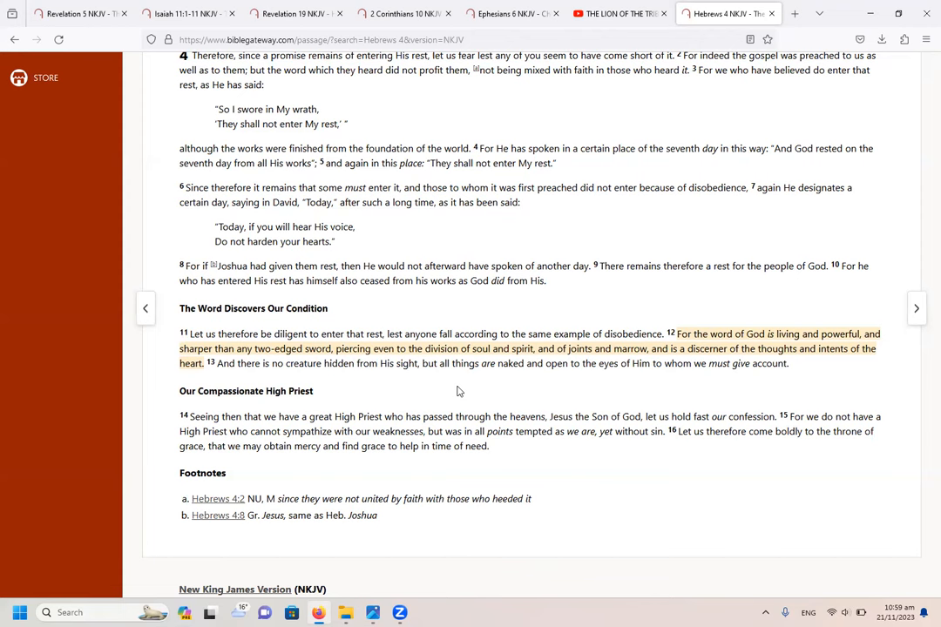
{"action": "mouse_move", "coordinate": [671, 377]}
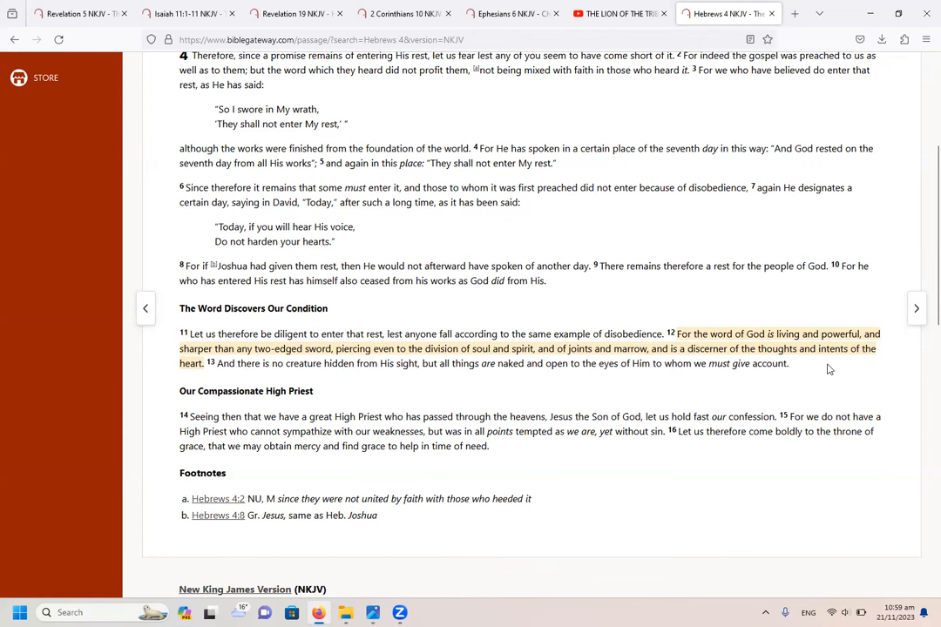
{"action": "mouse_move", "coordinate": [810, 368]}
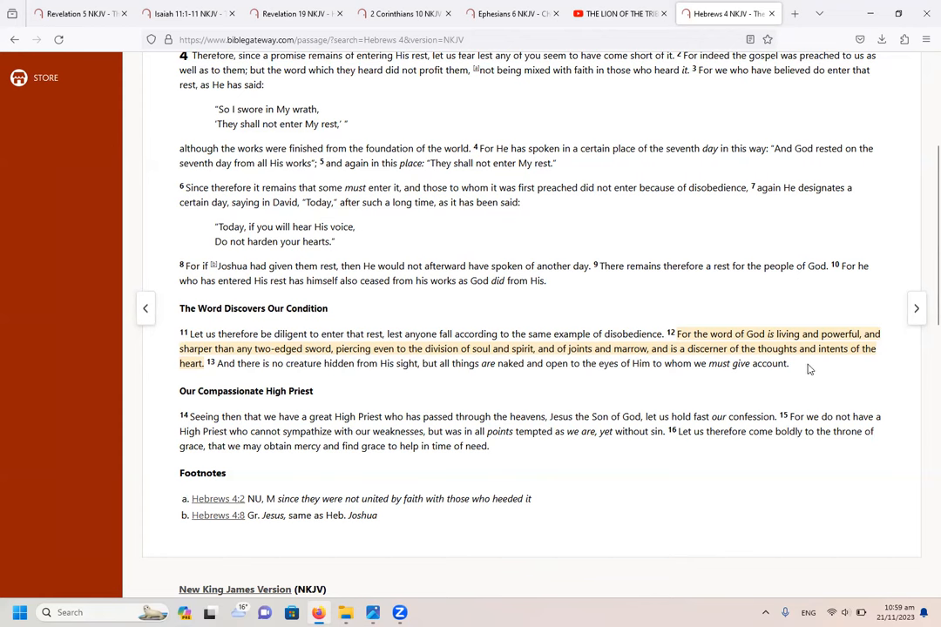
{"action": "mouse_move", "coordinate": [575, 134]}
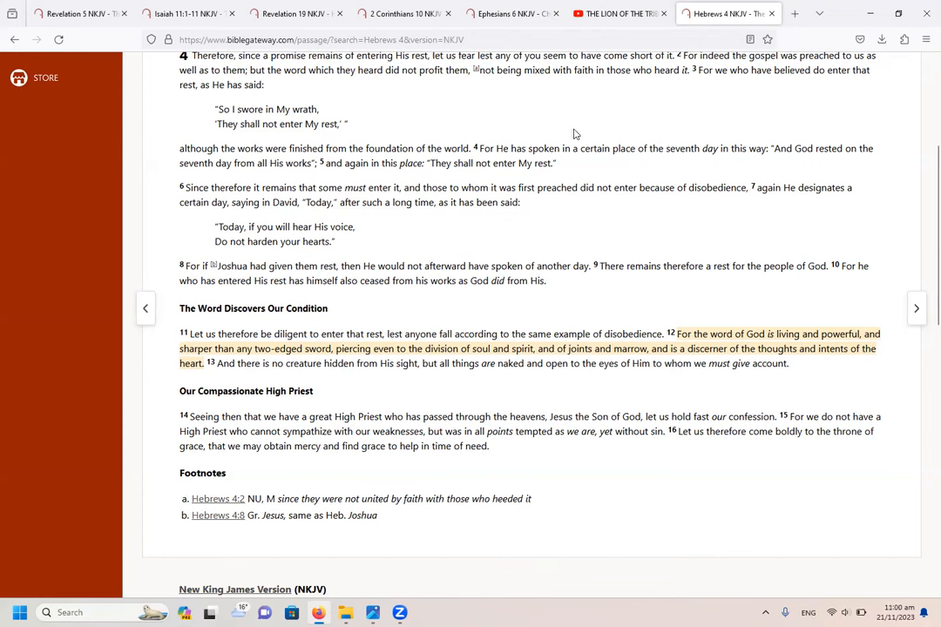
{"action": "mouse_move", "coordinate": [574, 119]}
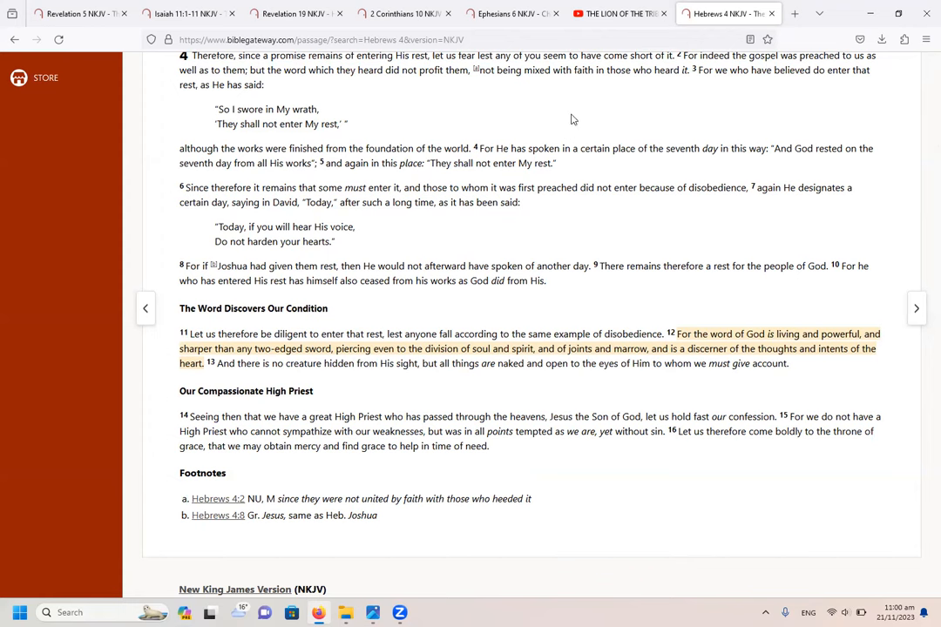
{"action": "mouse_move", "coordinate": [672, 247]}
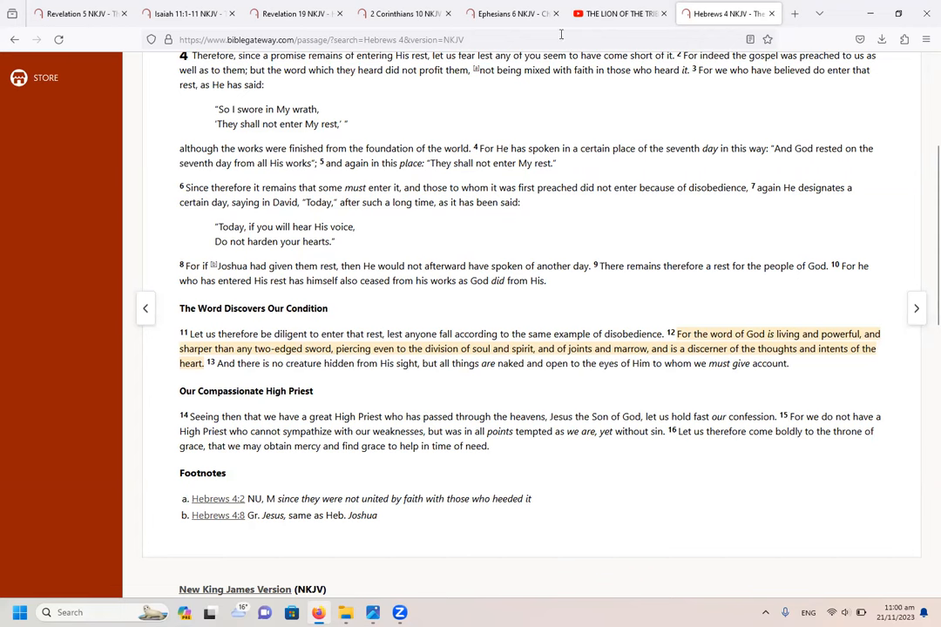
{"action": "mouse_move", "coordinate": [696, 241]}
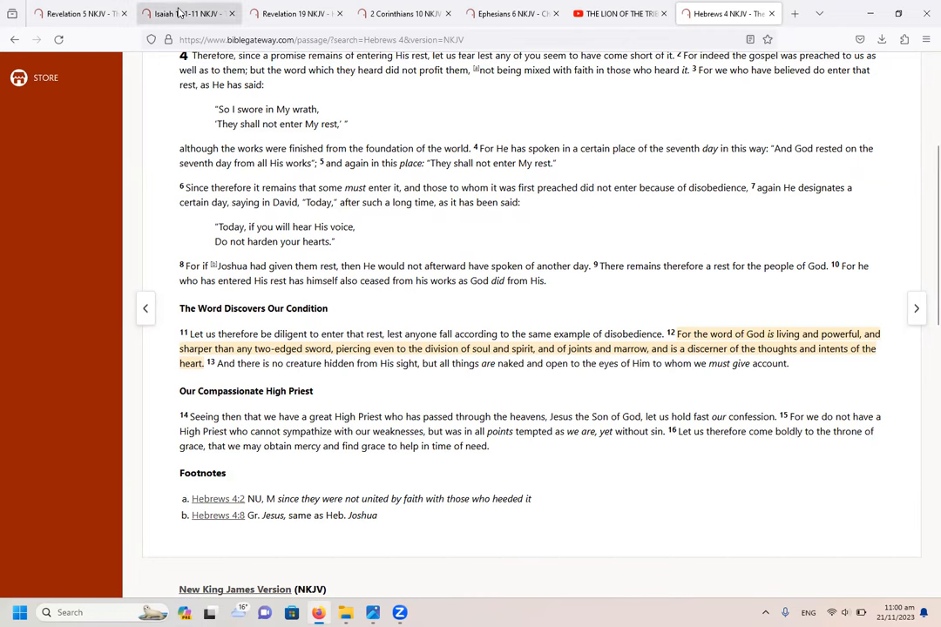
Step: Switch back to the Isaiah 11:1-11 NKJV tab showing verse 4's highlighted lines
{"action": "left_click", "coordinate": [188, 13]}
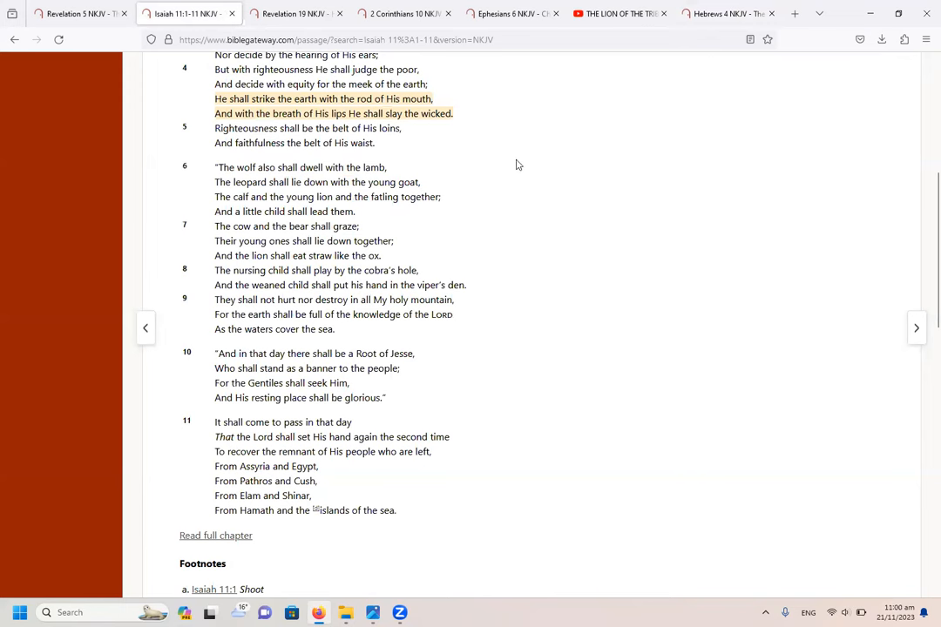
{"action": "mouse_move", "coordinate": [558, 349]}
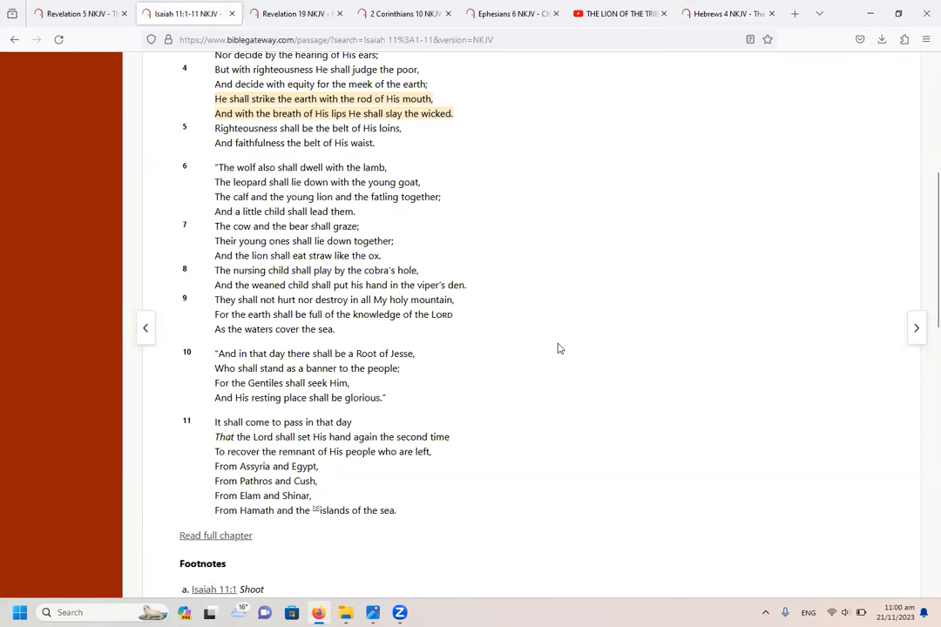
{"action": "mouse_move", "coordinate": [653, 362]}
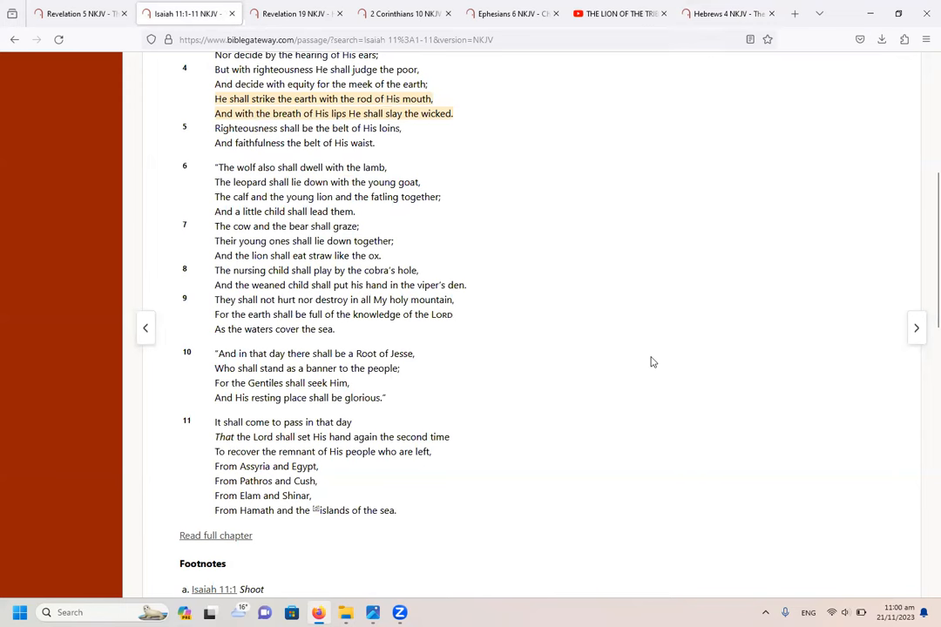
{"action": "mouse_move", "coordinate": [575, 227]}
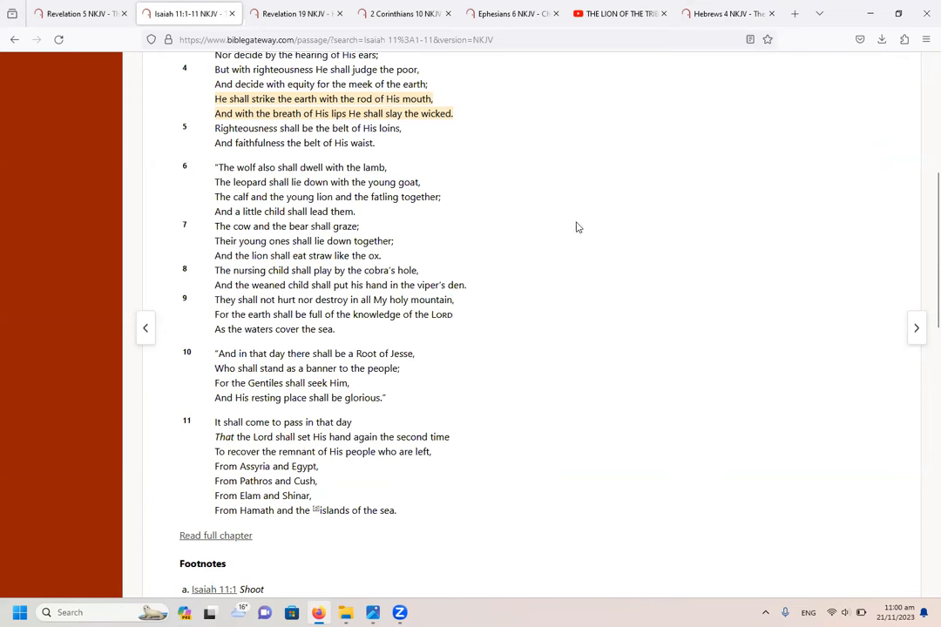
{"action": "mouse_move", "coordinate": [545, 203]}
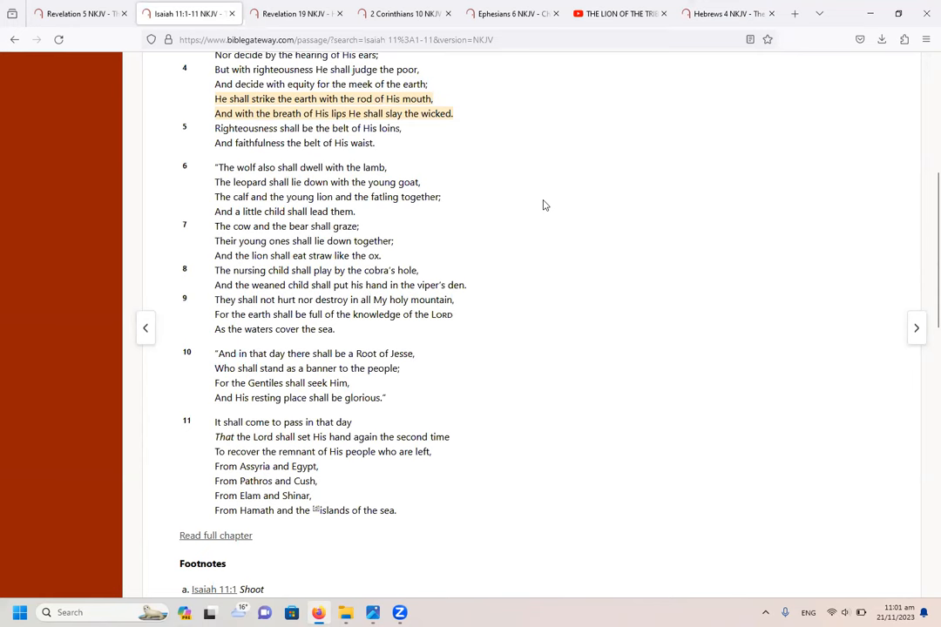
{"action": "mouse_move", "coordinate": [459, 177]}
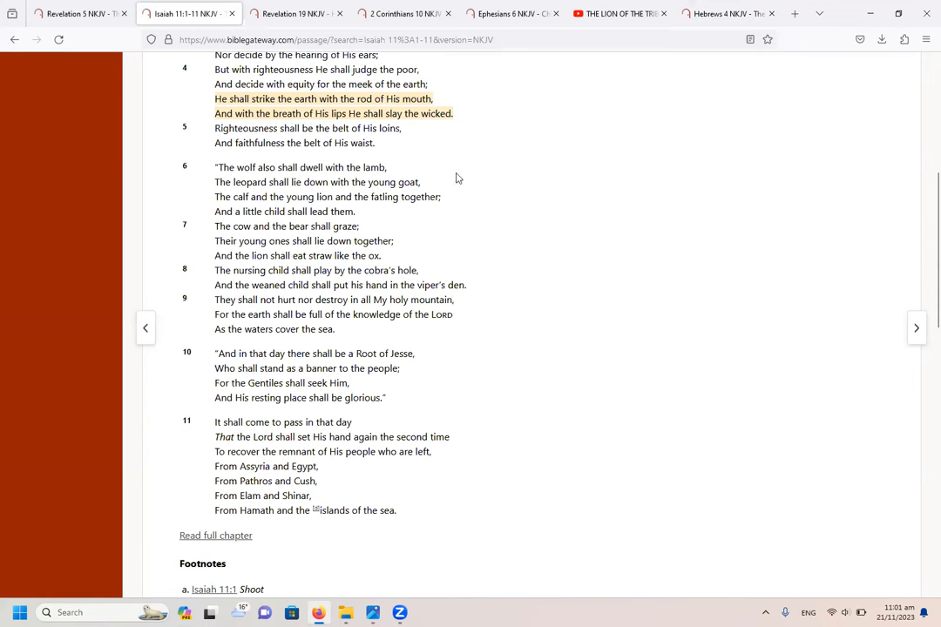
{"action": "mouse_move", "coordinate": [558, 297]}
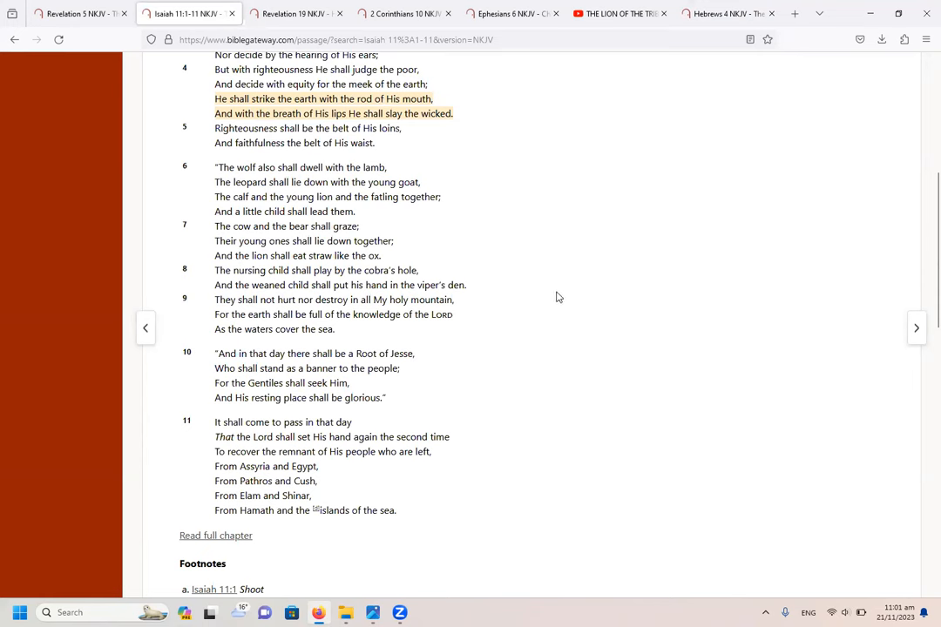
{"action": "mouse_move", "coordinate": [320, 506]}
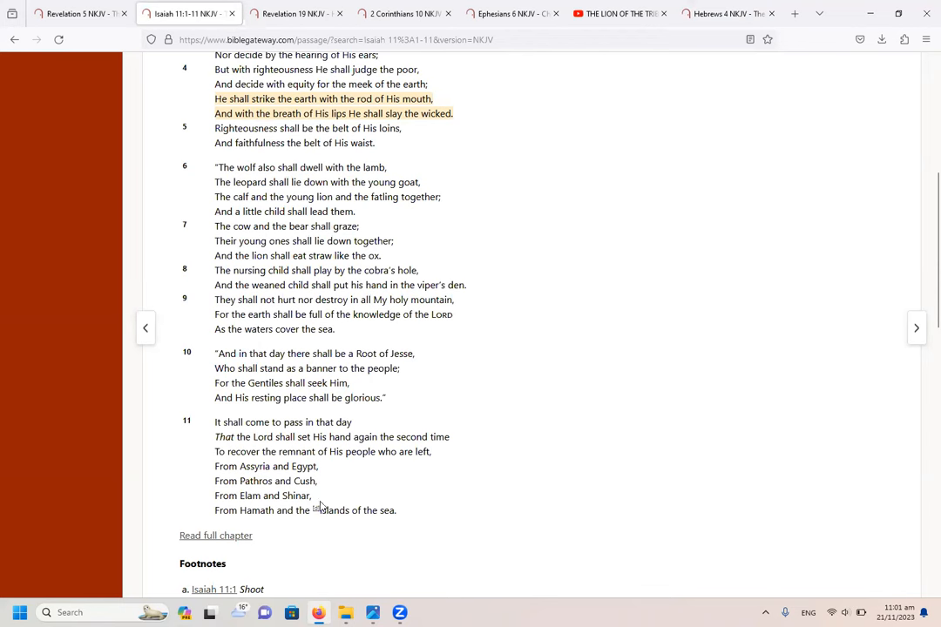
{"action": "mouse_move", "coordinate": [509, 245]}
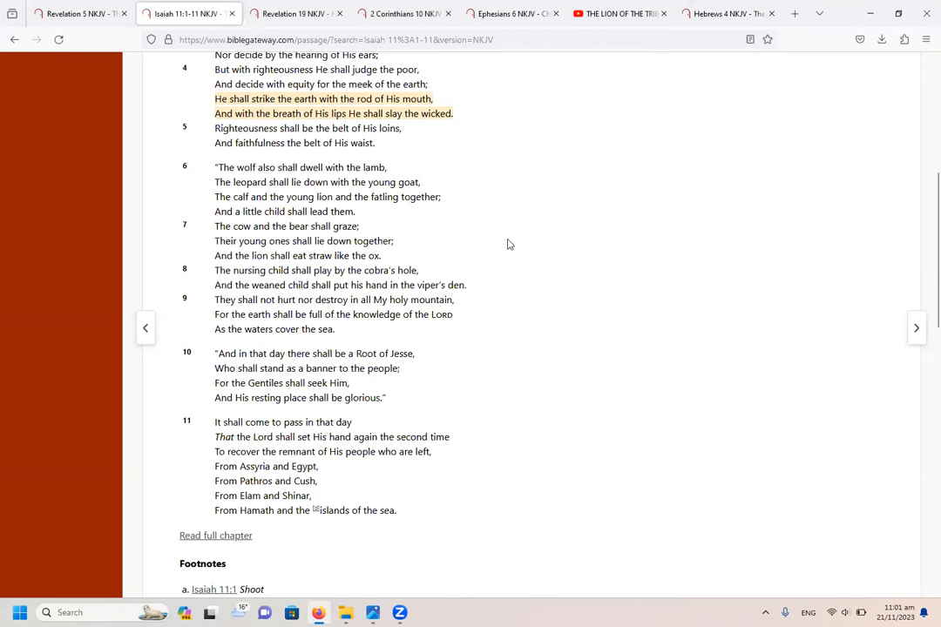
{"action": "mouse_move", "coordinate": [584, 391]}
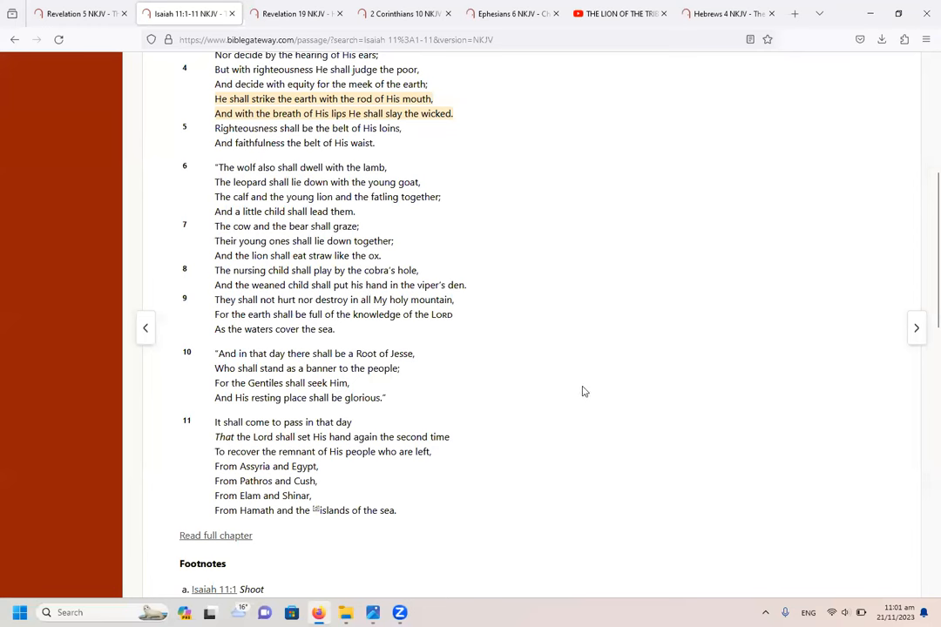
{"action": "mouse_move", "coordinate": [571, 437]}
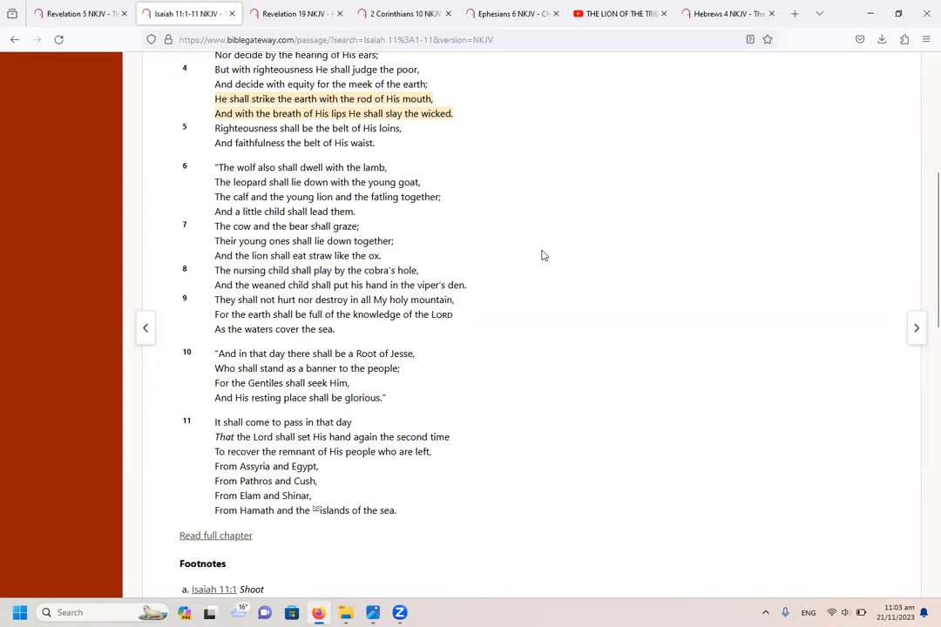
{"action": "mouse_move", "coordinate": [564, 278]}
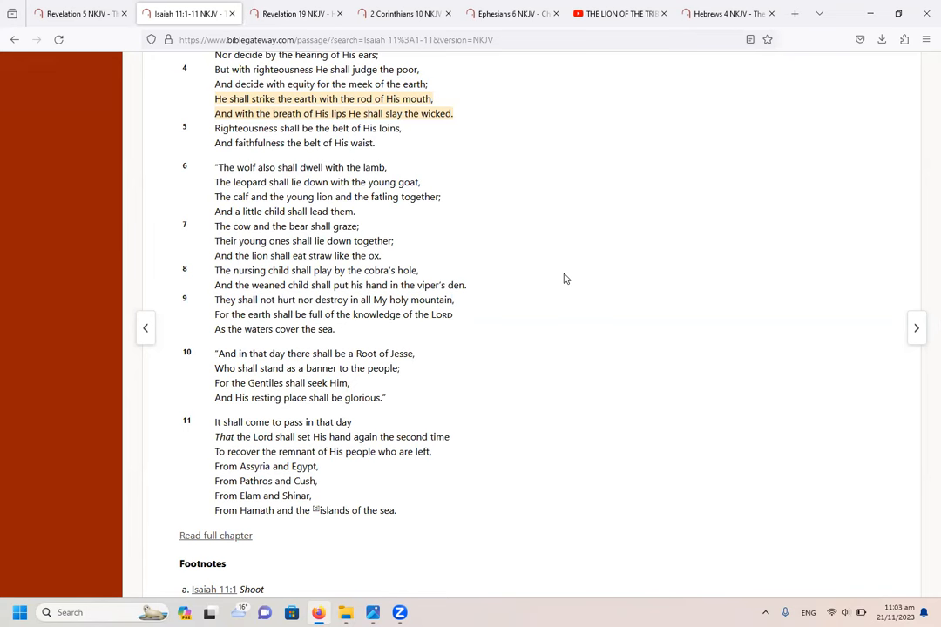
{"action": "mouse_move", "coordinate": [604, 244]}
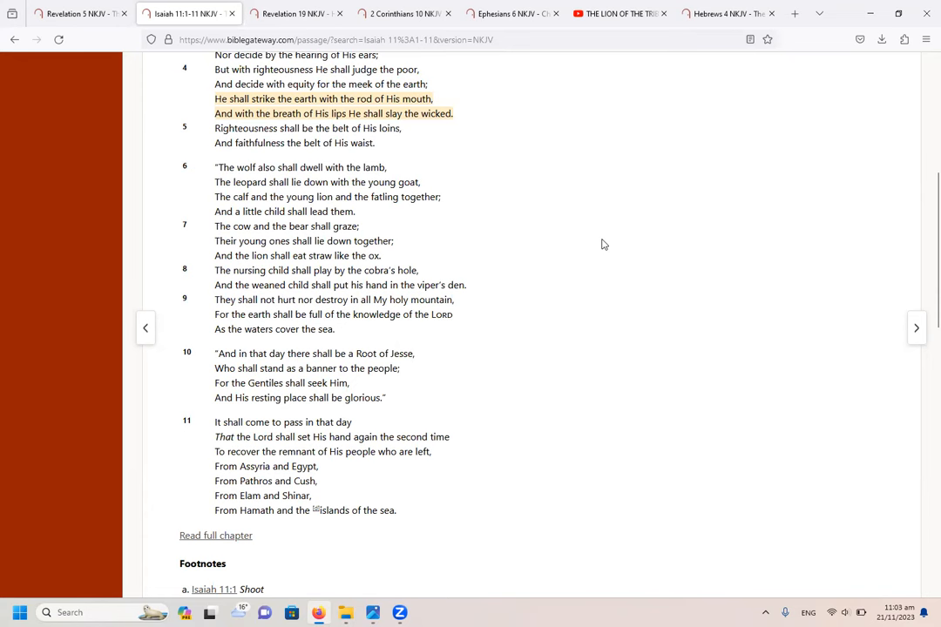
{"action": "mouse_move", "coordinate": [474, 162]}
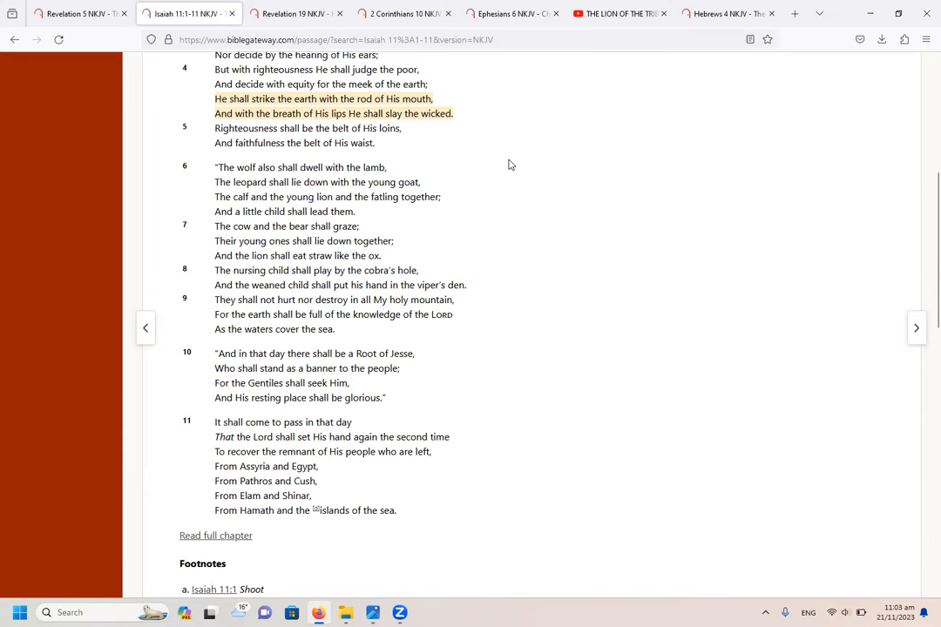
{"action": "mouse_move", "coordinate": [460, 145]}
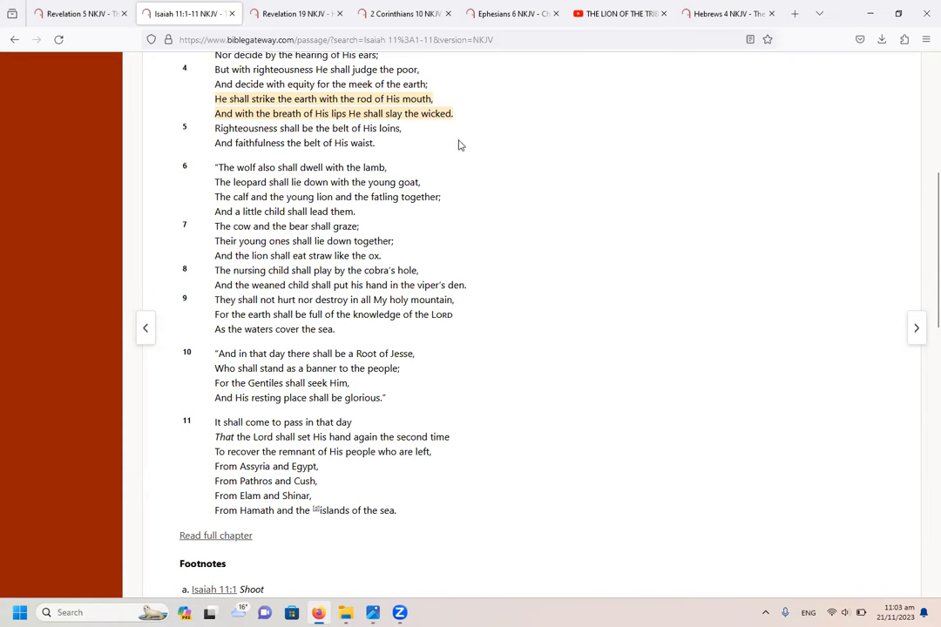
{"action": "mouse_move", "coordinate": [482, 166]}
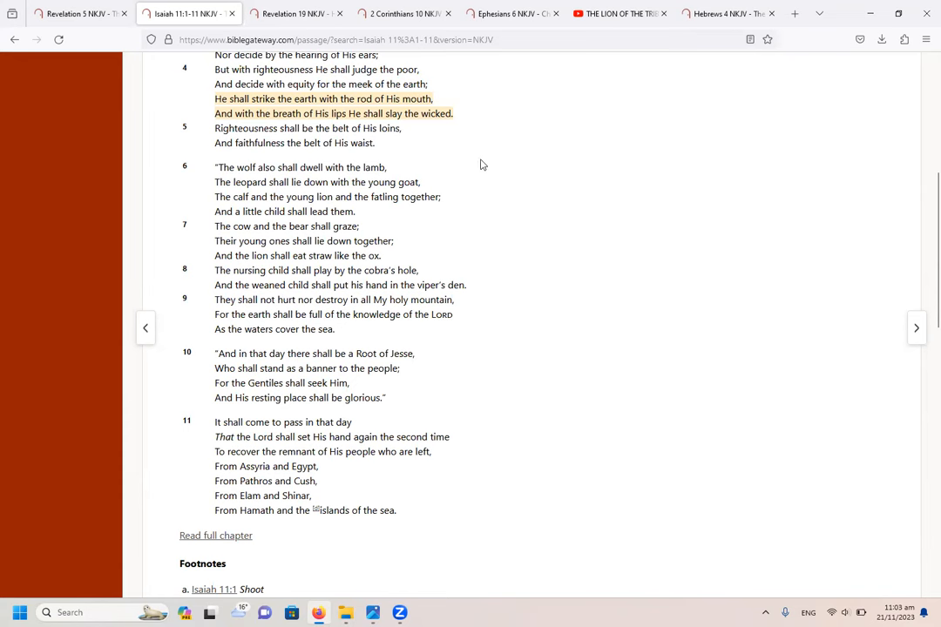
{"action": "mouse_move", "coordinate": [523, 211]}
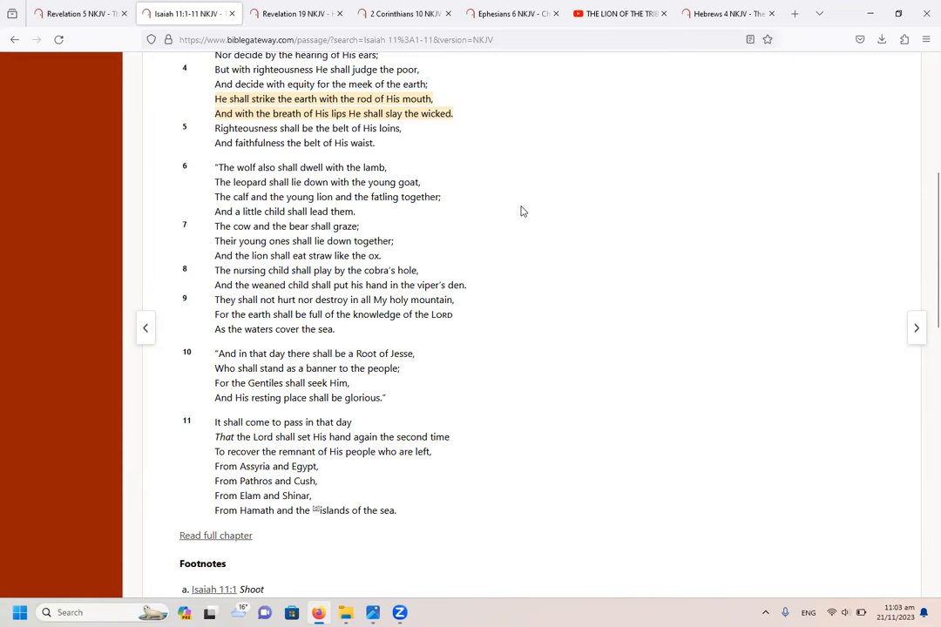